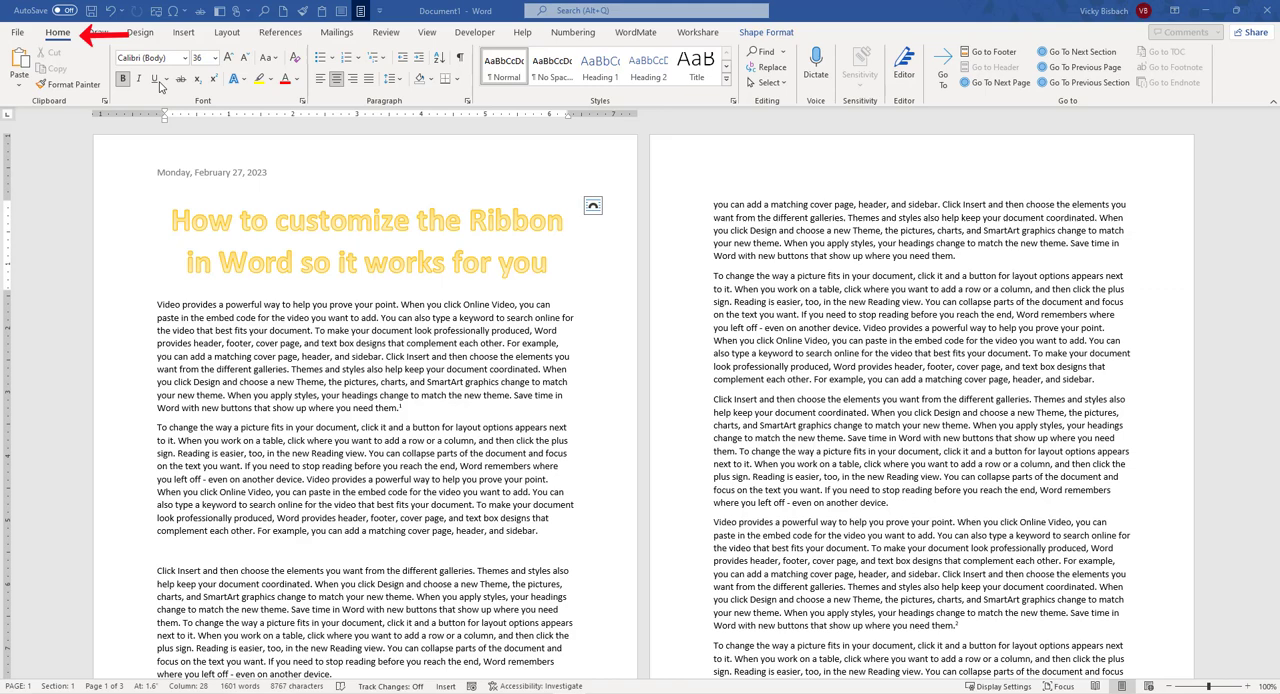
mouse_move(738, 102)
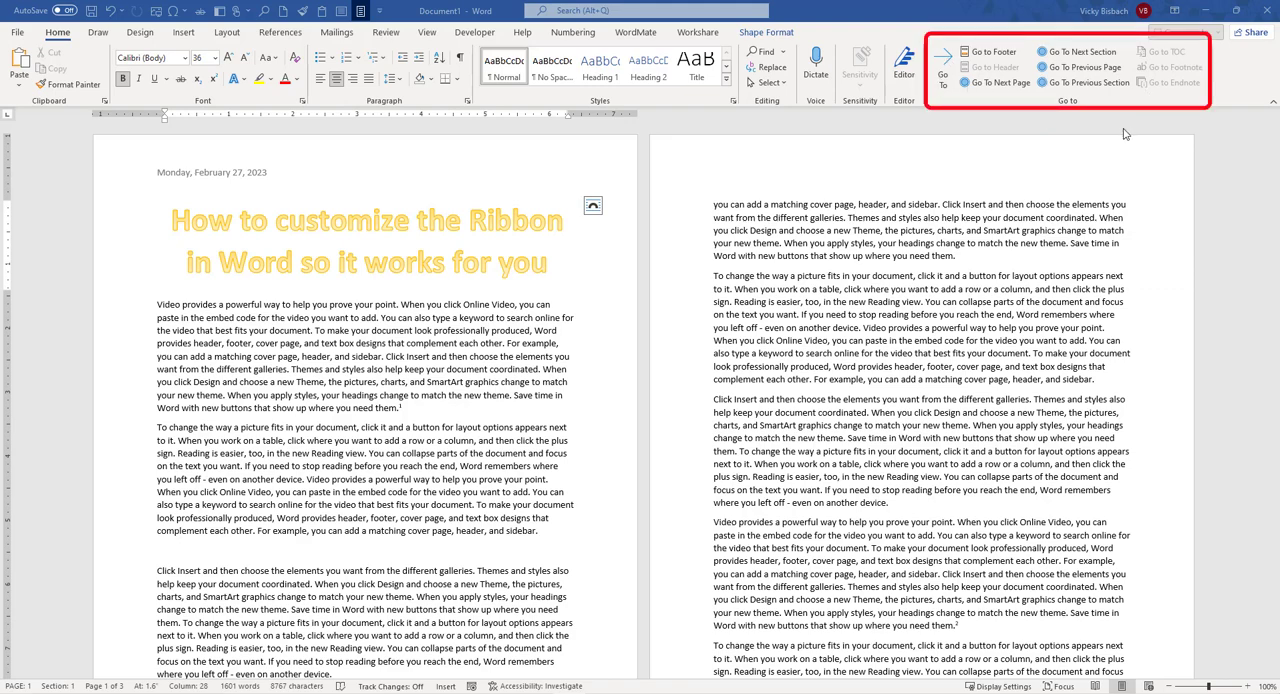
mouse_move(420, 156)
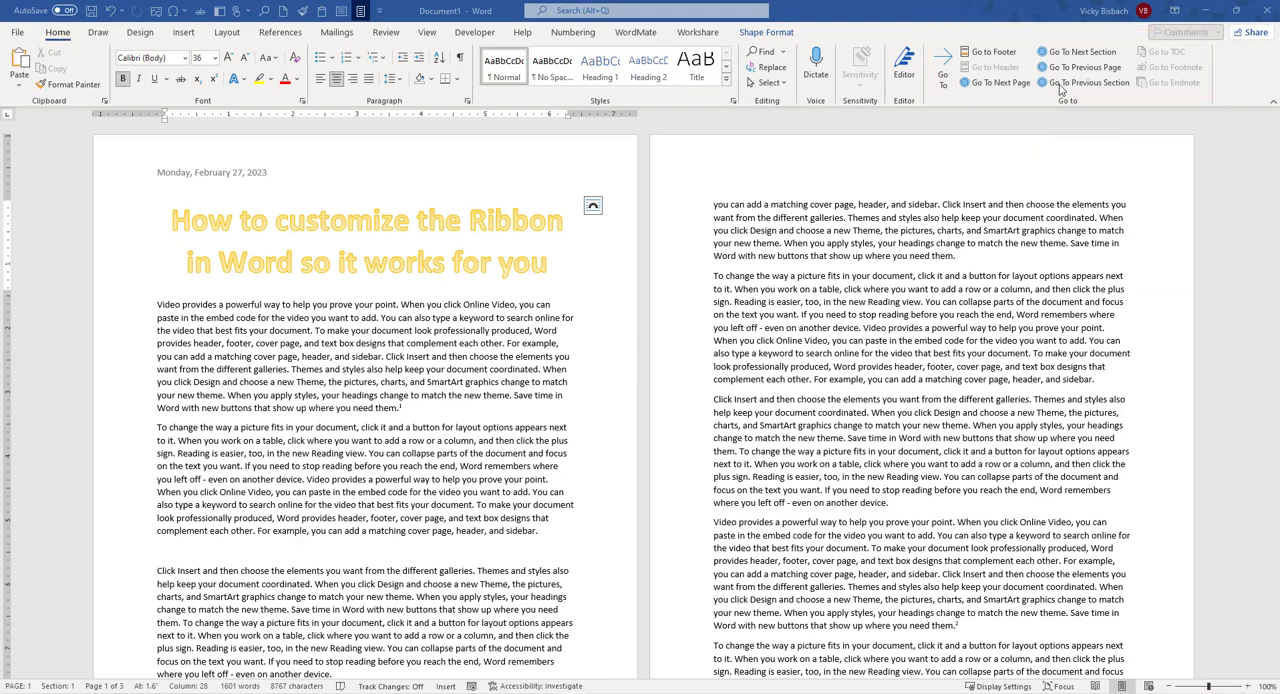
mouse_move(1064, 158)
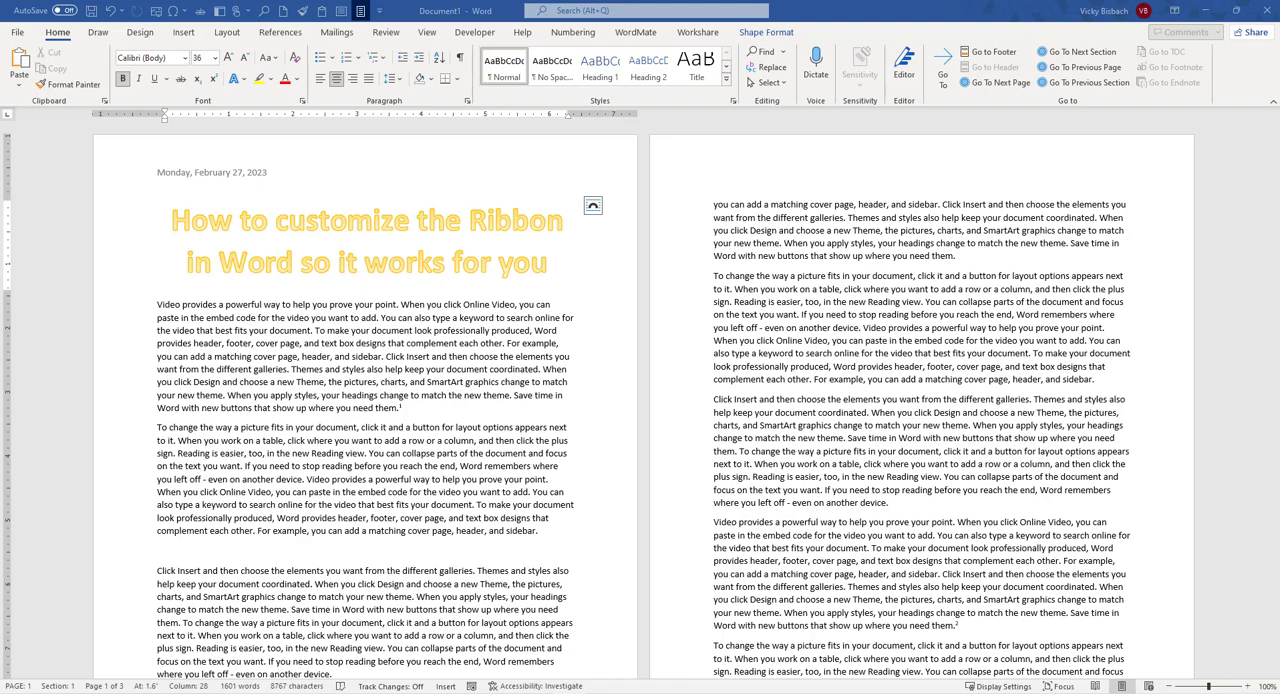
mouse_move(42, 24)
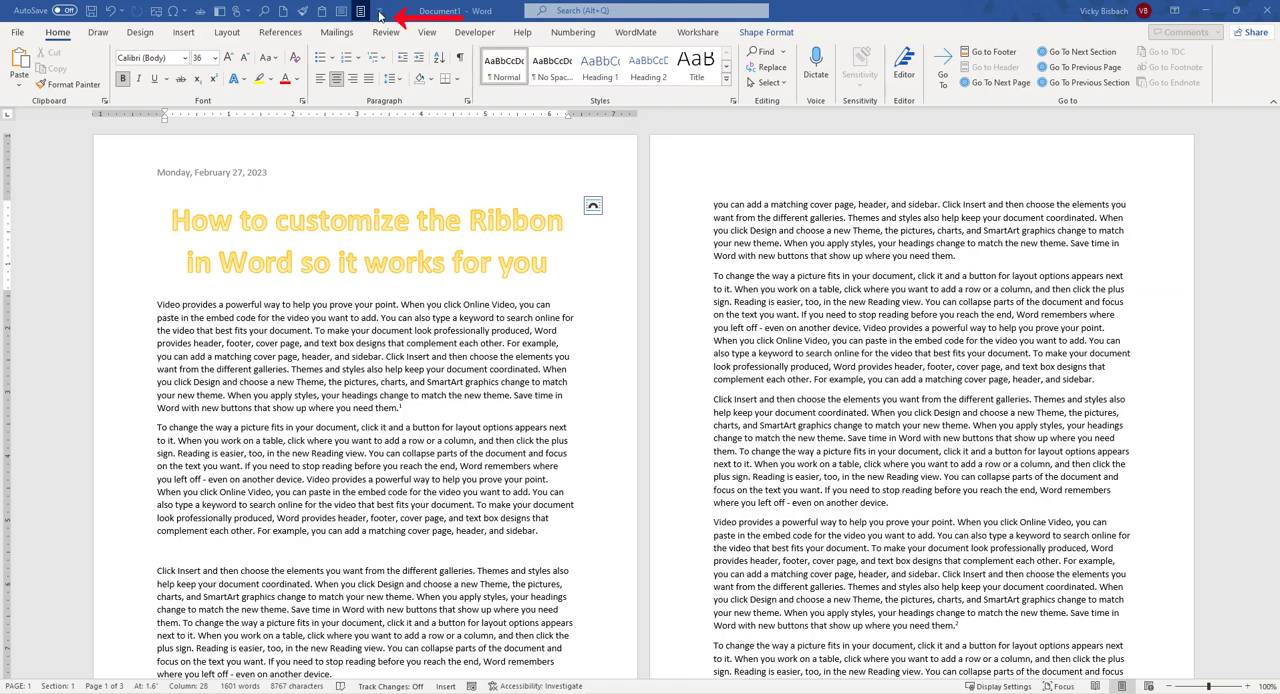
- Reach the Customize Ribbon settings via the Quick Access Toolbar's More Commands entry
click(380, 12)
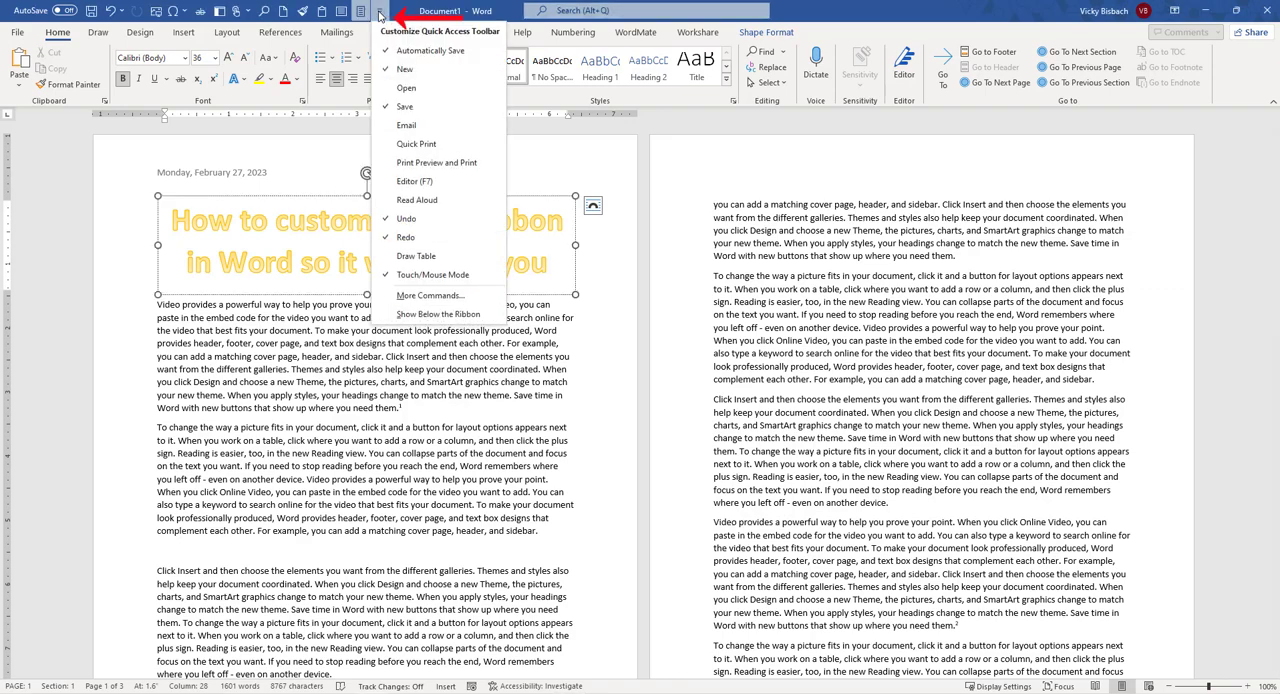
click(430, 296)
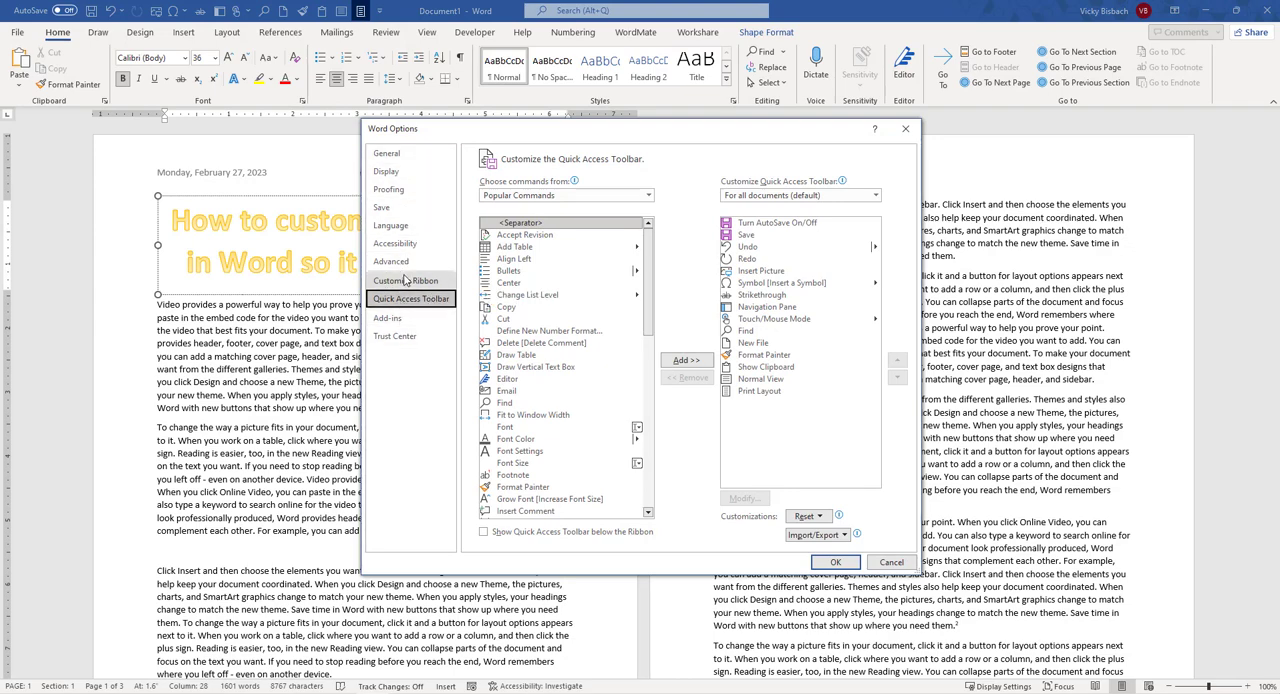
click(408, 280)
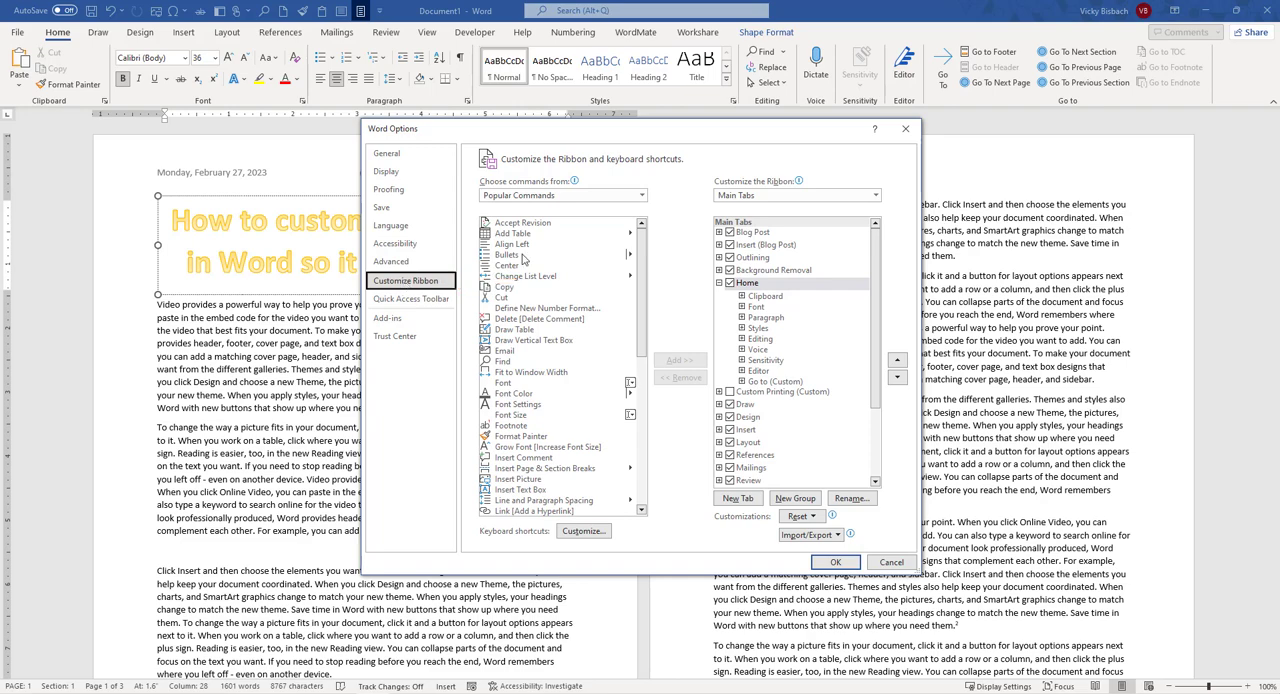
mouse_move(812, 350)
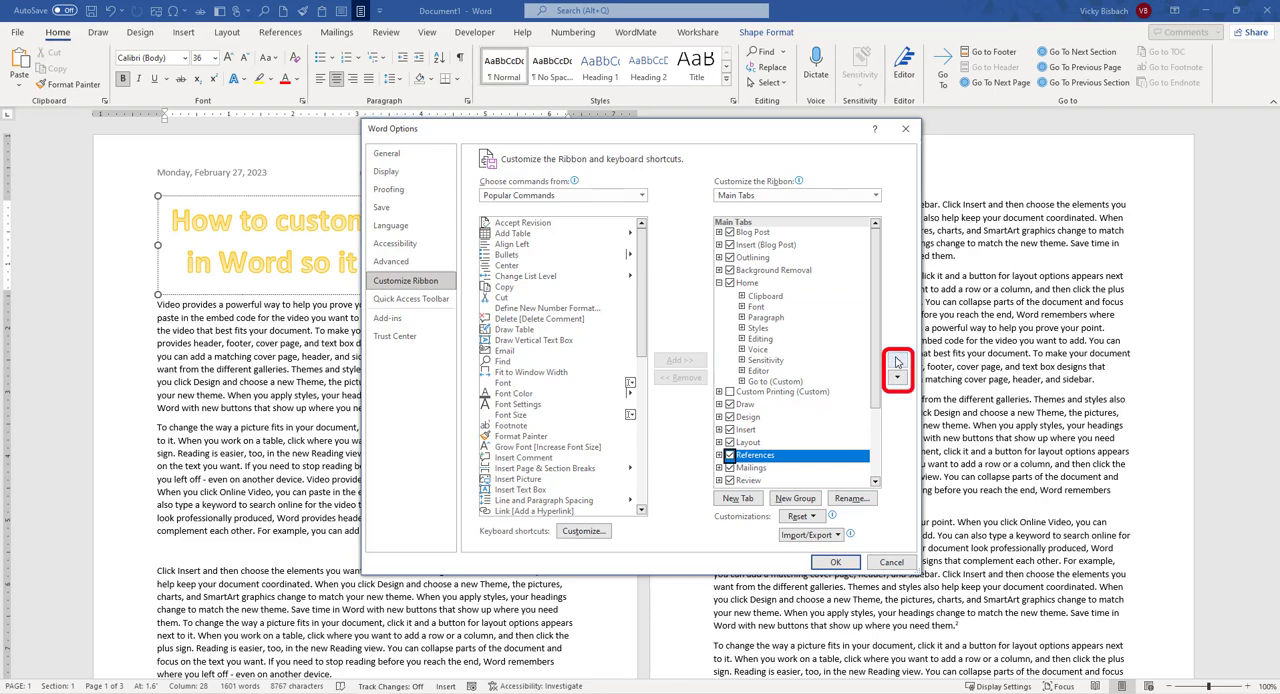
- Move the References tab up ahead of Layout and apply the change with OK
click(896, 356)
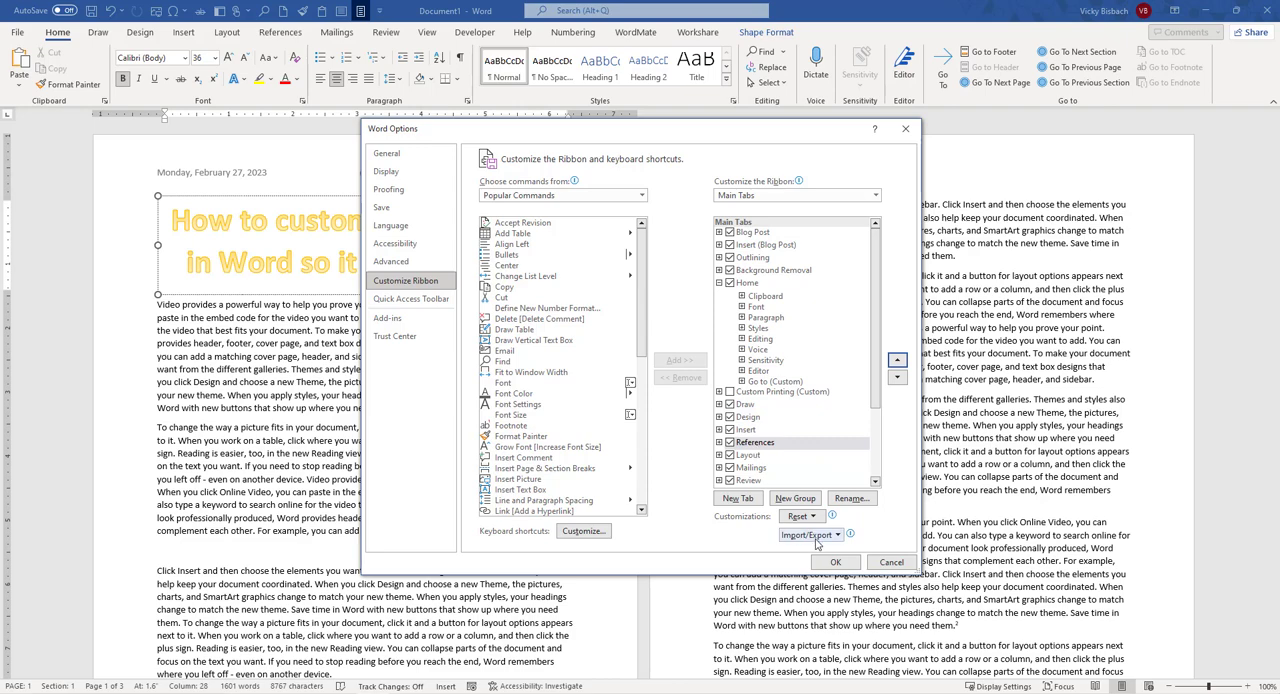
click(836, 560)
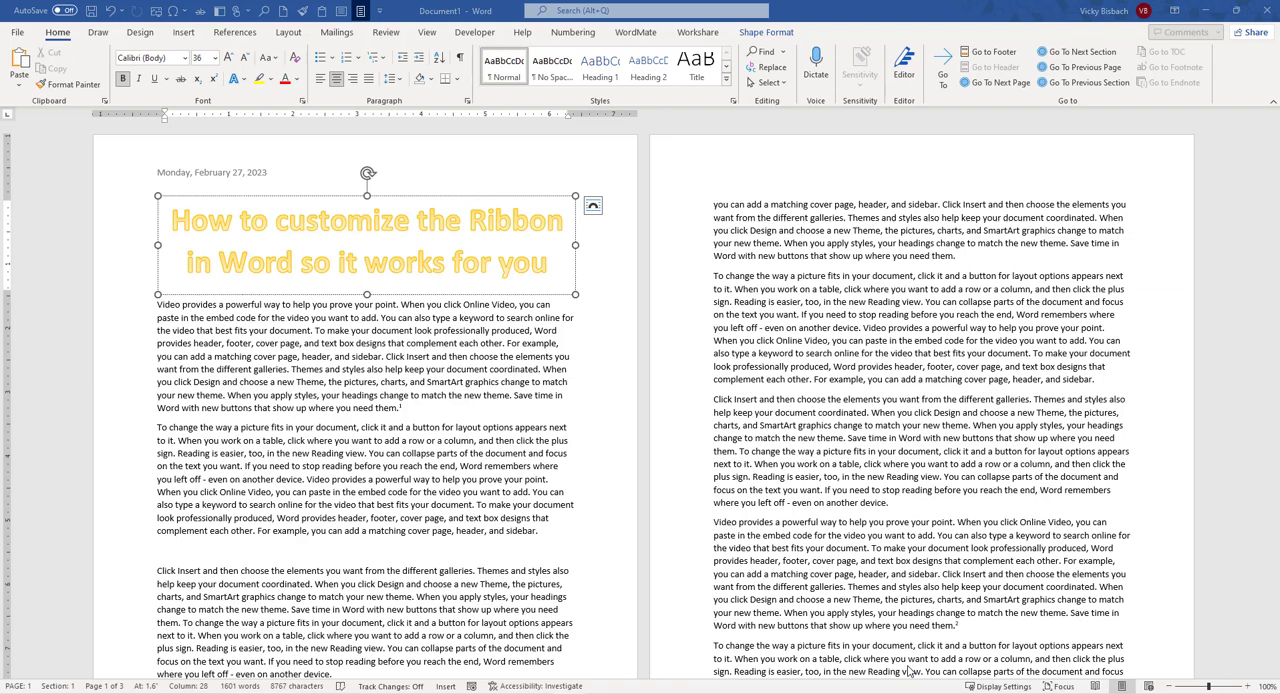
mouse_move(226, 302)
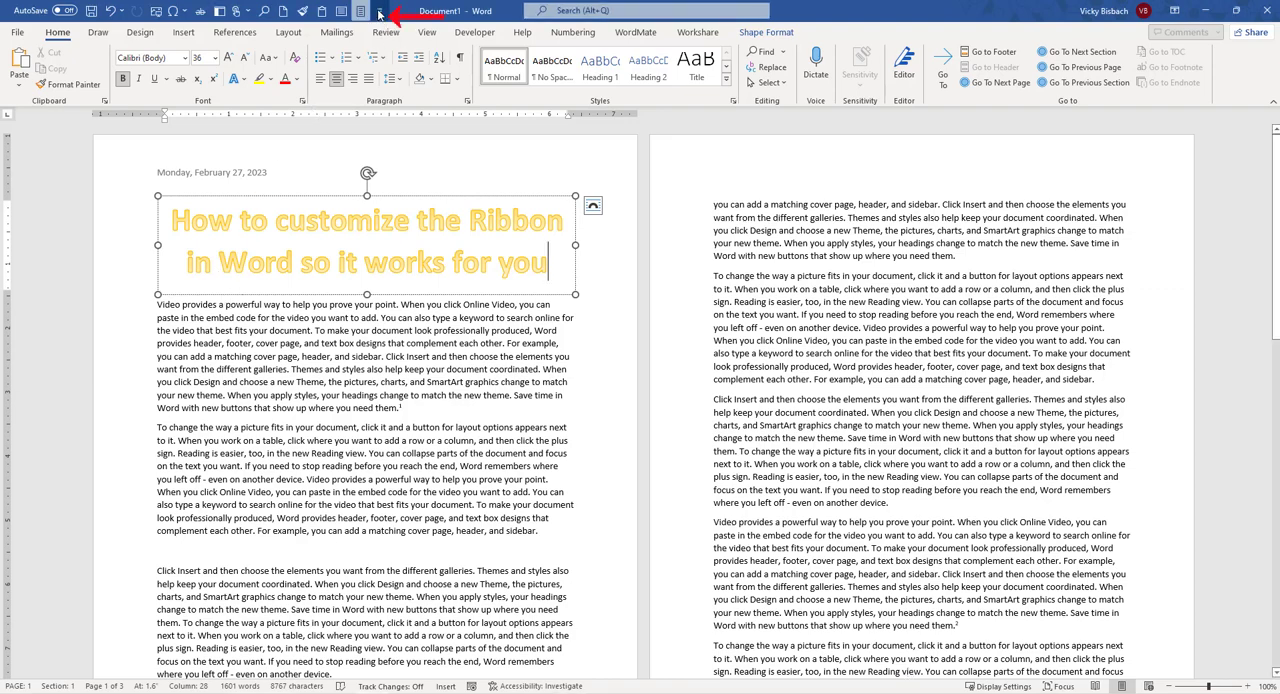
- Return to the Customize Ribbon settings through More Commands on the Quick Access Toolbar
click(380, 12)
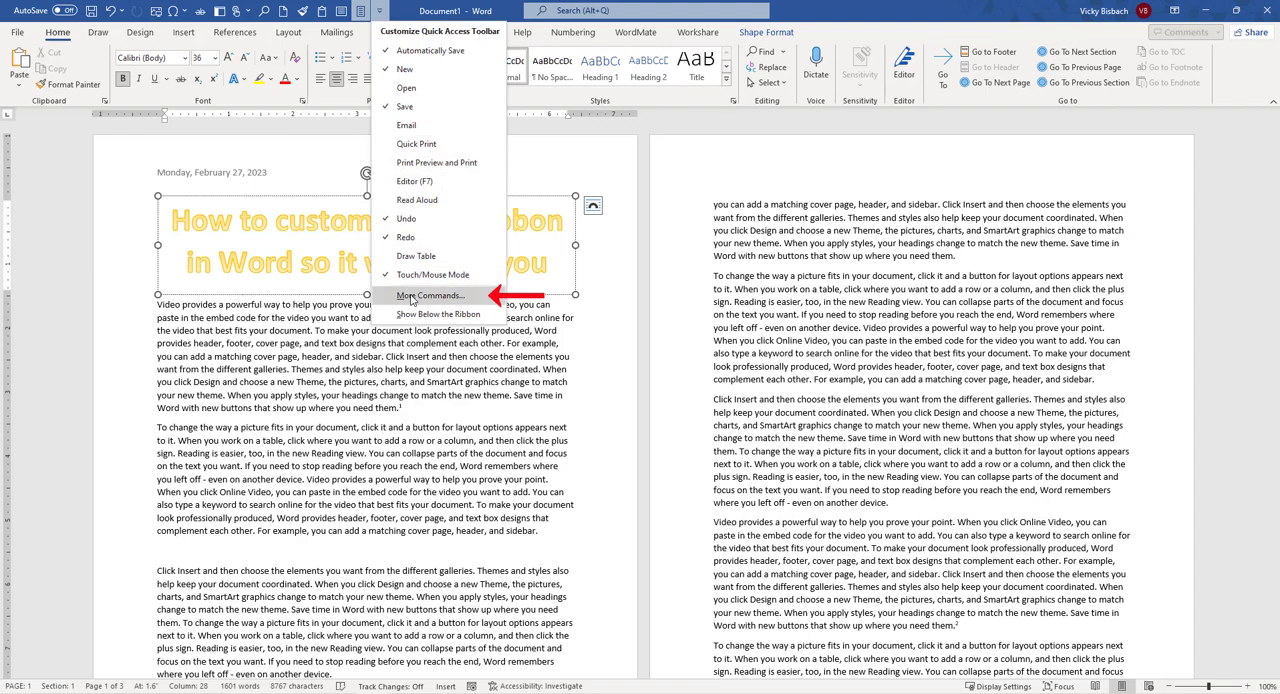
click(430, 294)
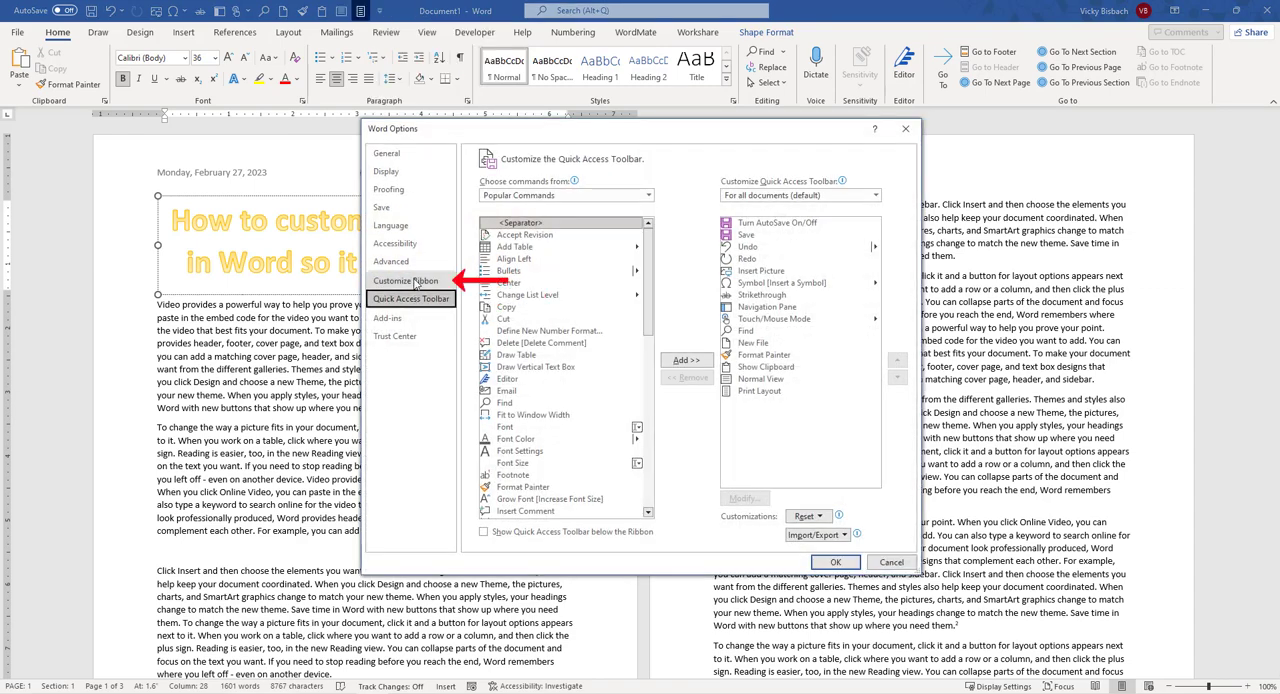
click(406, 280)
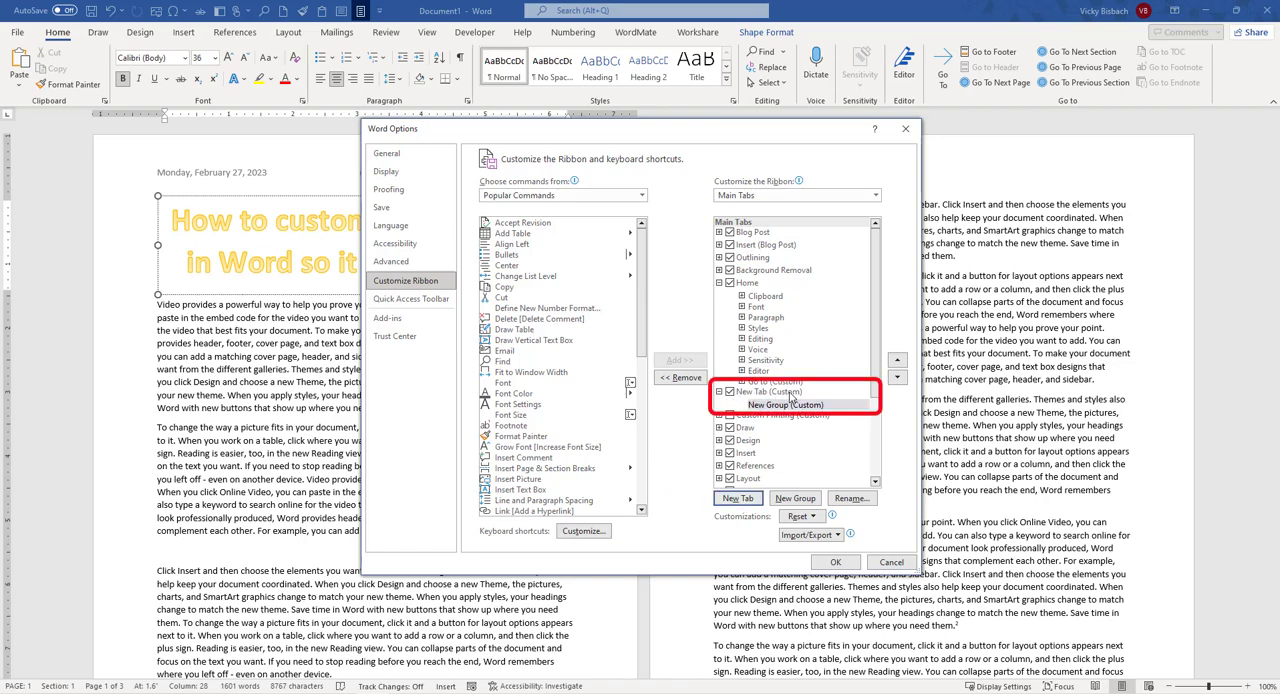
- Rename the new custom tab to 'My Tab' and select the custom group beneath it
click(770, 392)
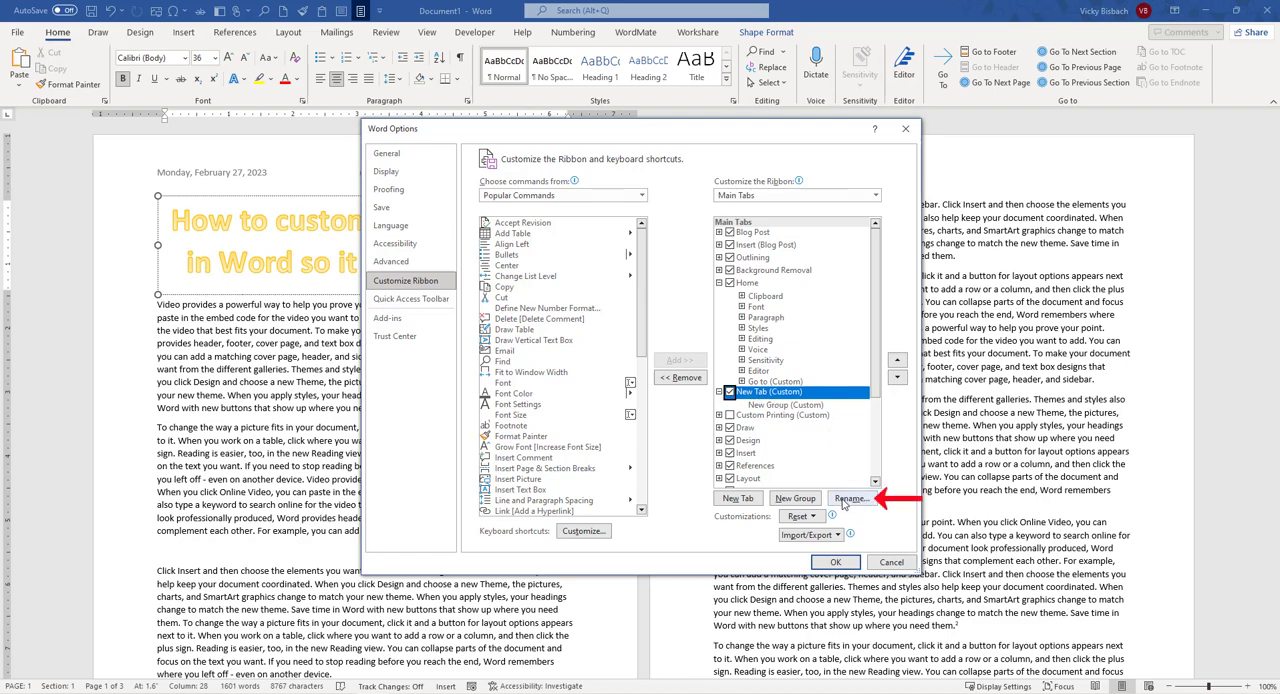
click(848, 498)
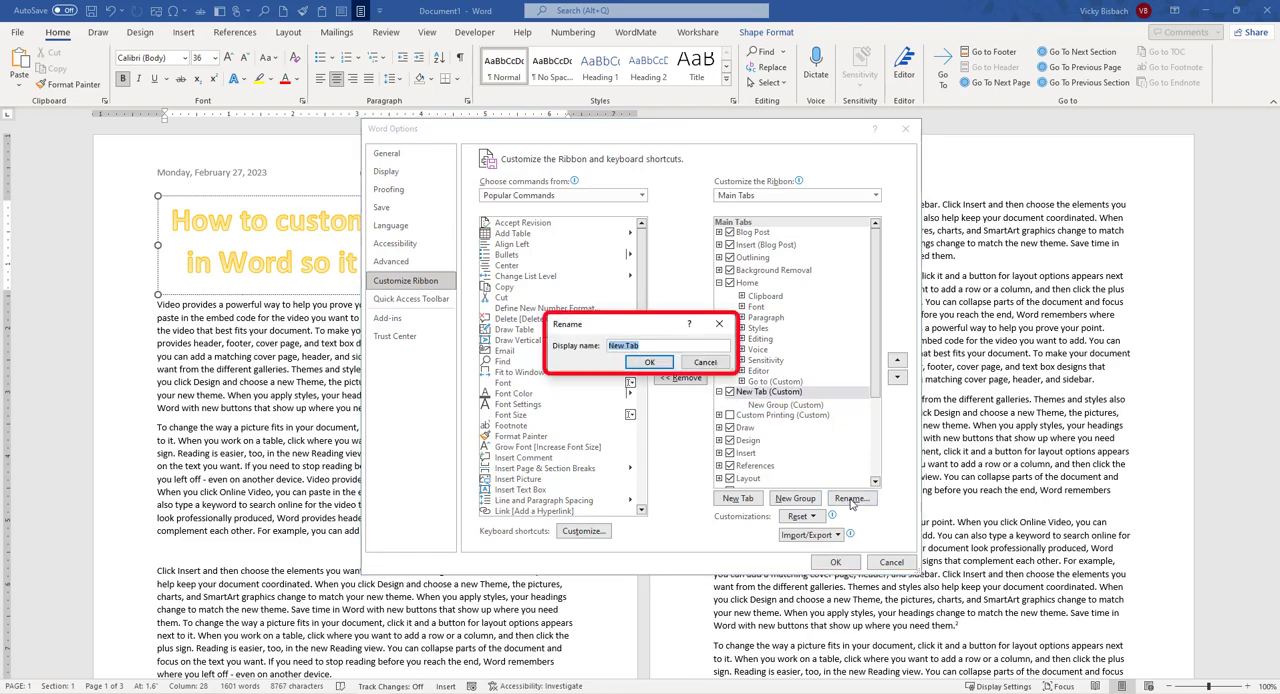
text(My Tab)
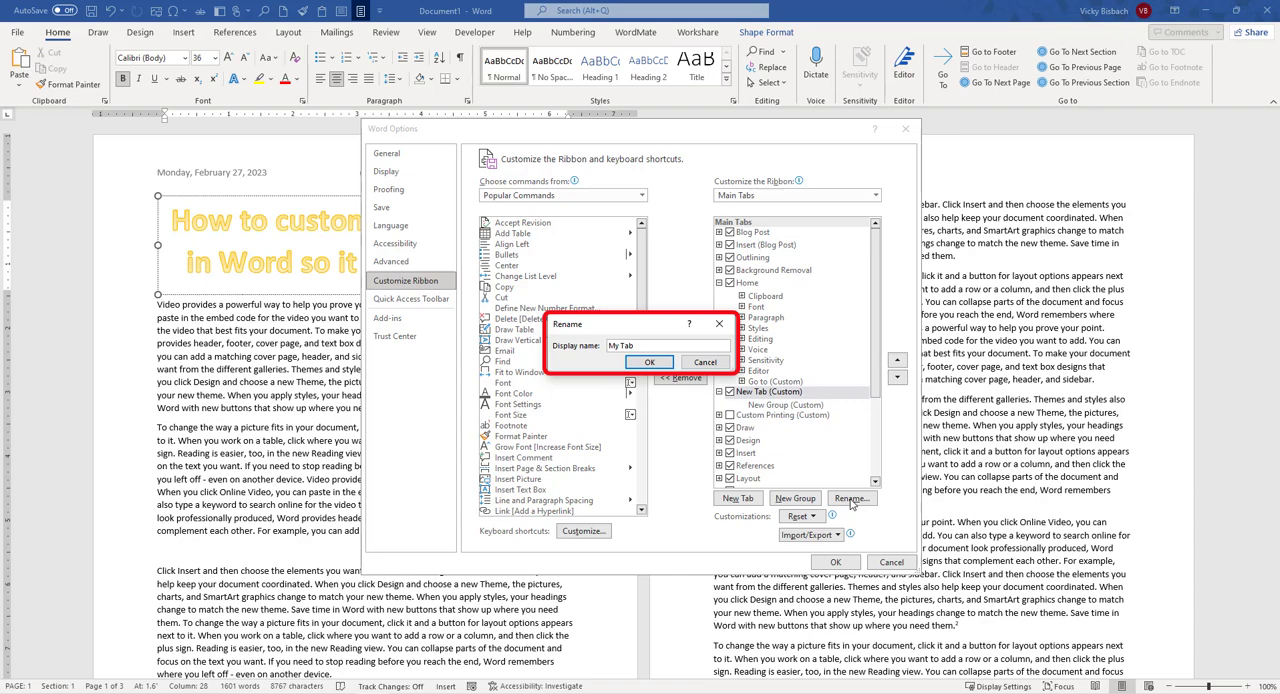
mouse_move(696, 340)
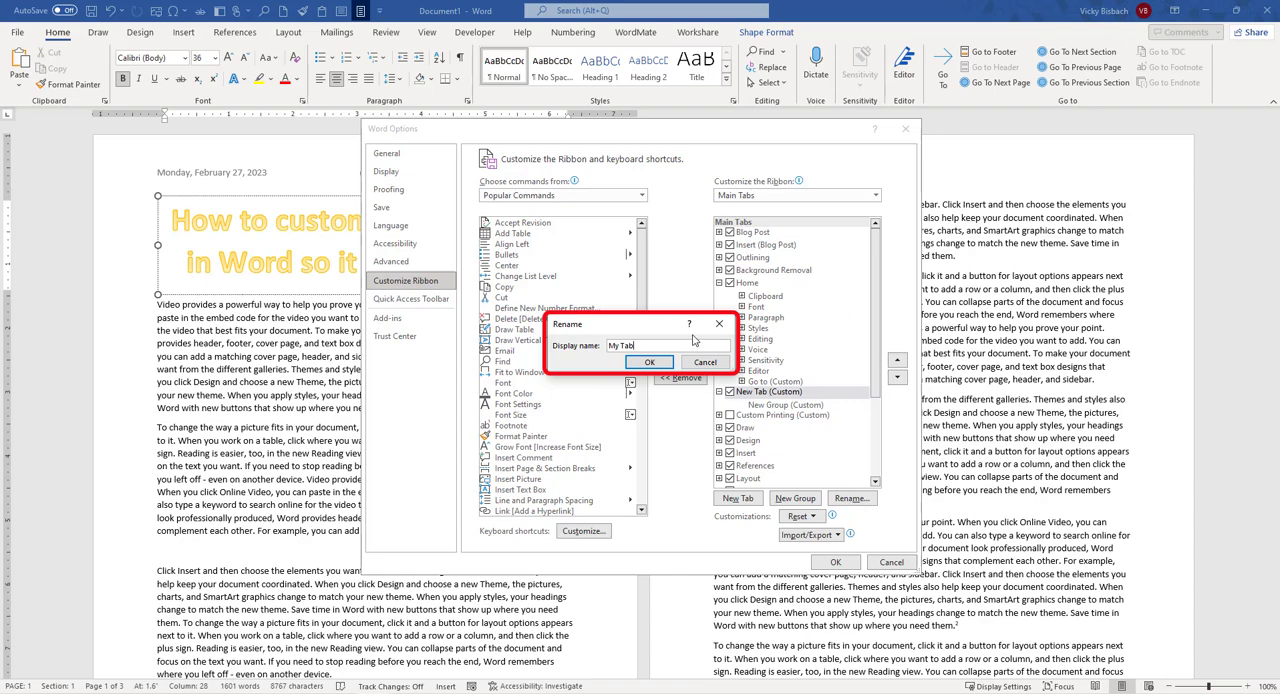
click(650, 360)
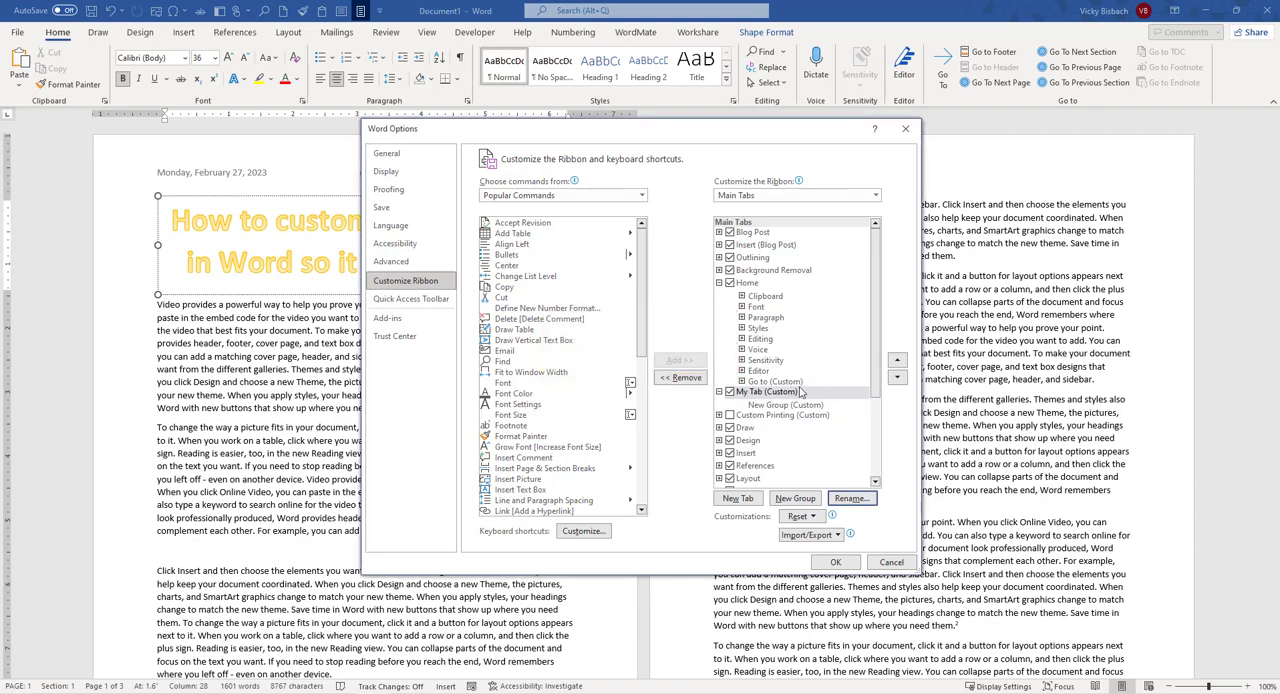
click(786, 404)
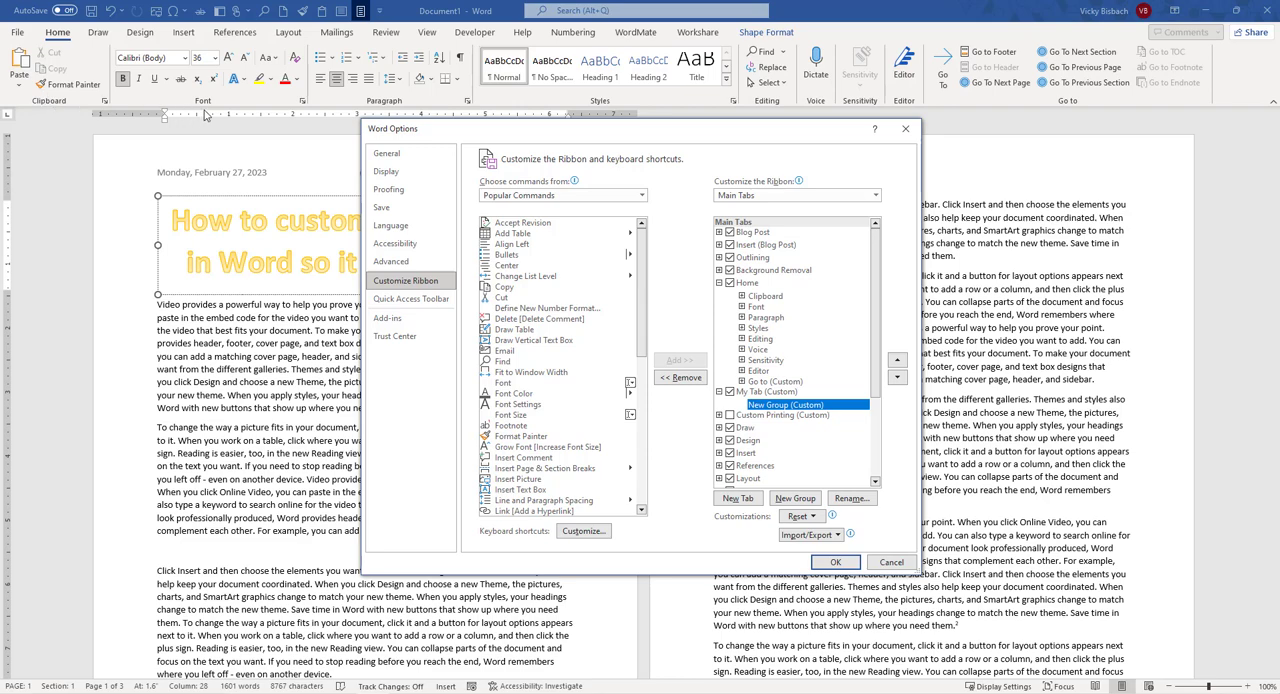
mouse_move(684, 340)
text(Cha)
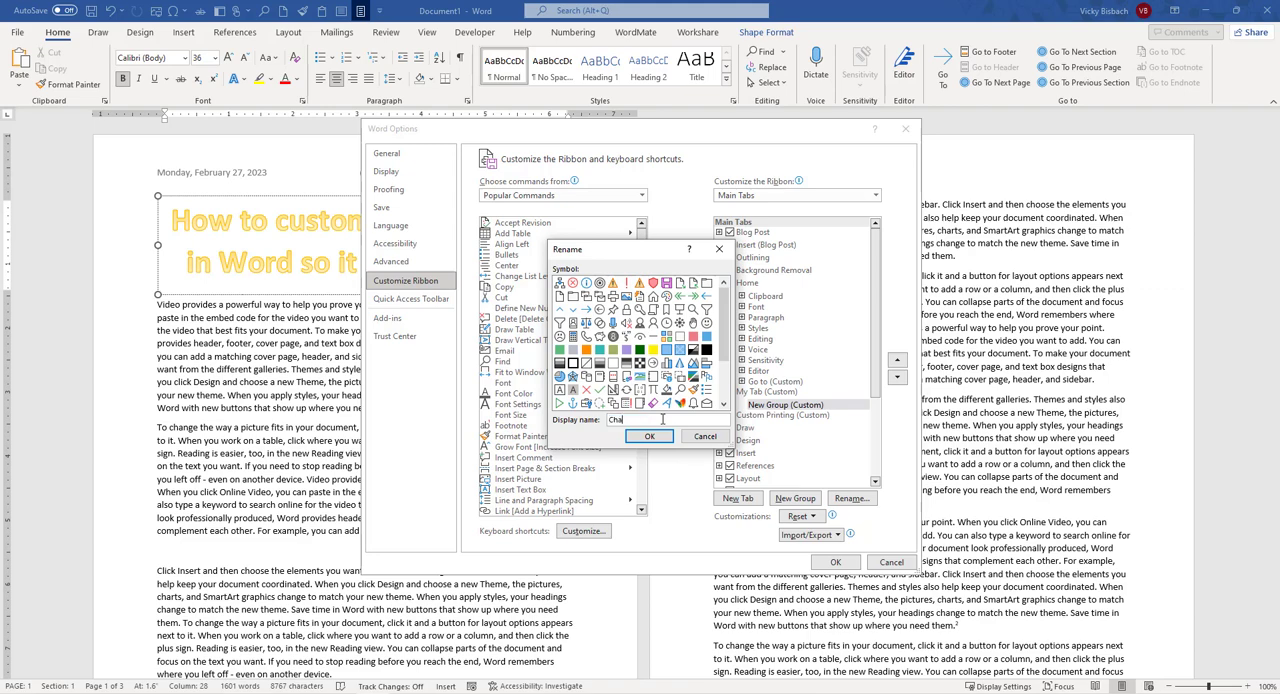
- Confirm 'Chart' as the custom group's name and keep the Chart group selected
click(648, 436)
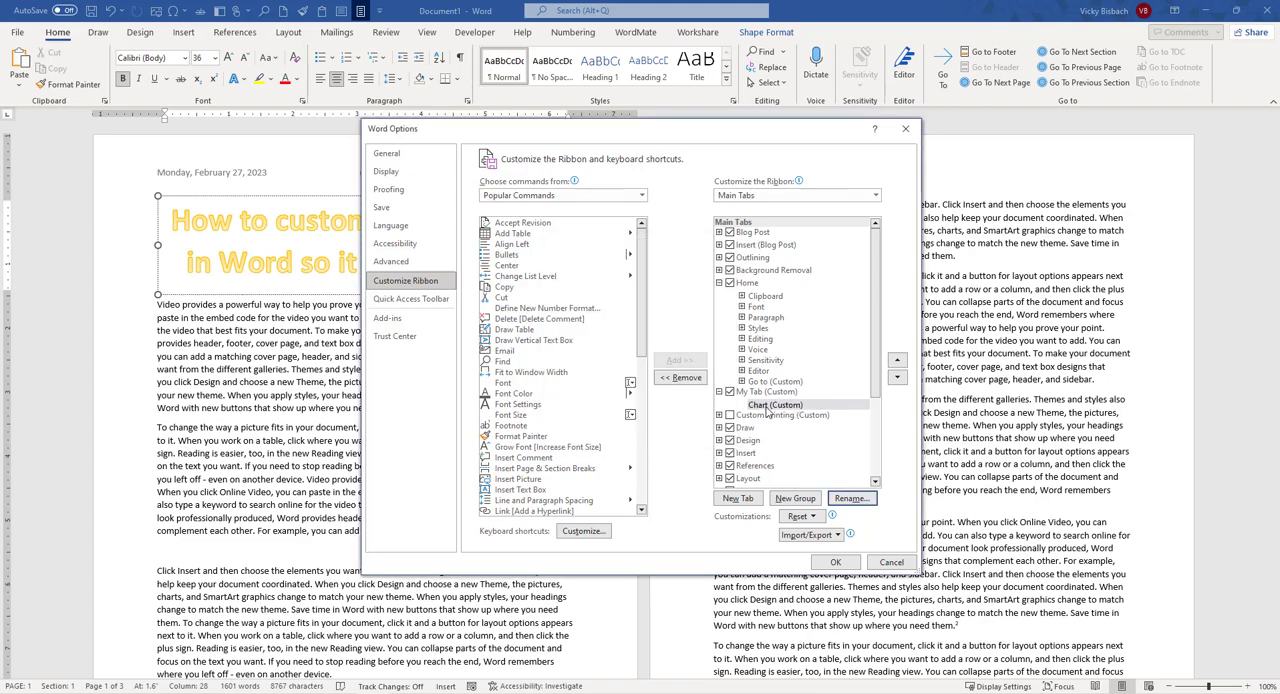
click(776, 404)
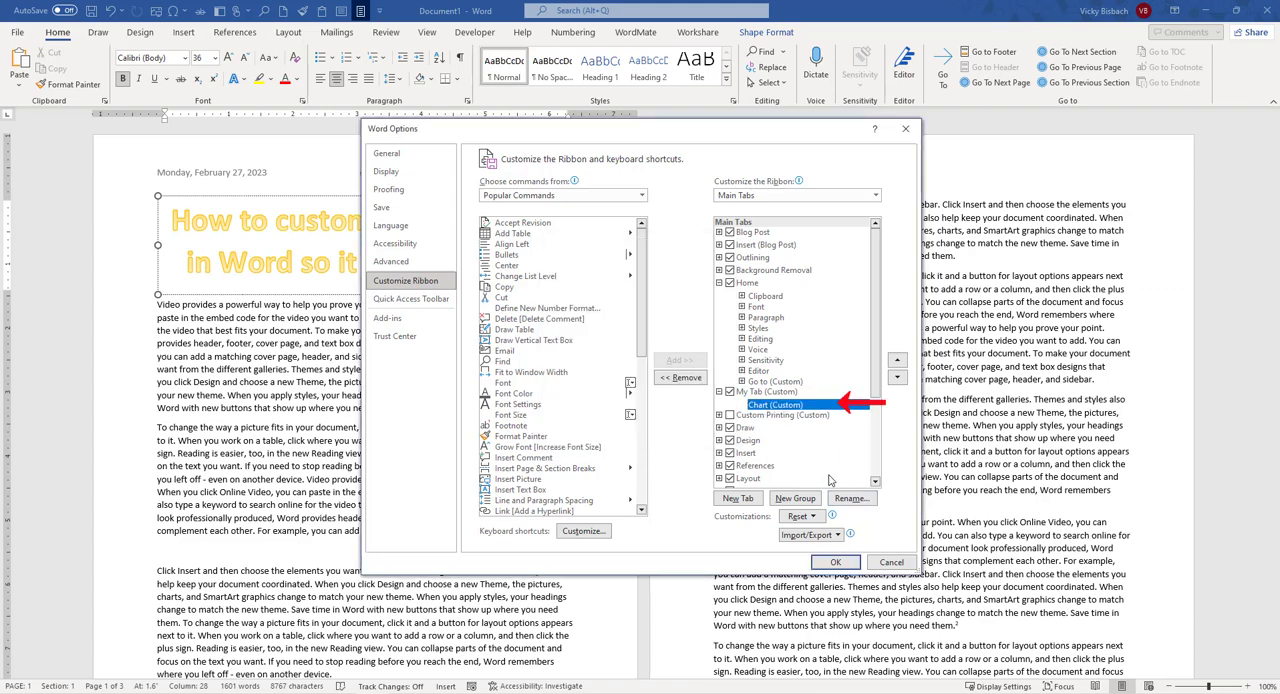
mouse_move(560, 276)
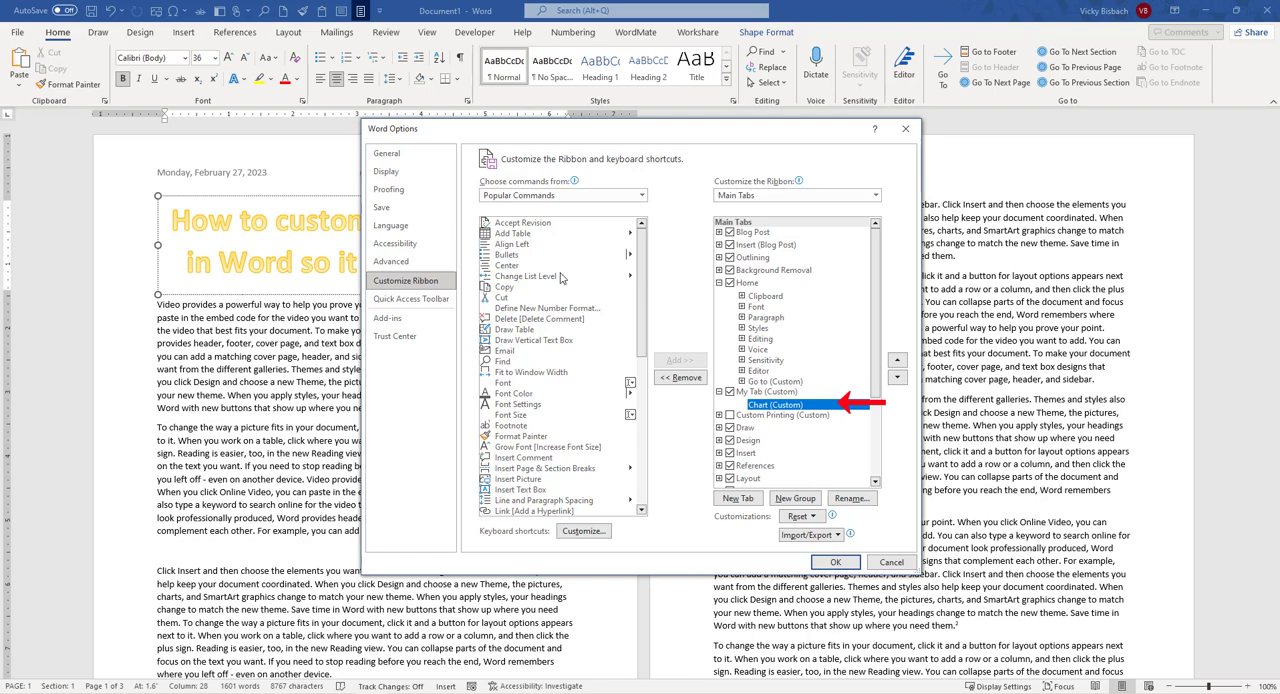
mouse_move(522, 436)
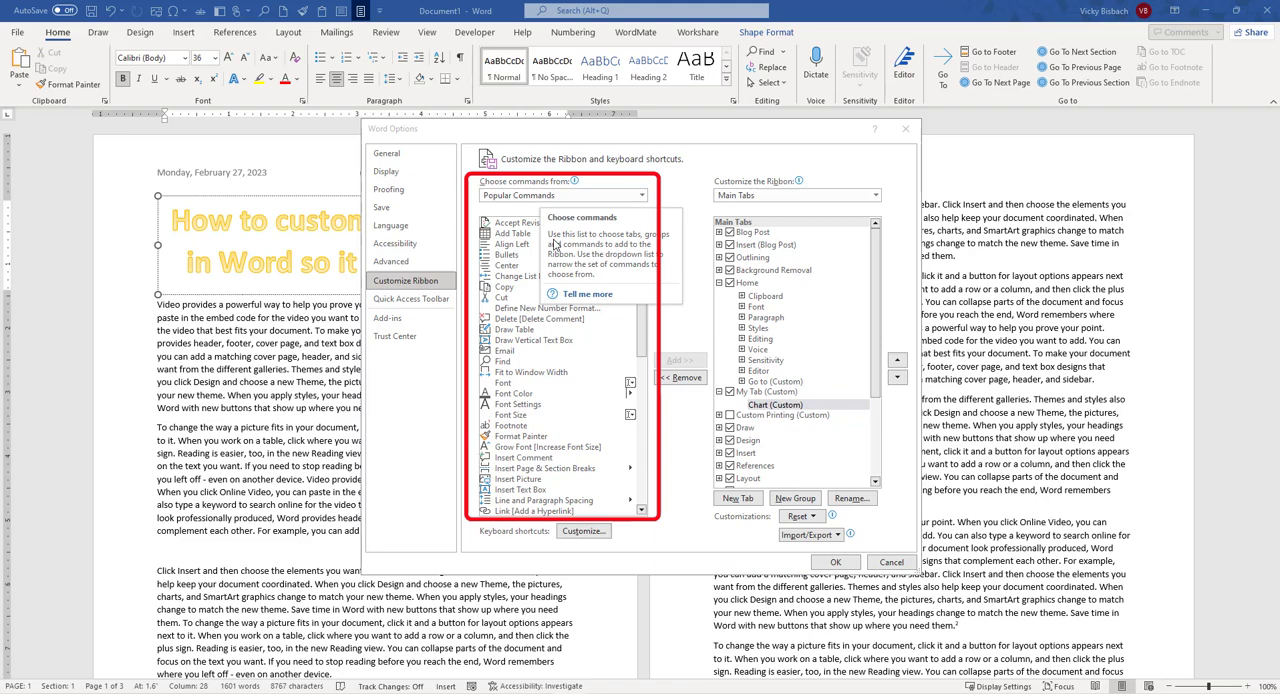
mouse_move(548, 364)
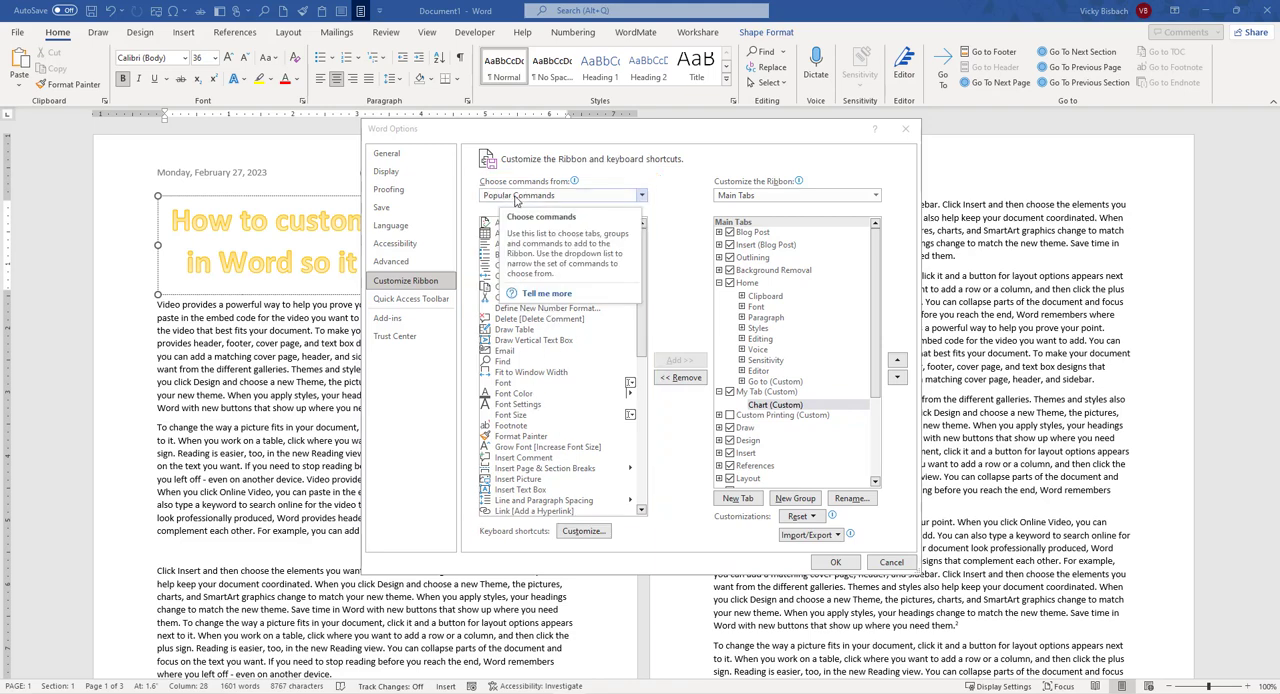
- Switch the command list to All Commands and add a chart command into the Chart group
click(640, 196)
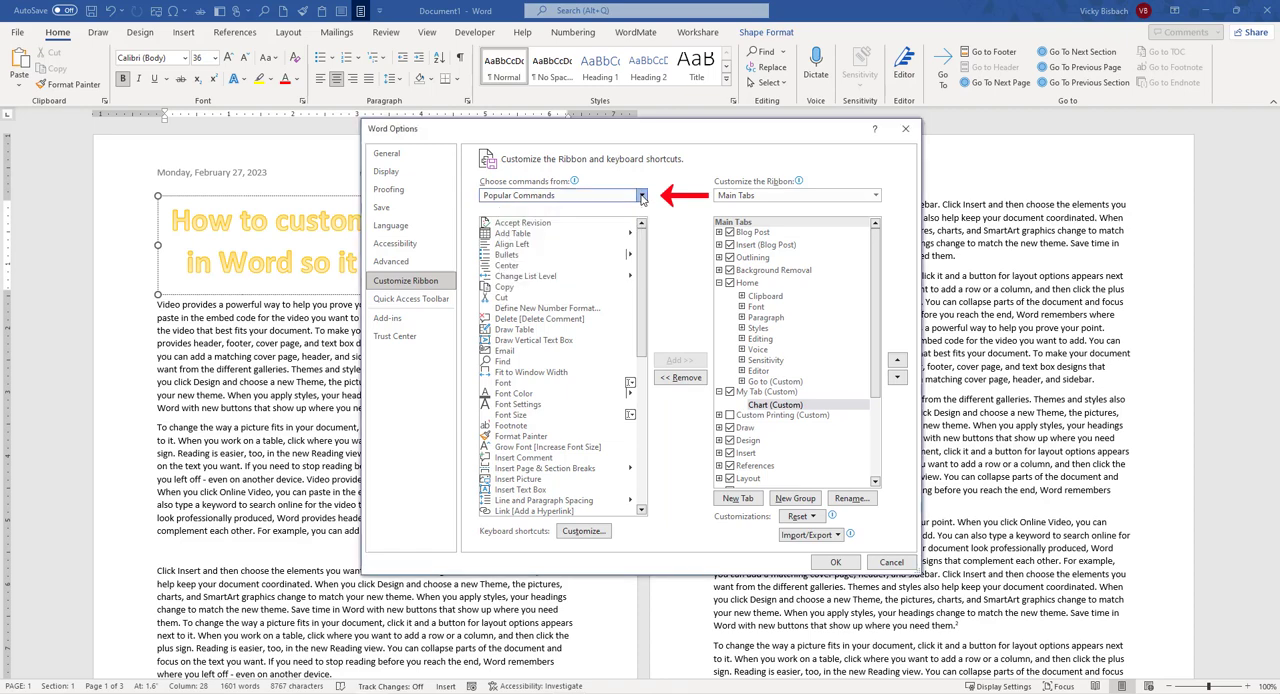
click(640, 196)
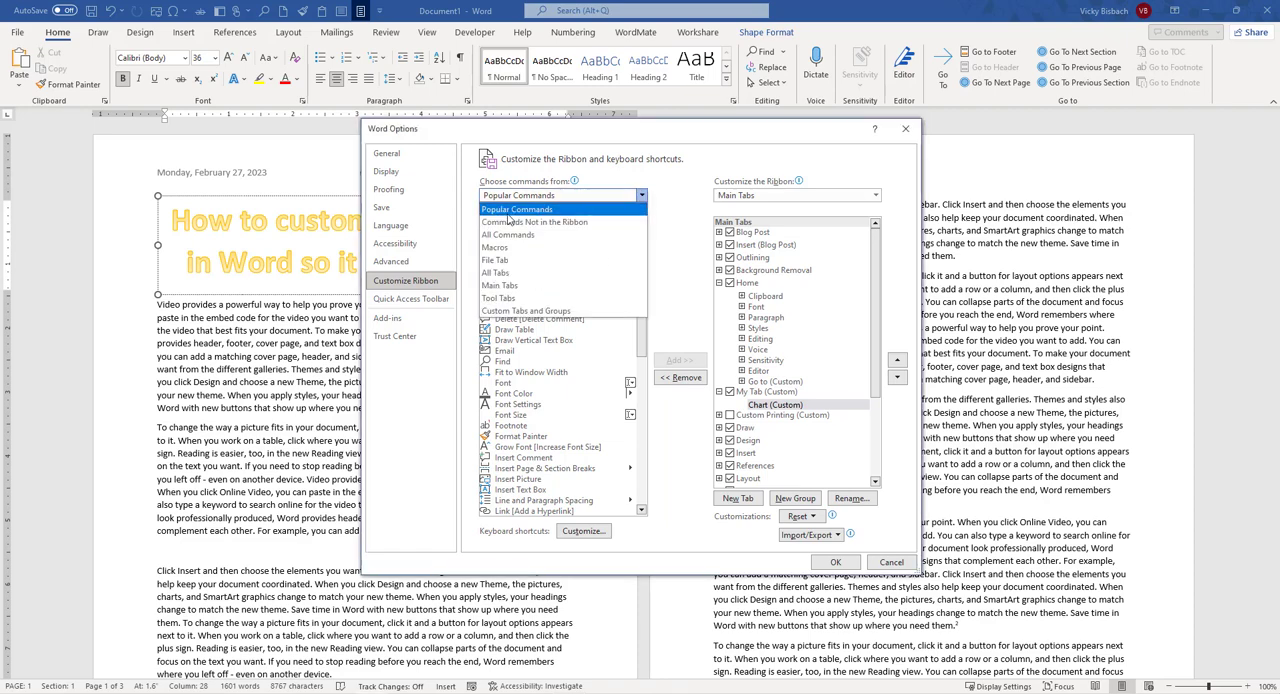
click(534, 220)
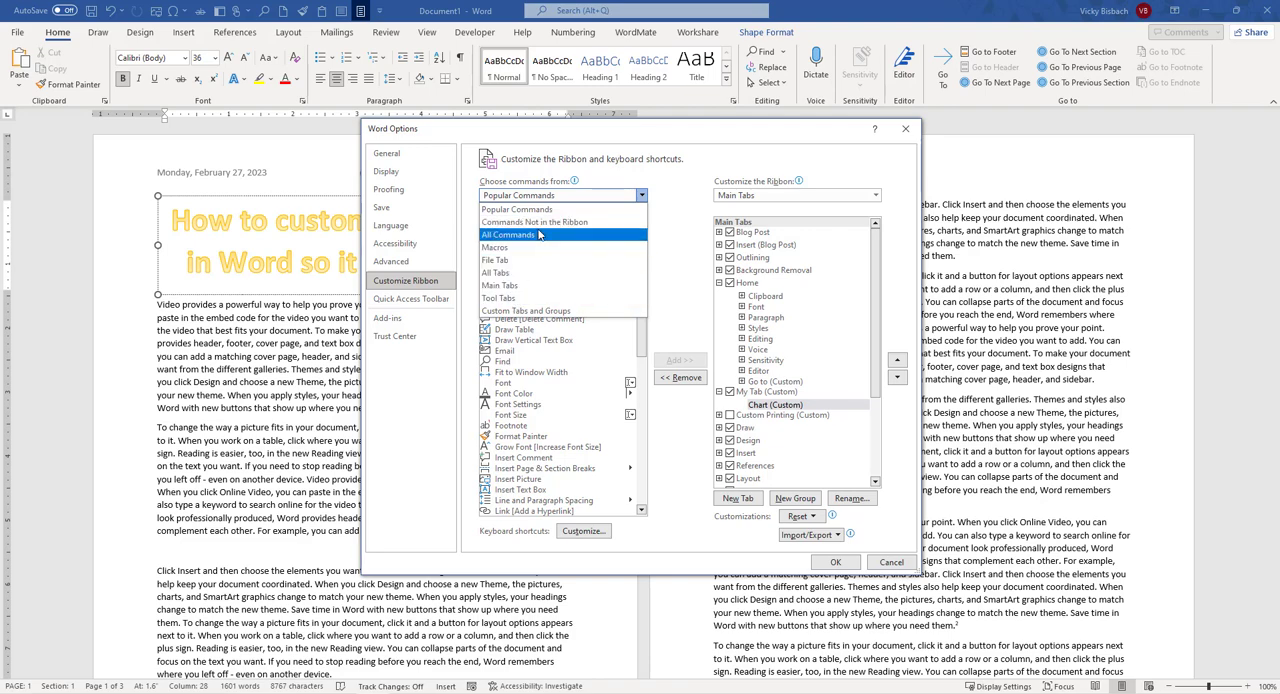
click(508, 234)
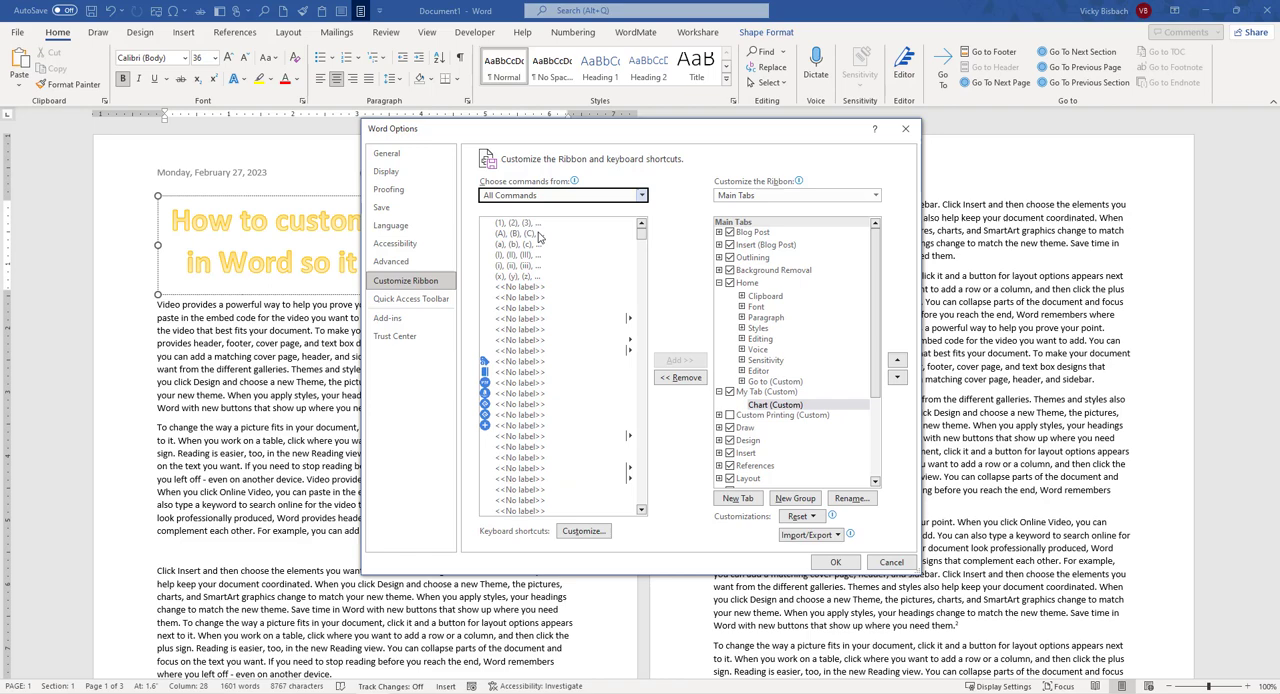
mouse_move(562, 376)
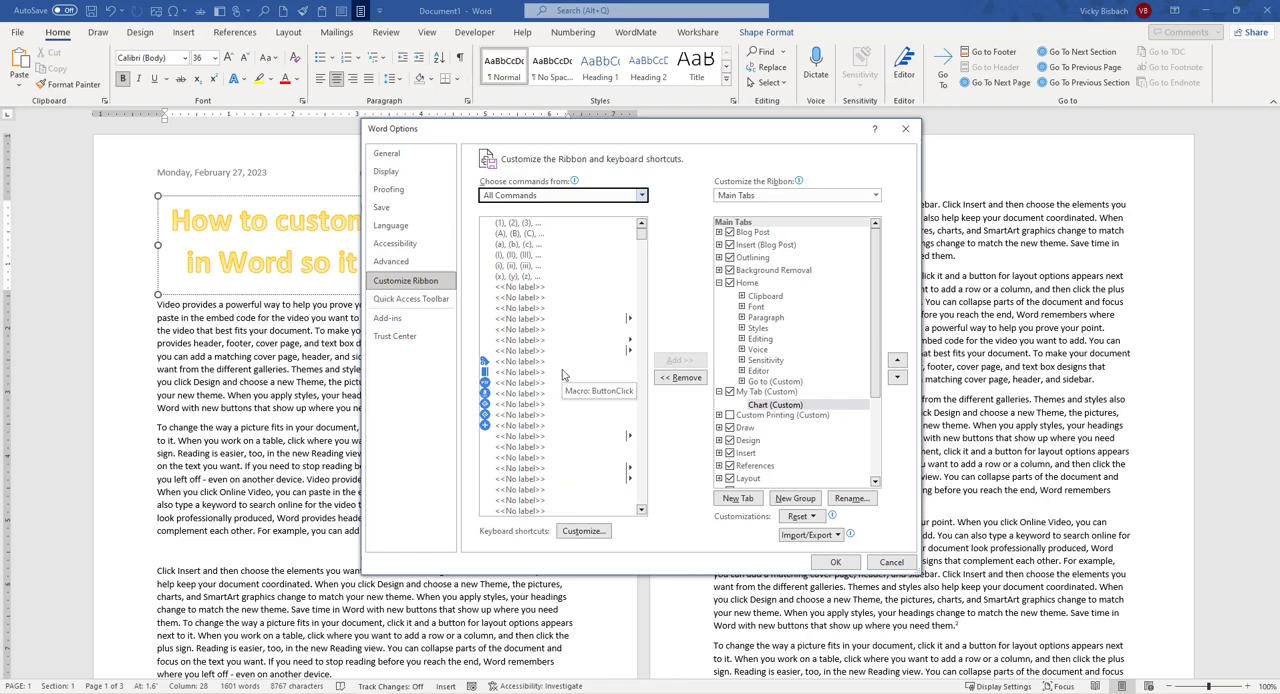
click(520, 372)
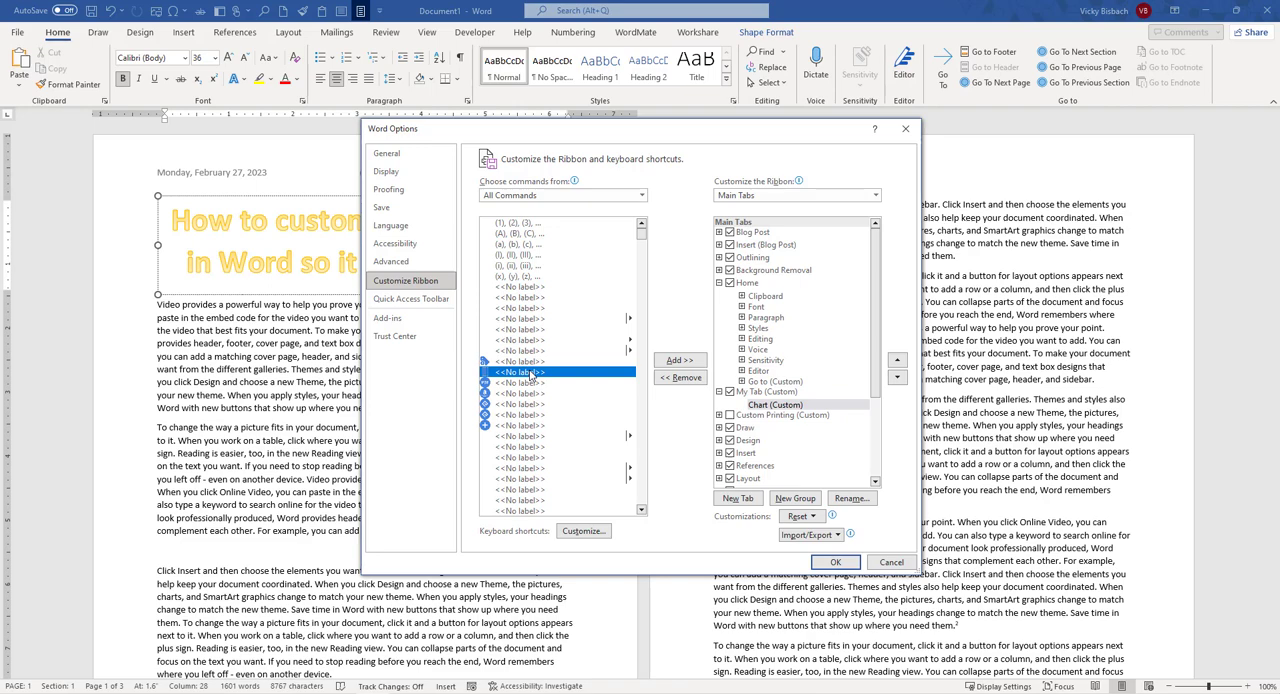
scroll(down, 3)
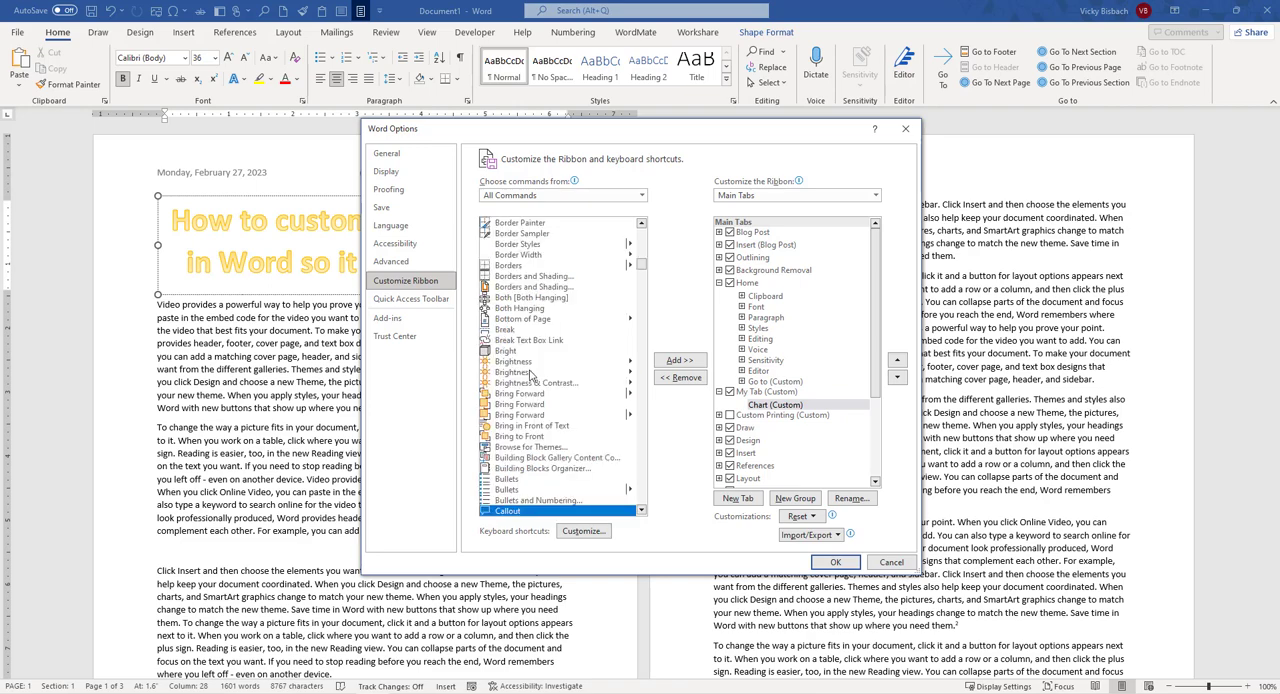
scroll(down, 3)
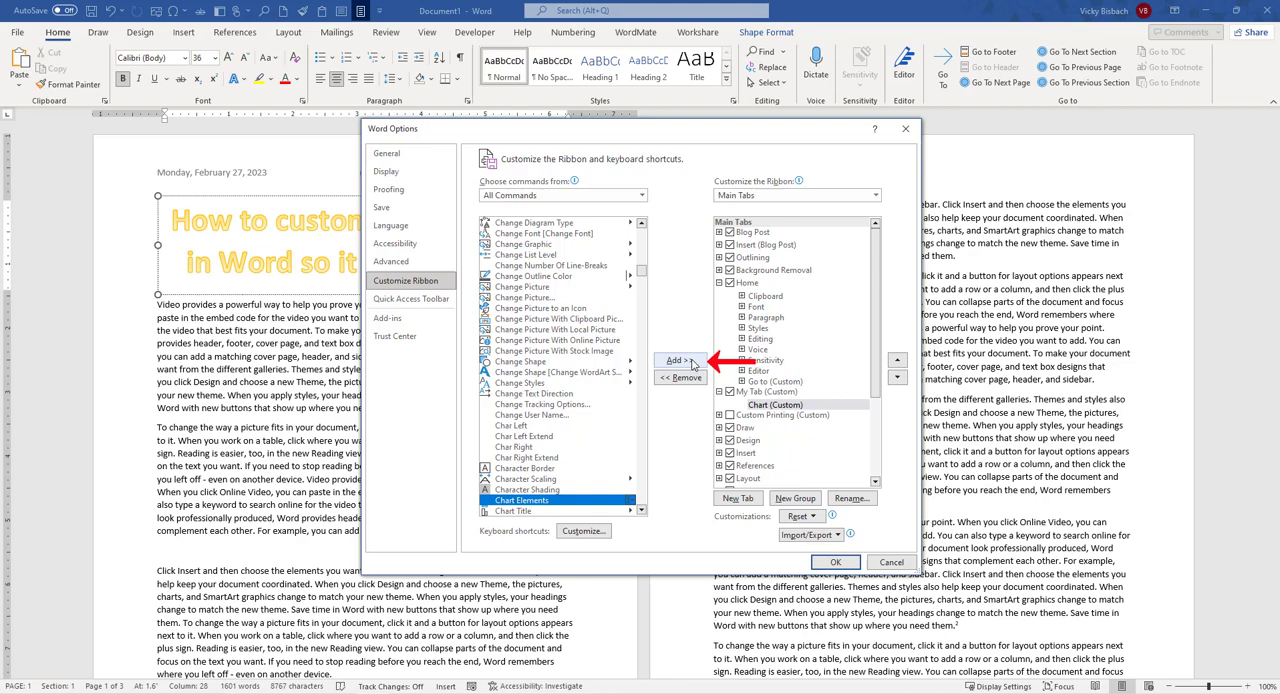
click(678, 360)
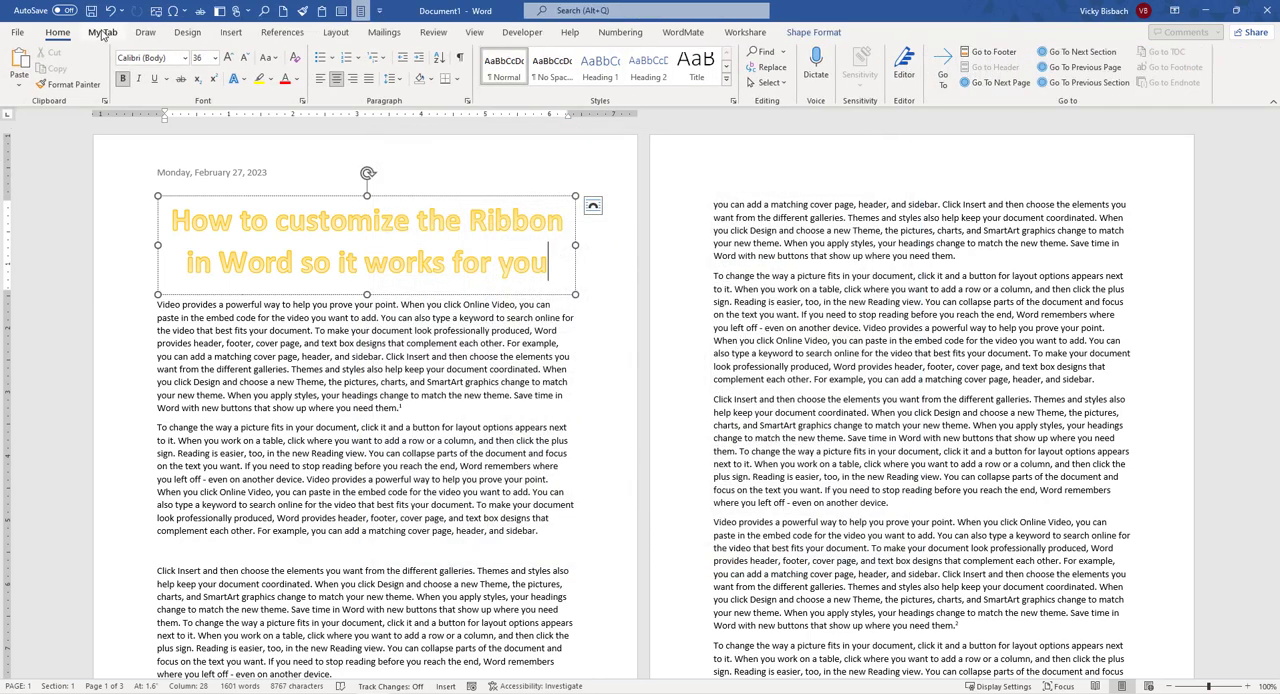
- Check My Tab on the ribbon, then move it down the tab order to sit after Developer
click(104, 32)
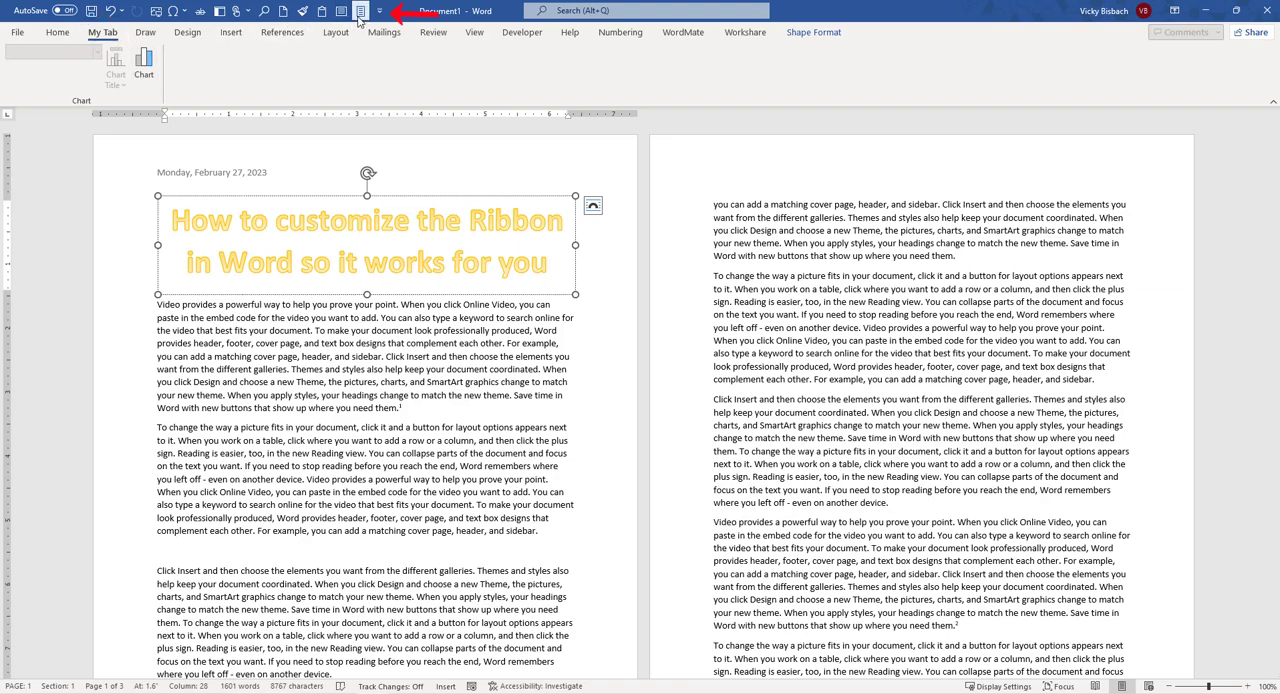
click(380, 12)
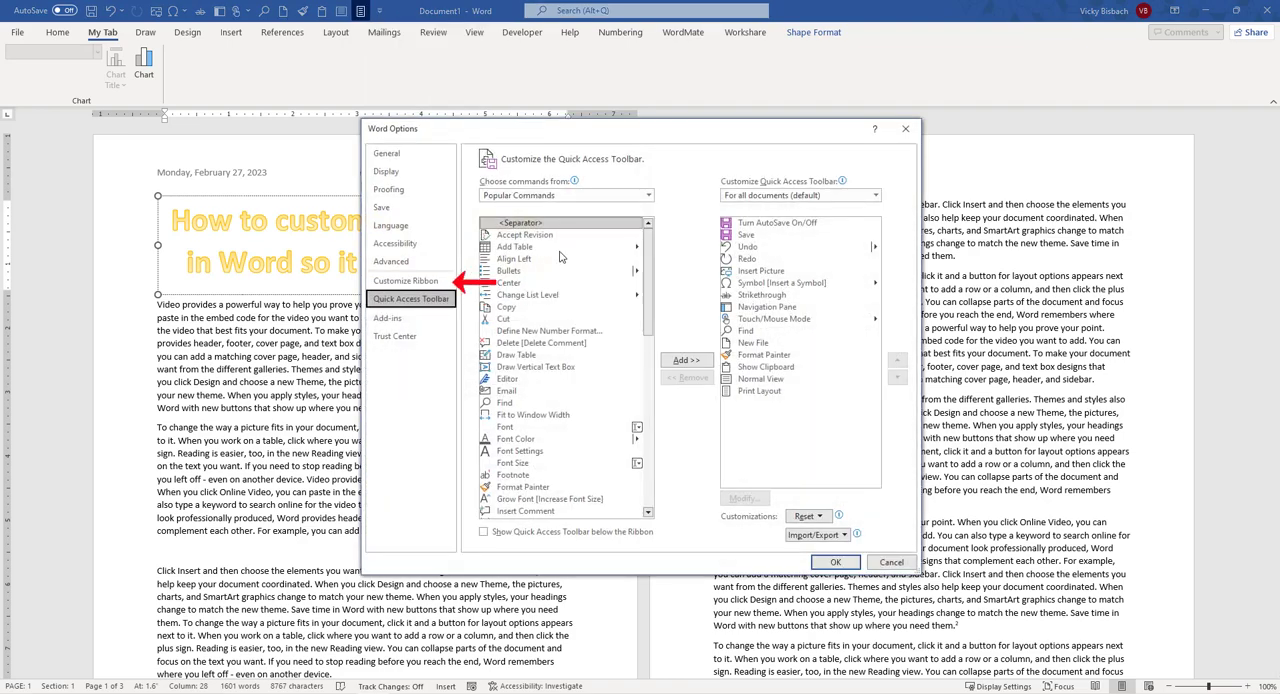
click(404, 280)
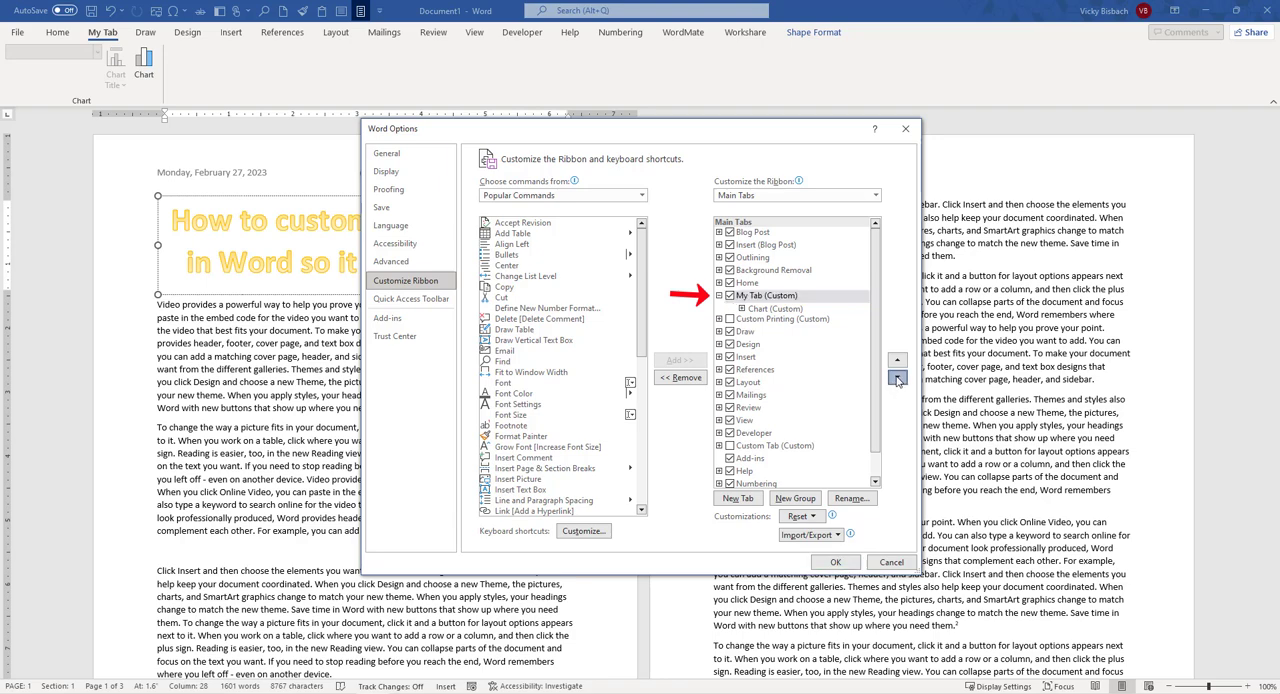
click(896, 380)
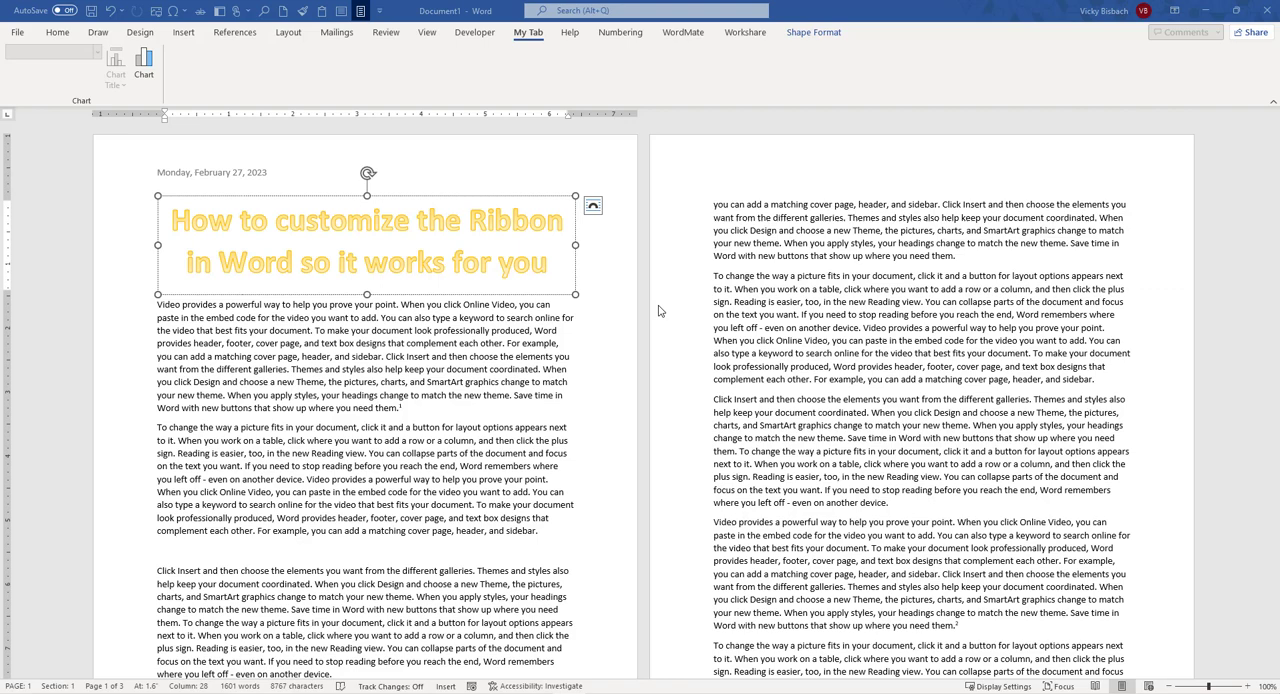
- Reopen the Customize Ribbon settings and select a tab in the main tabs list
click(380, 12)
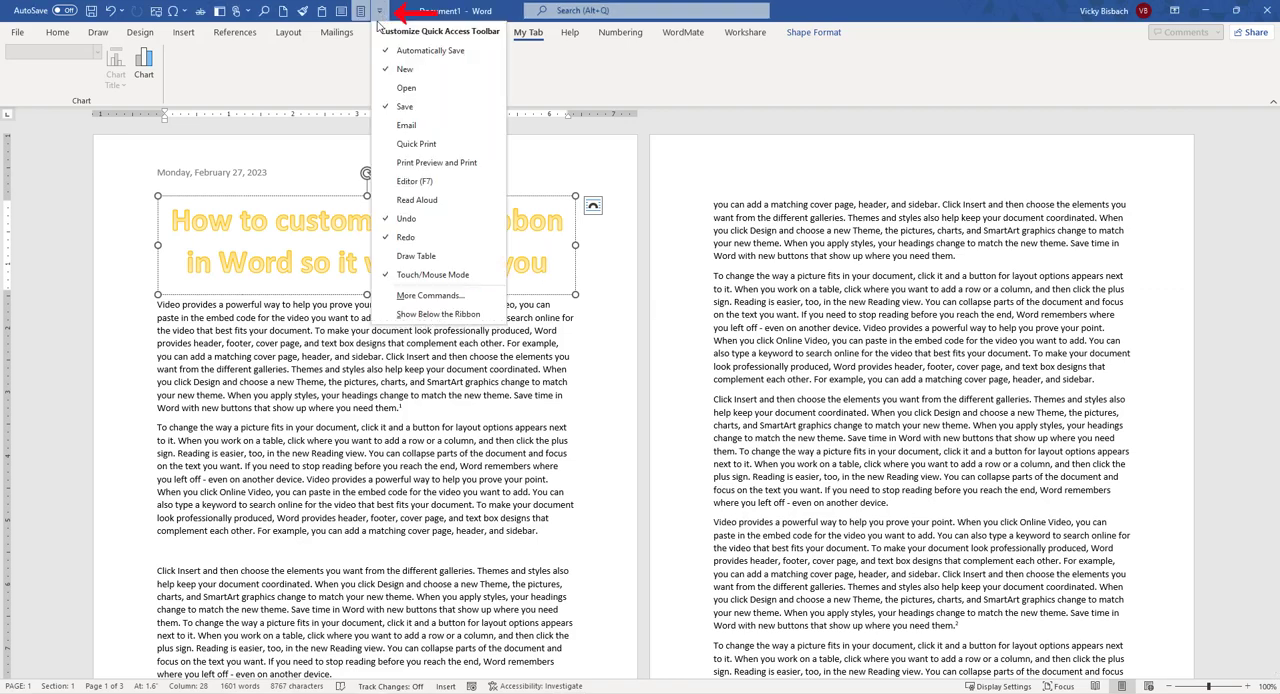
click(428, 296)
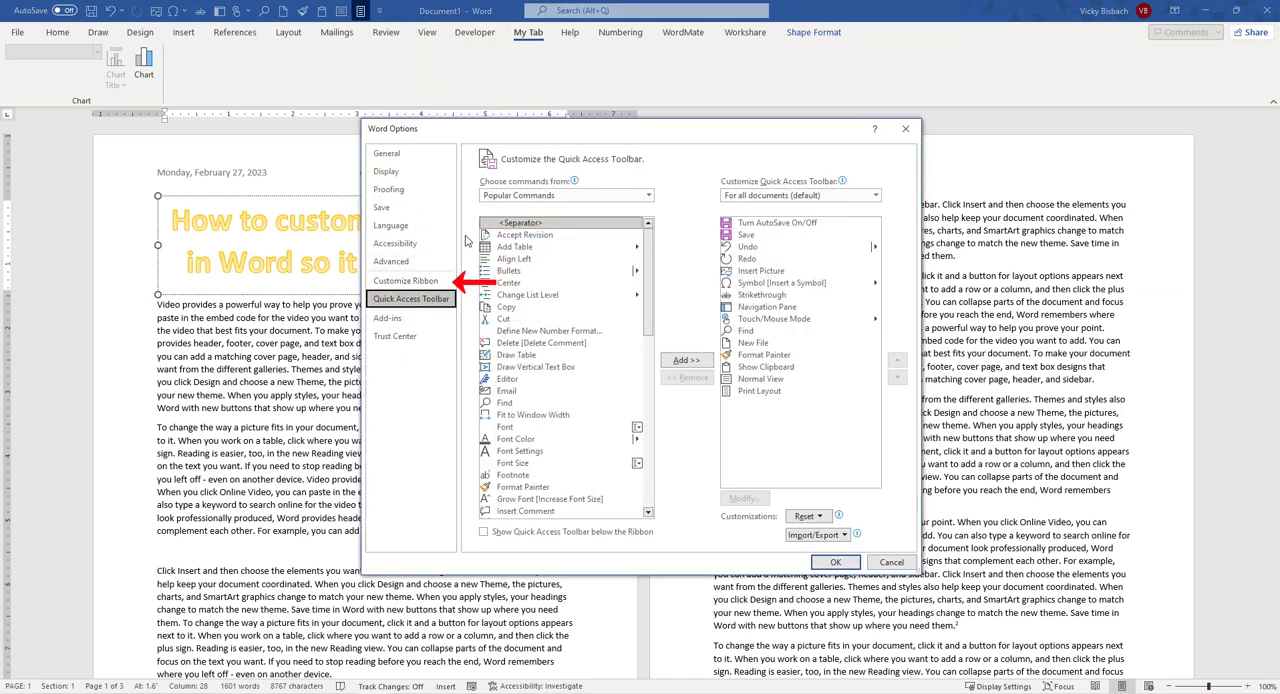
click(404, 280)
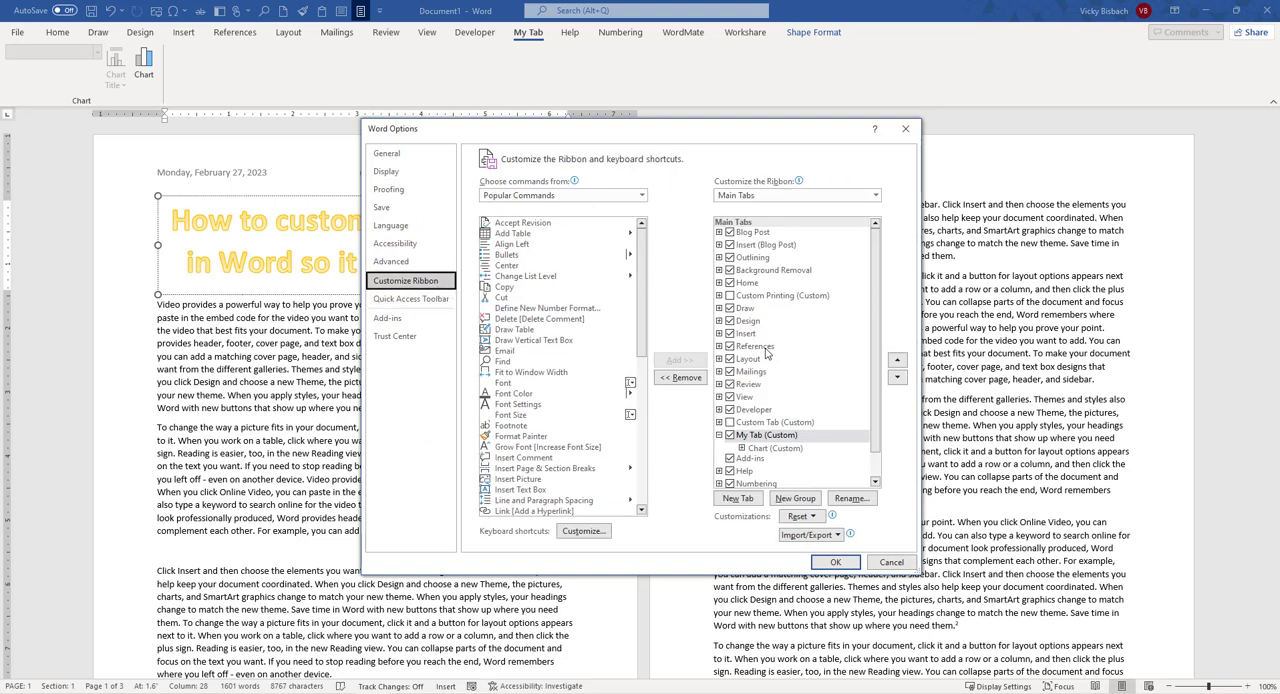
mouse_move(816, 302)
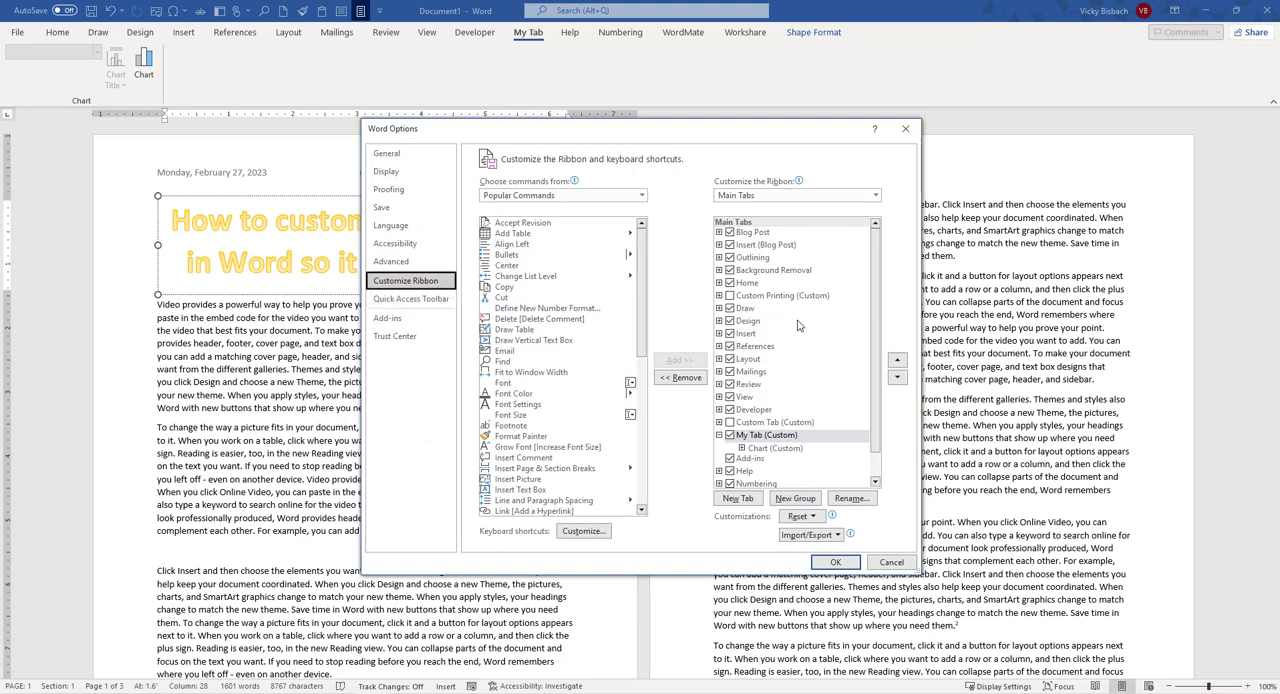
click(756, 346)
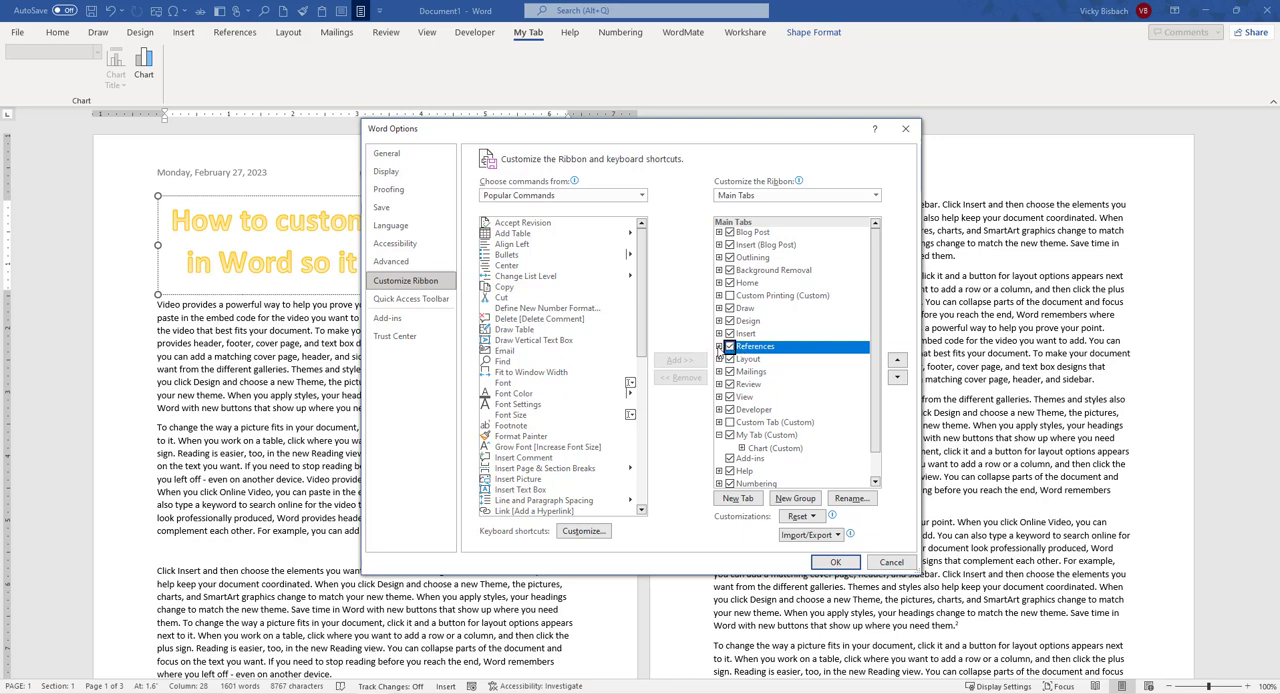
- Expand References and try adding Draw Vertical Text Box, triggering the custom-groups-only warning
click(720, 346)
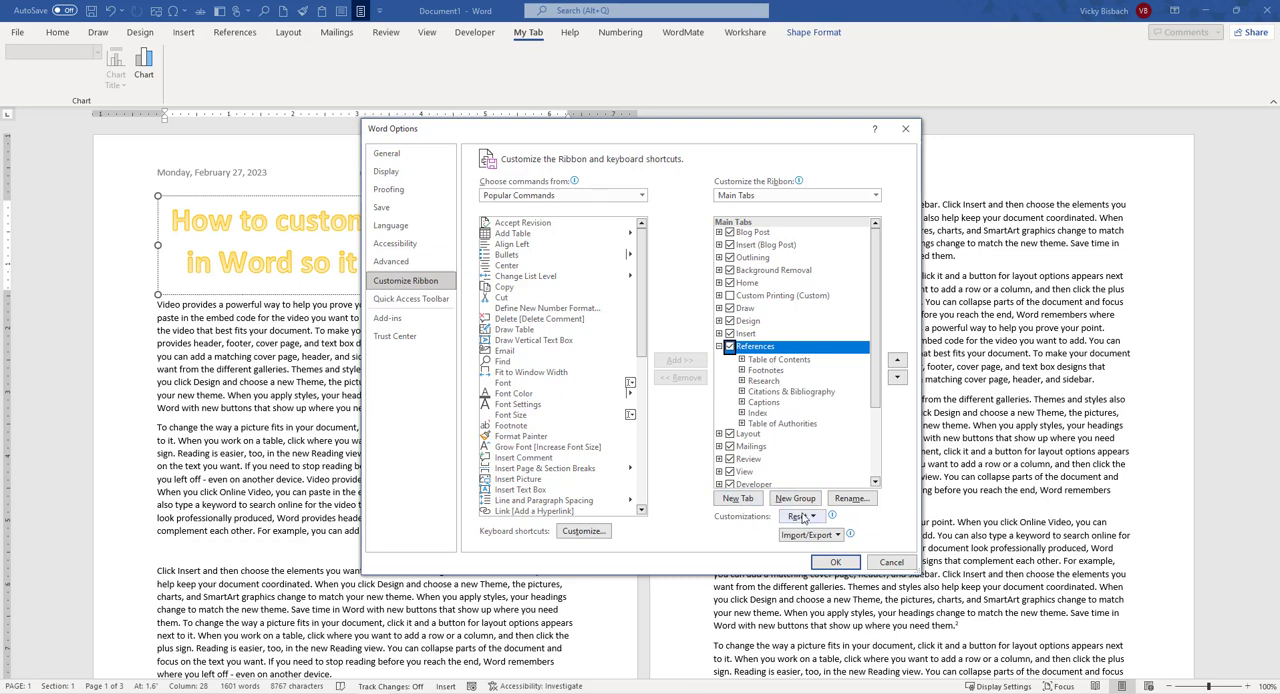
click(532, 340)
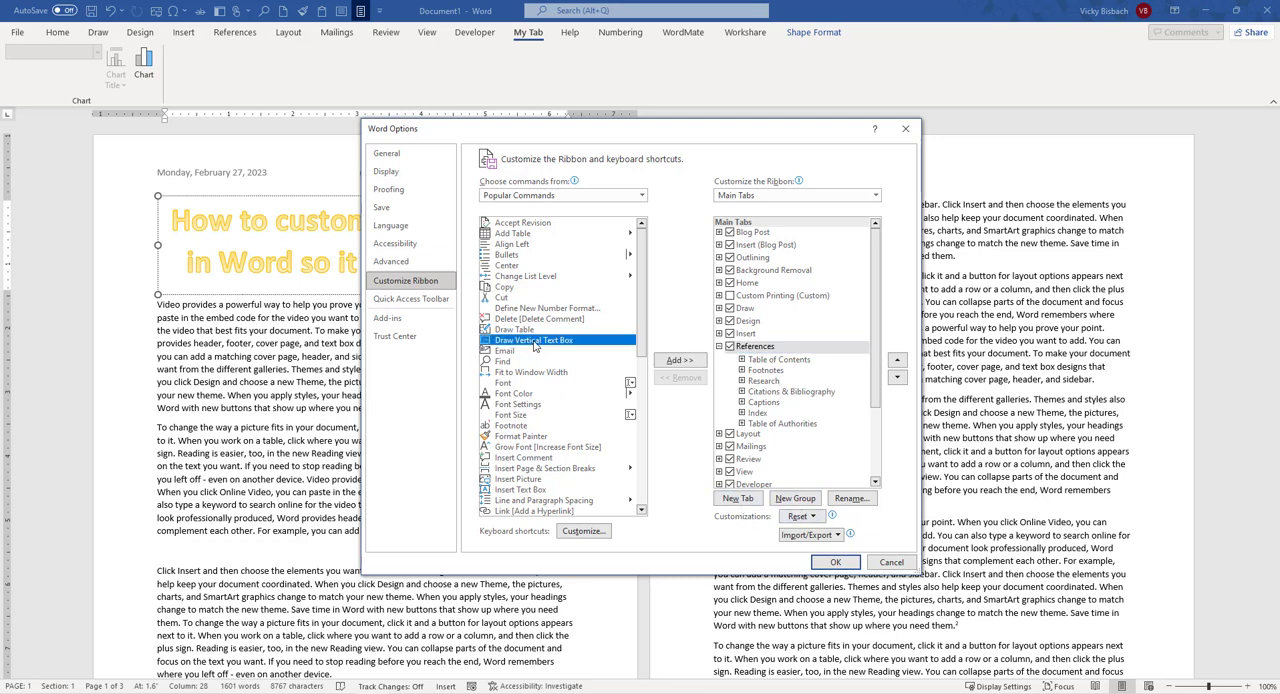
click(680, 360)
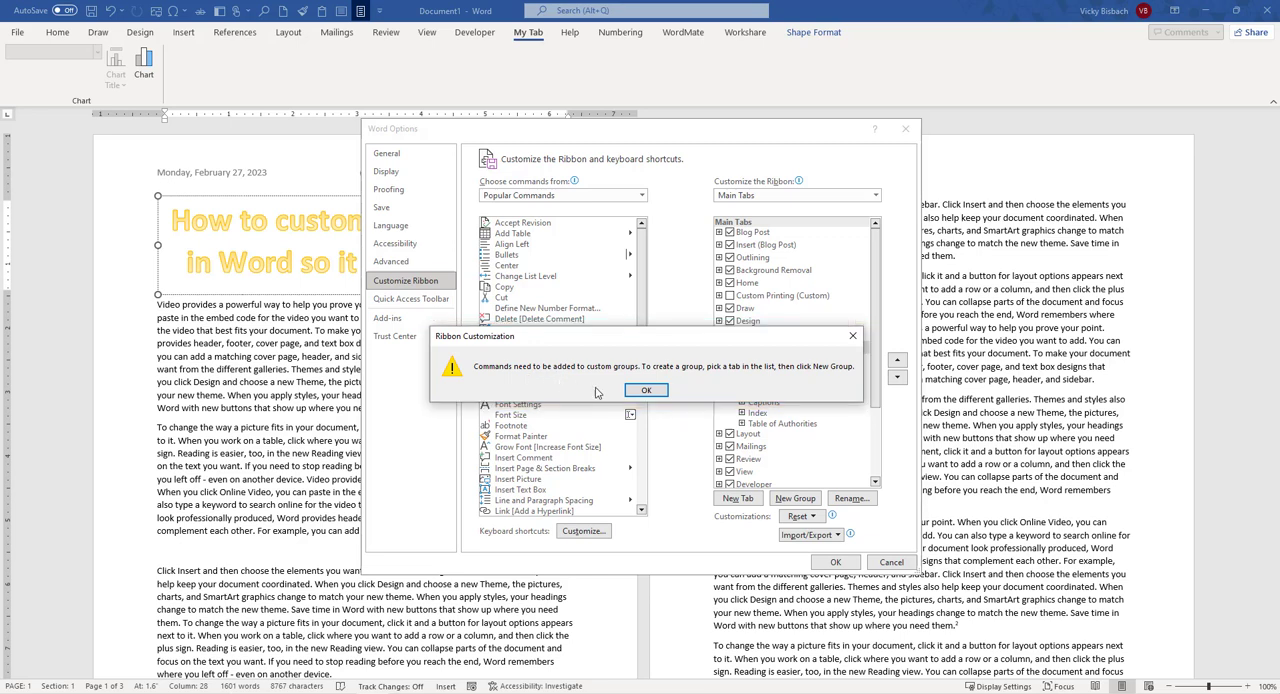
click(646, 390)
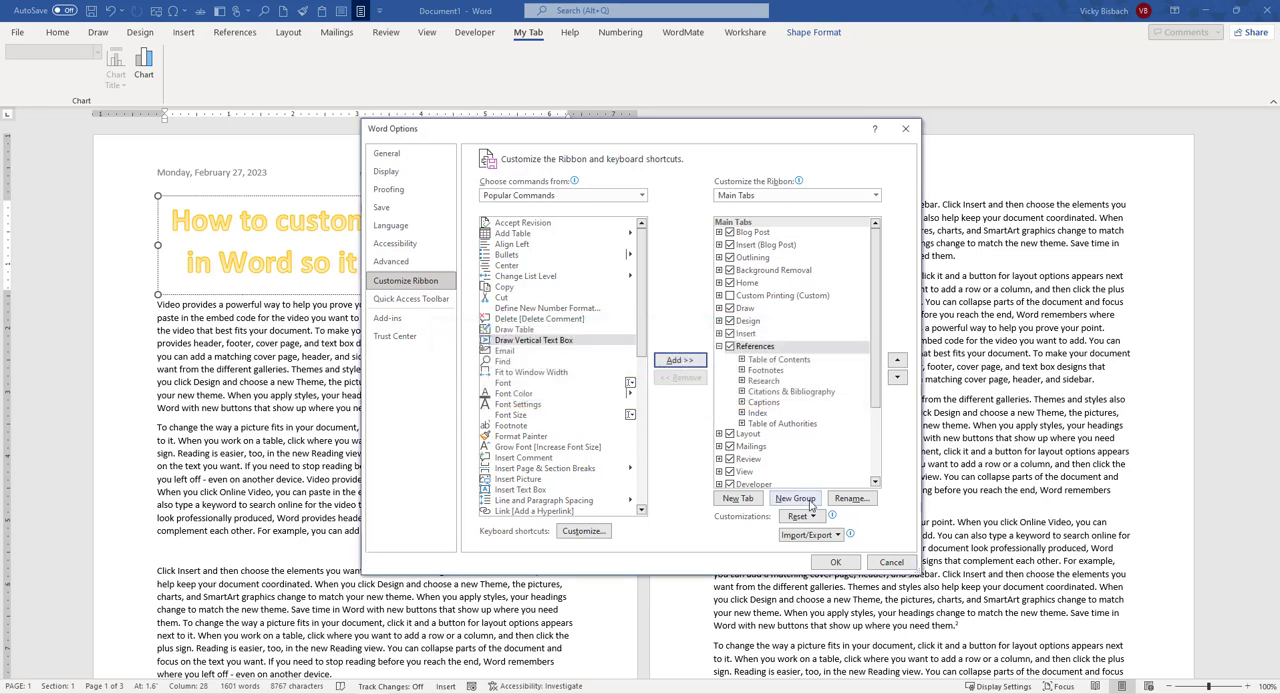
click(796, 498)
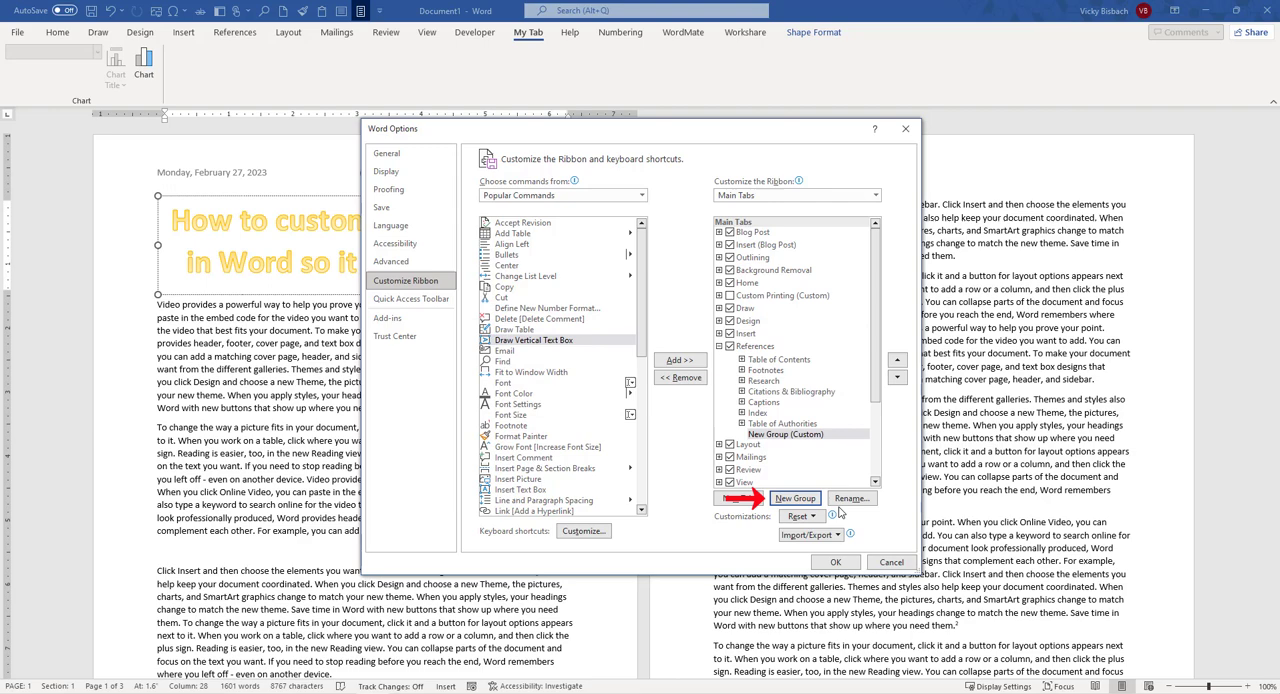
click(848, 498)
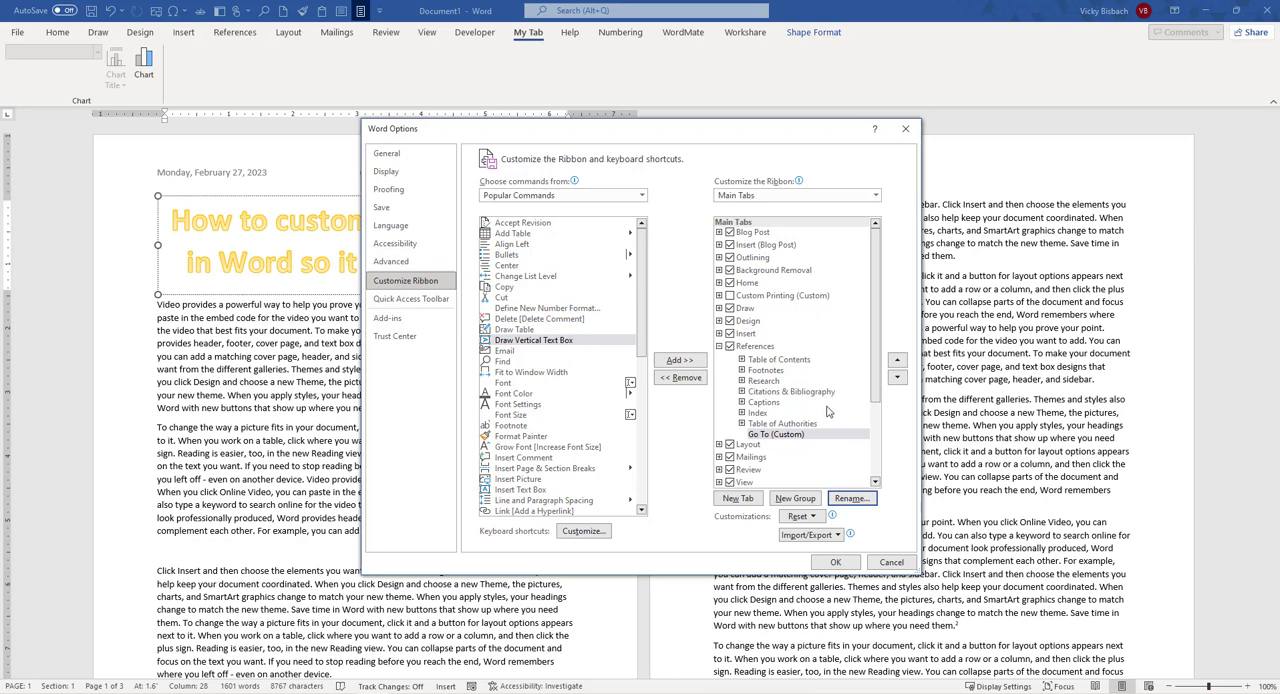
click(776, 434)
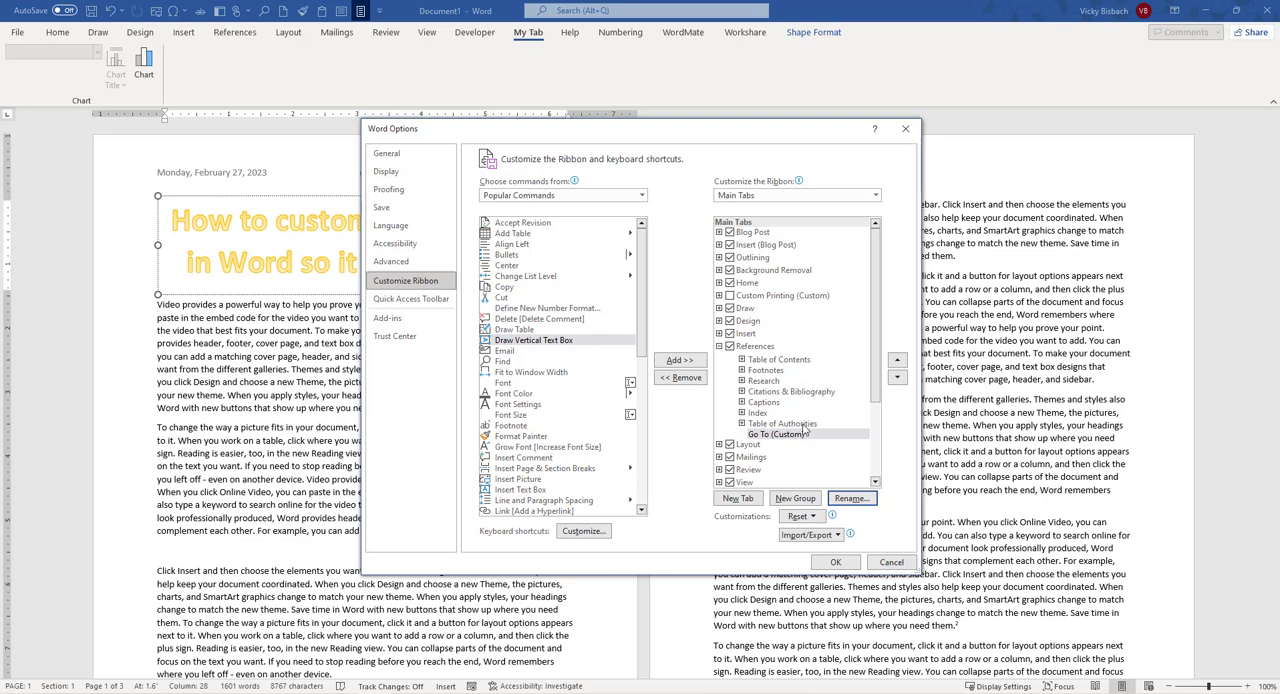
mouse_move(780, 444)
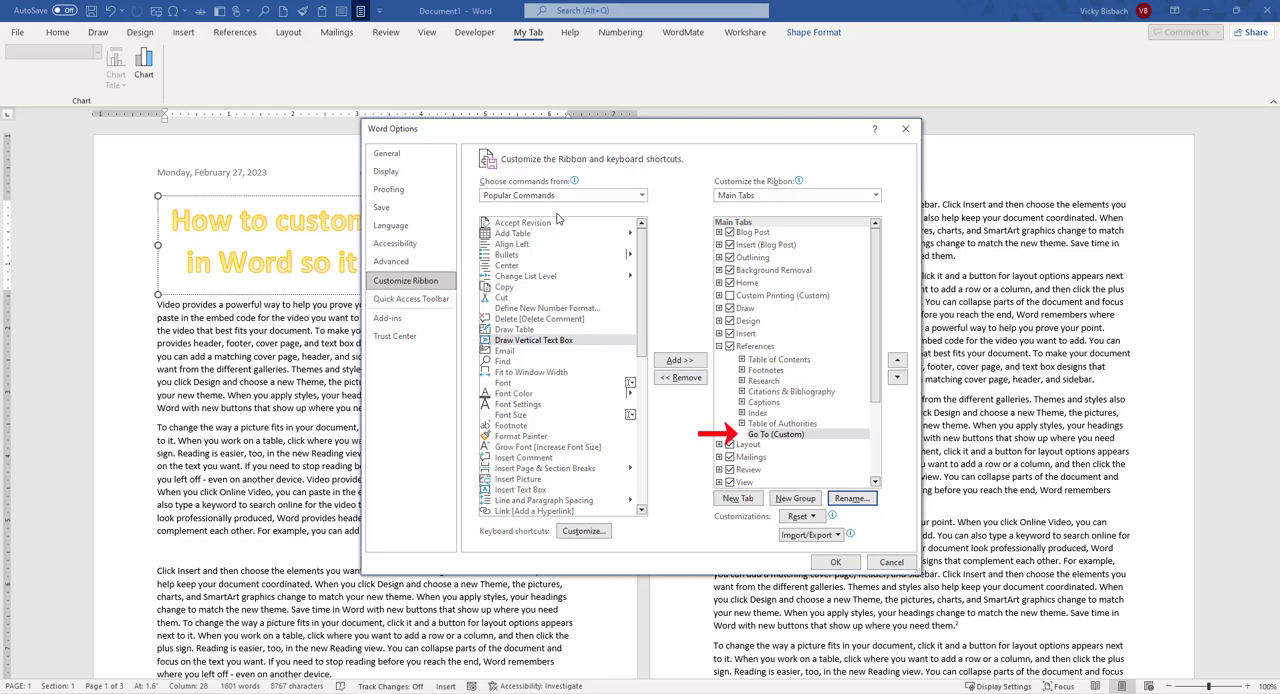
- From All Commands, add Go to Endnote and Go to Footnote to the Go To group and apply with OK
click(640, 196)
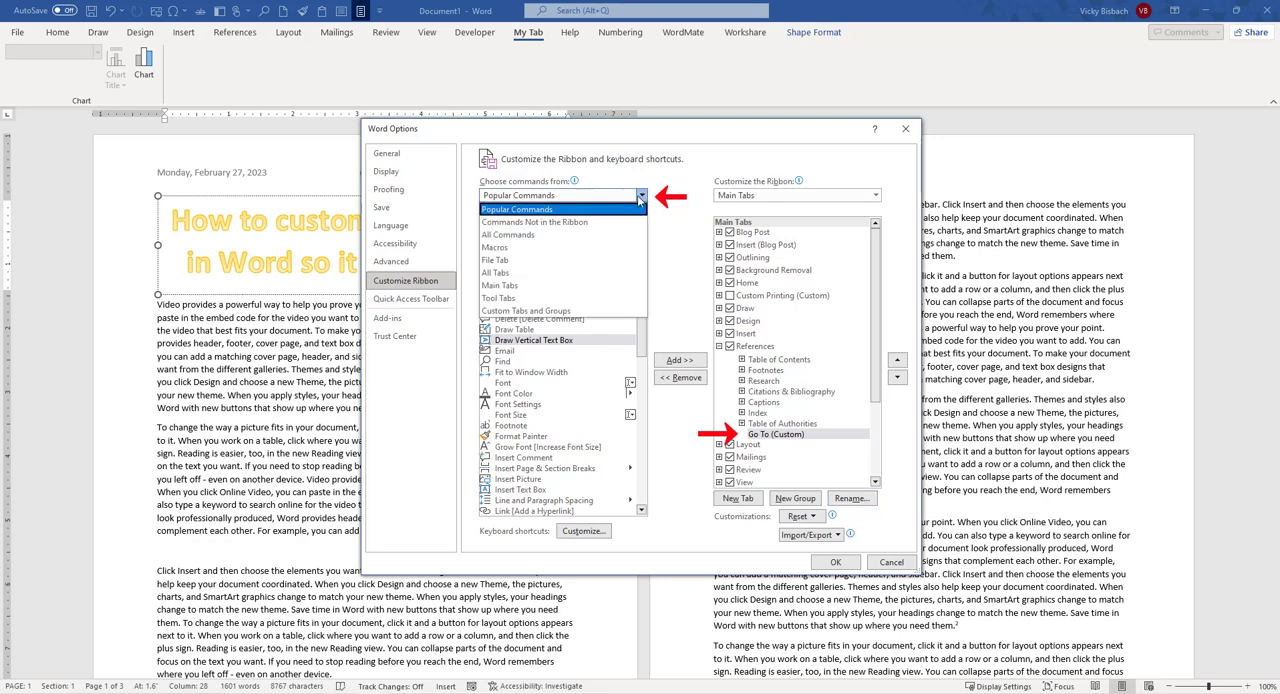
click(534, 220)
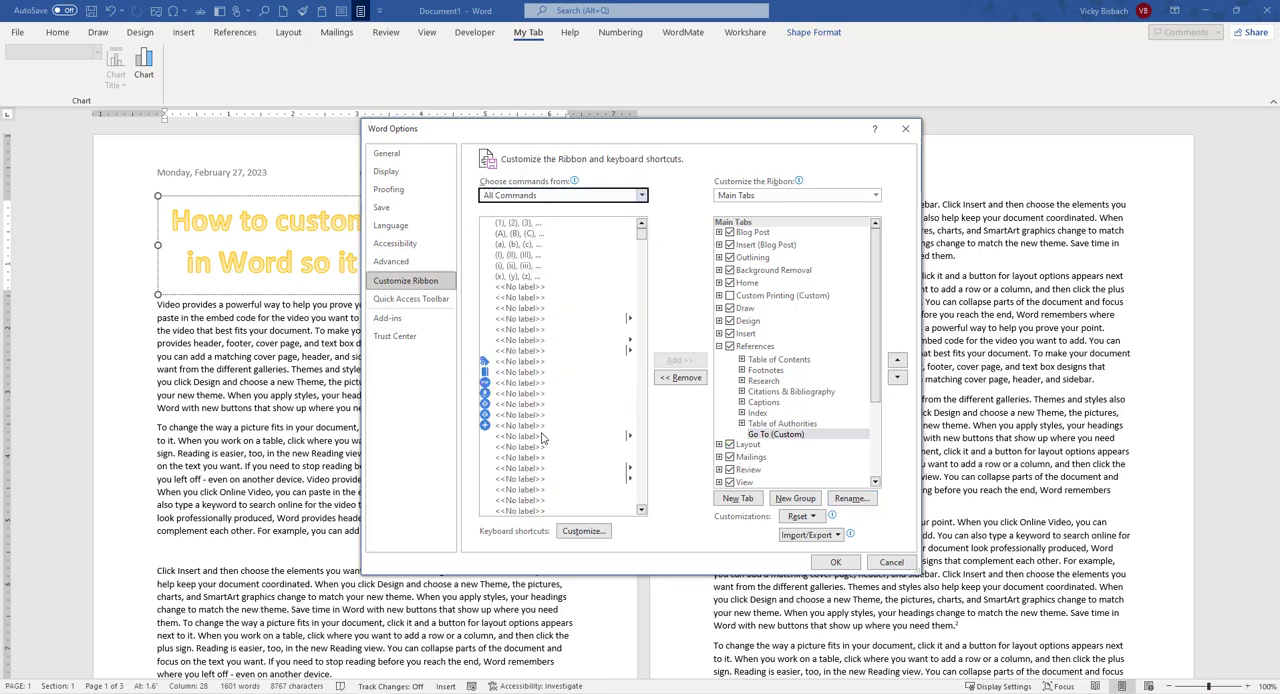
click(518, 436)
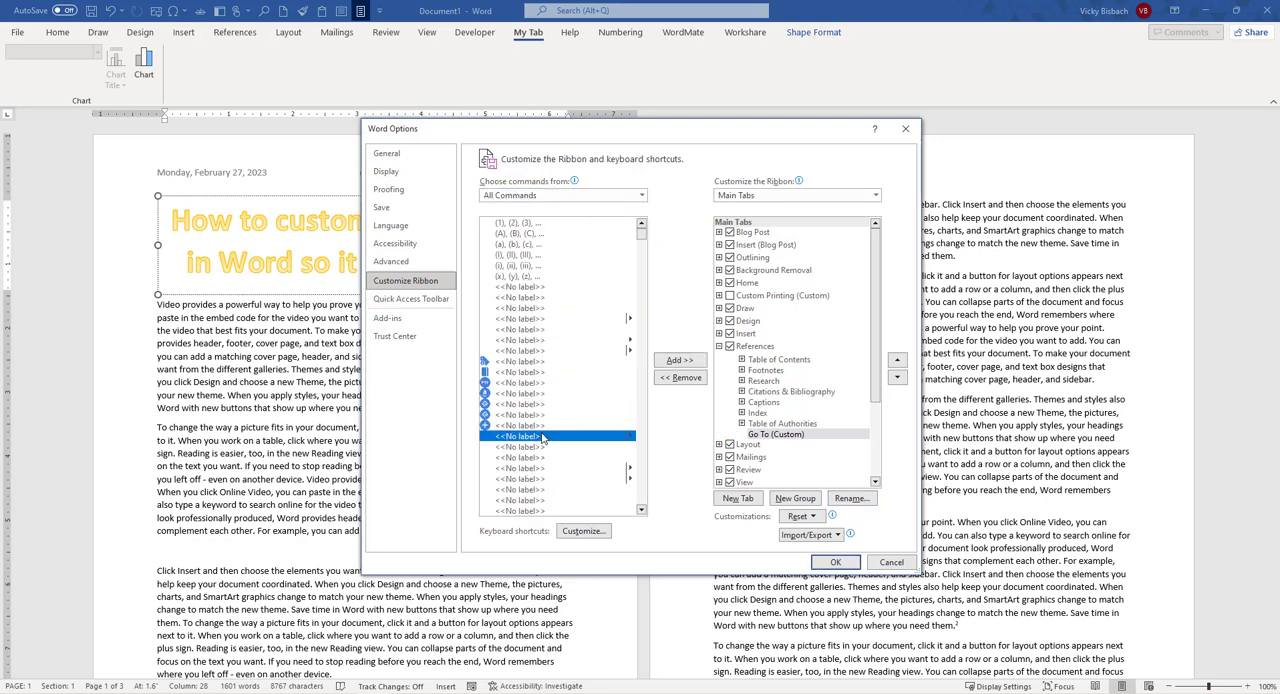
scroll(down, 3)
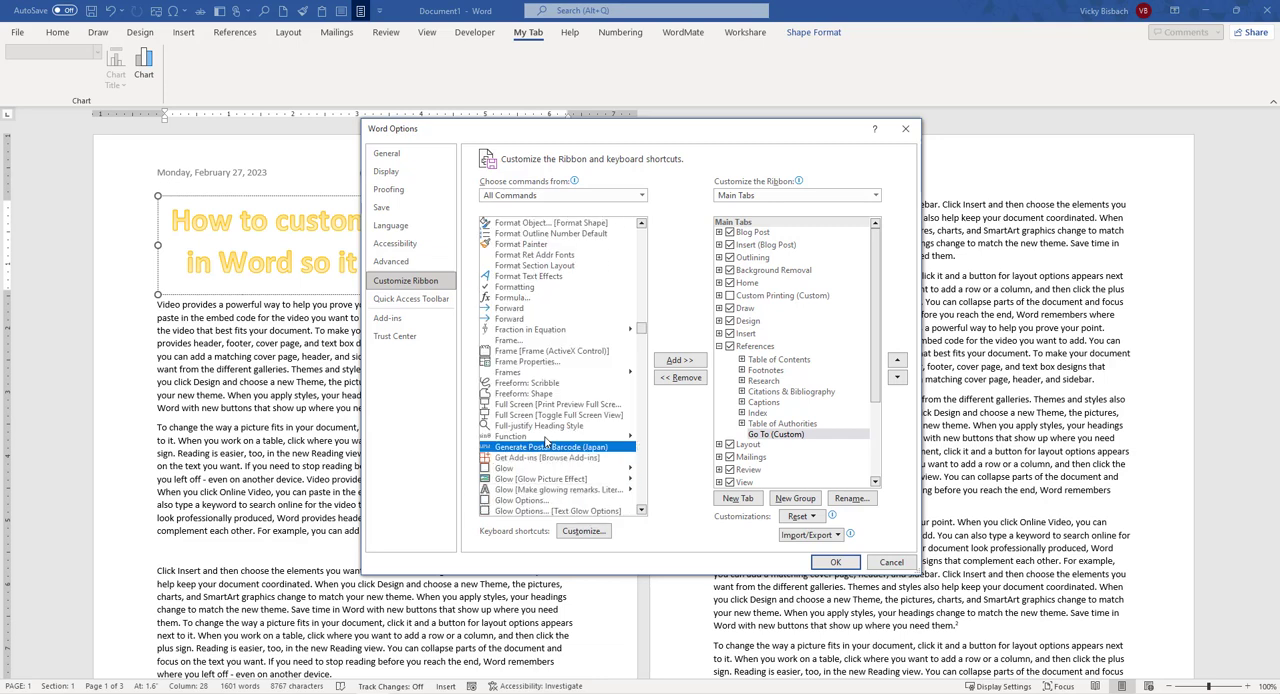
scroll(down, 3)
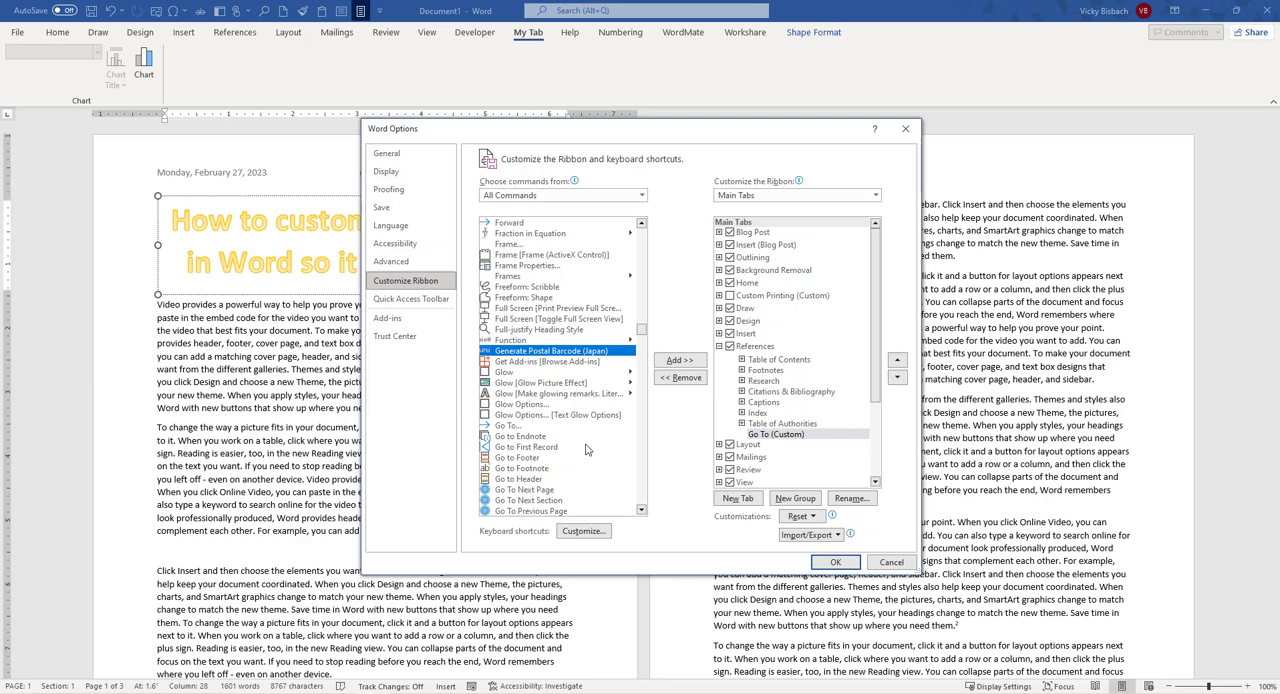
click(518, 436)
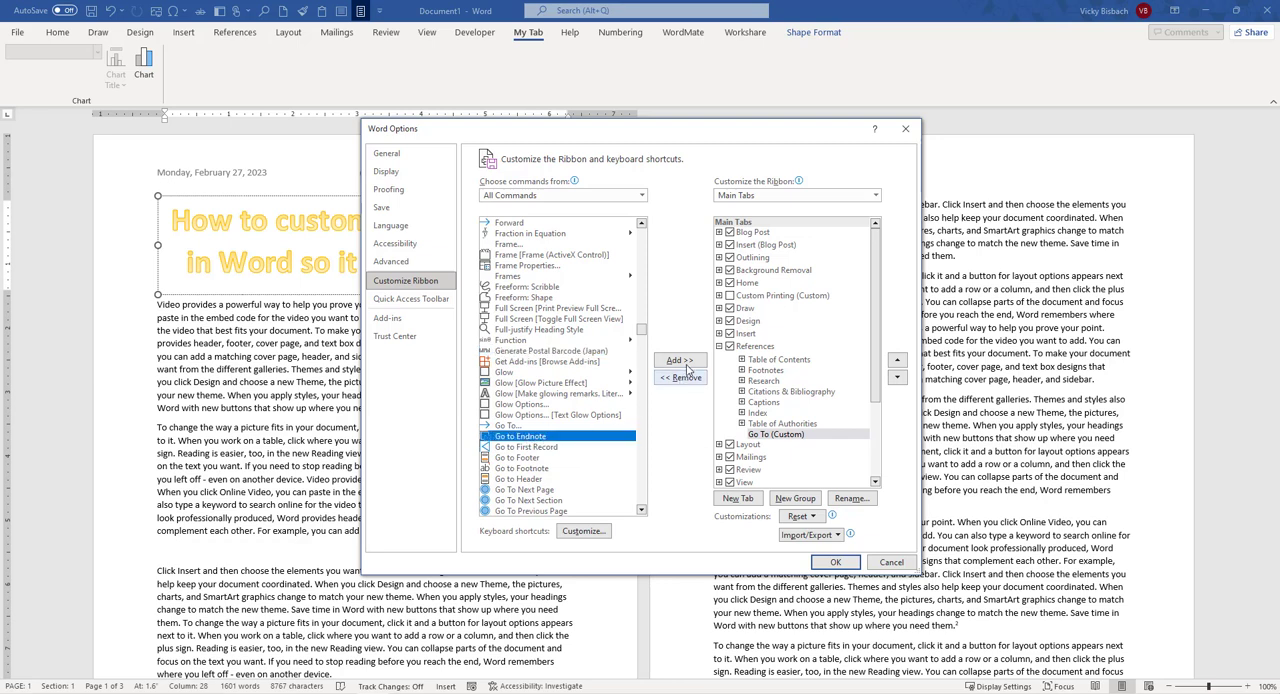
click(680, 360)
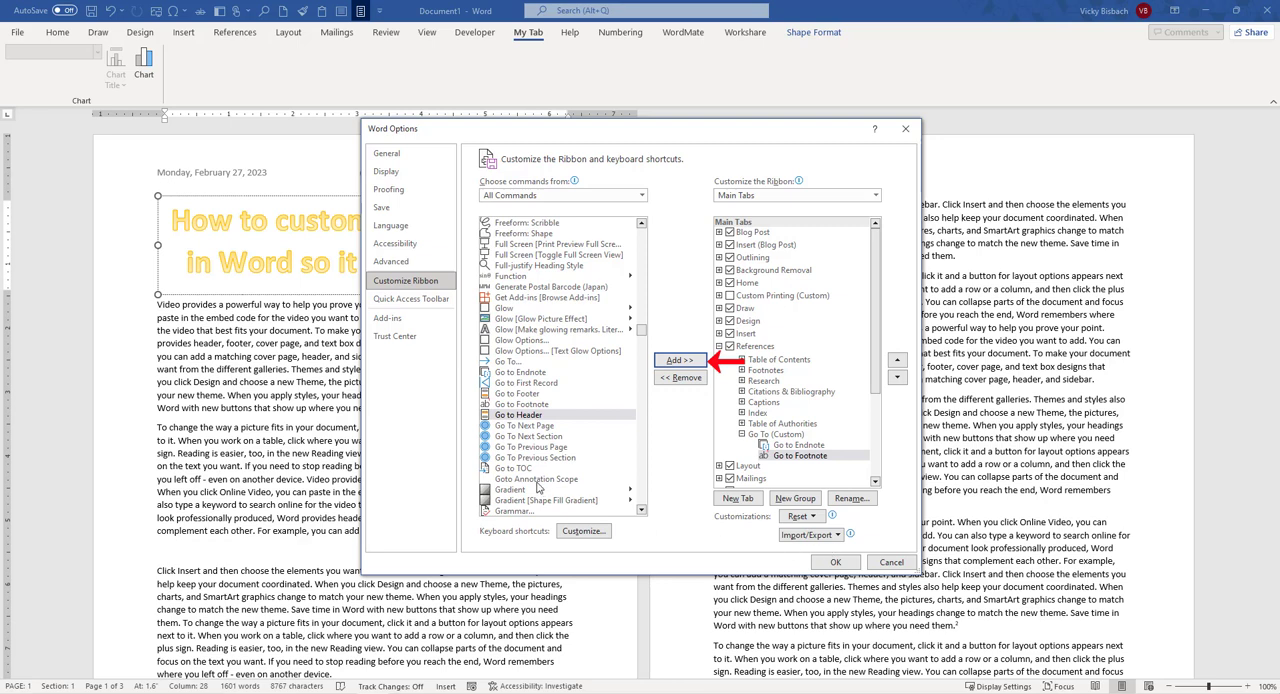
mouse_move(556, 488)
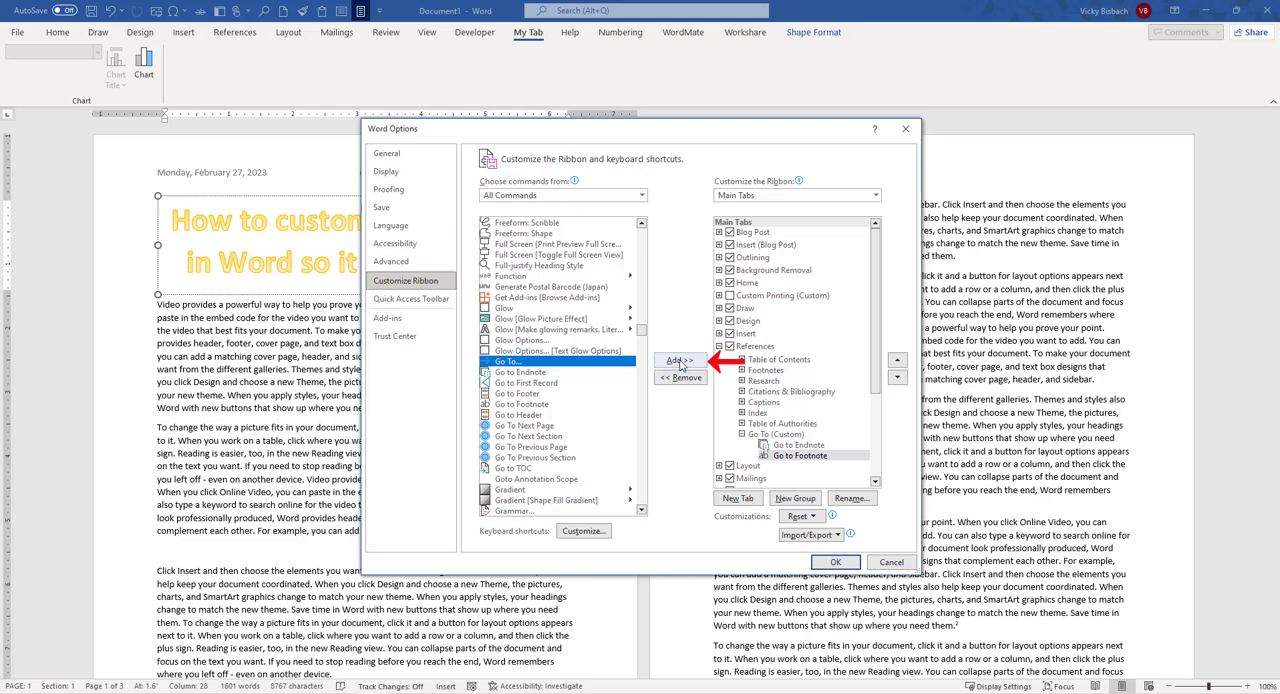
click(836, 560)
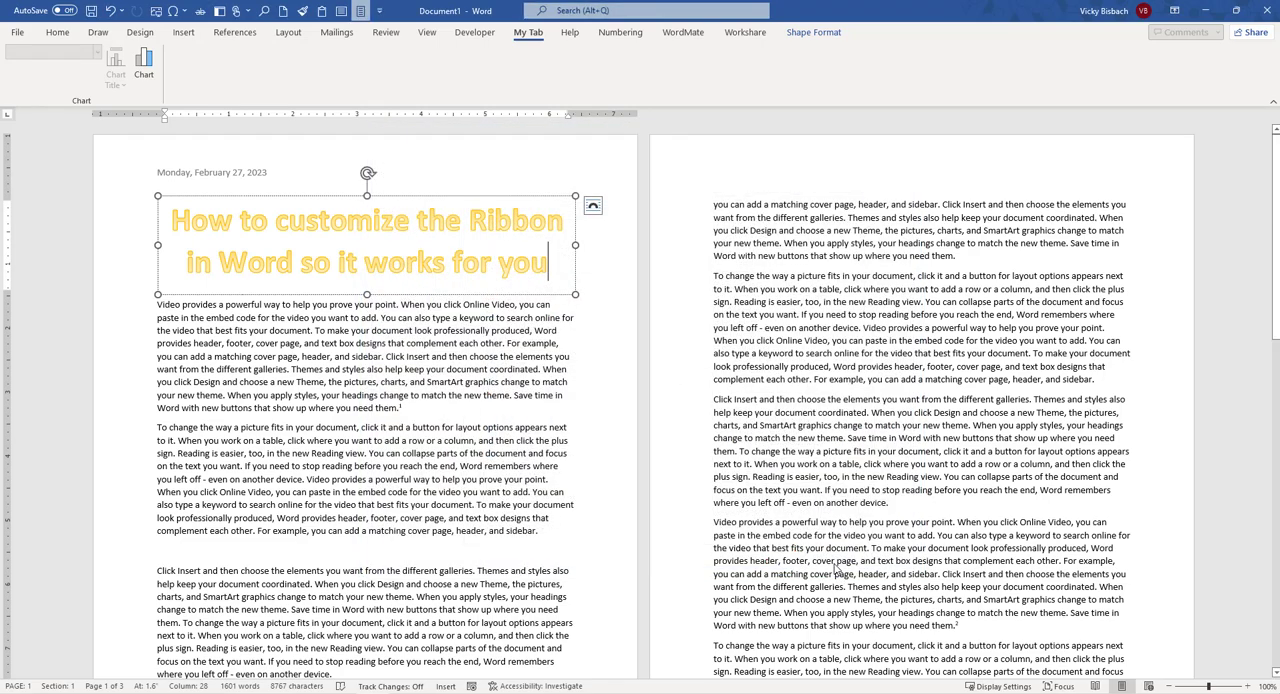
- Use the new Go To group's Go to Endnote command on References to jump to the endnotes
click(234, 32)
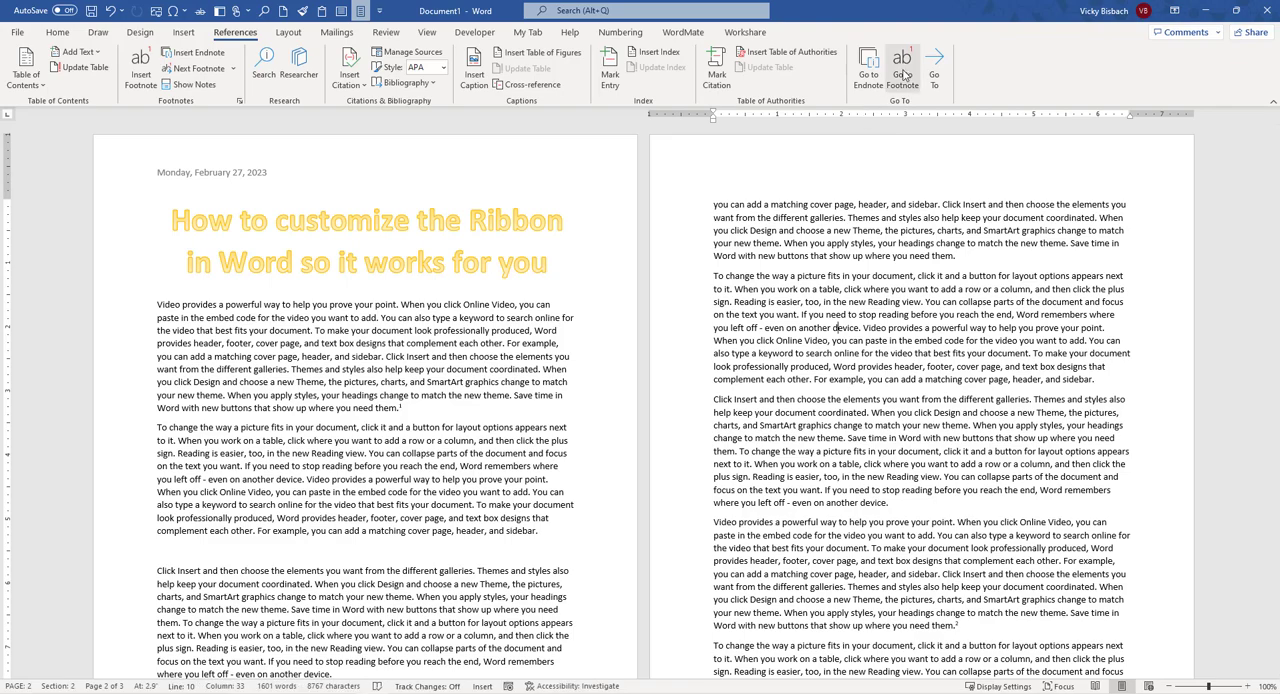
click(868, 68)
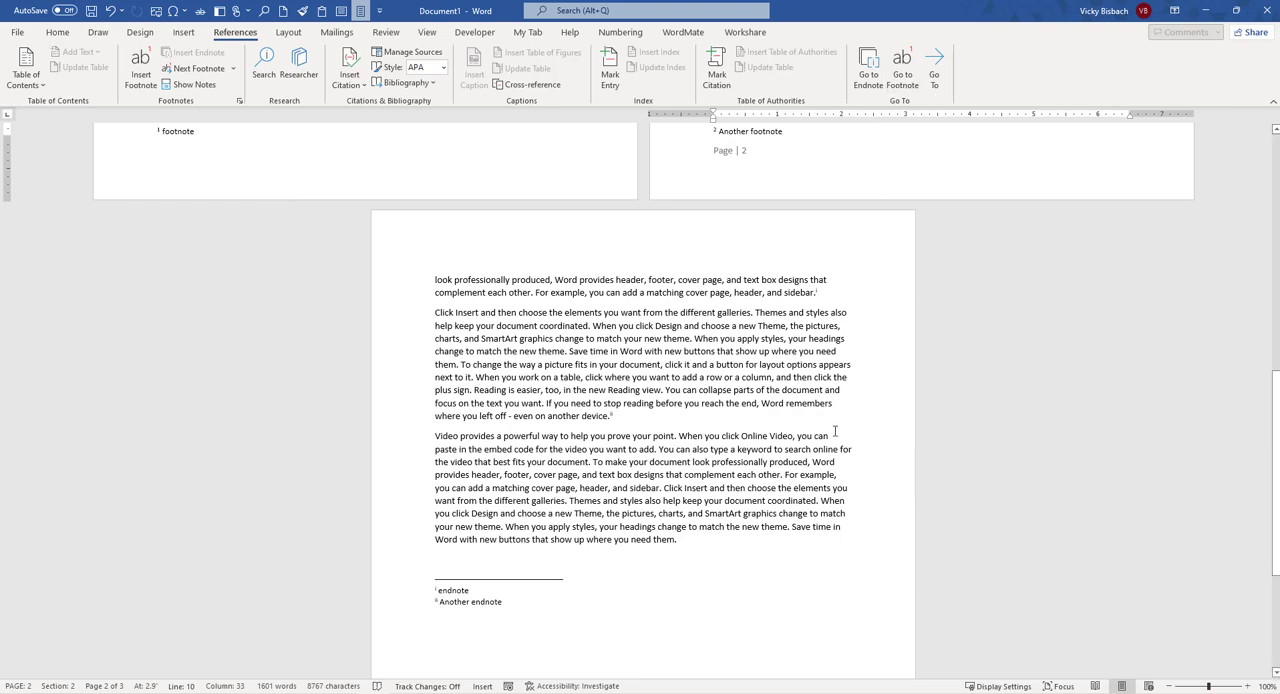
click(832, 424)
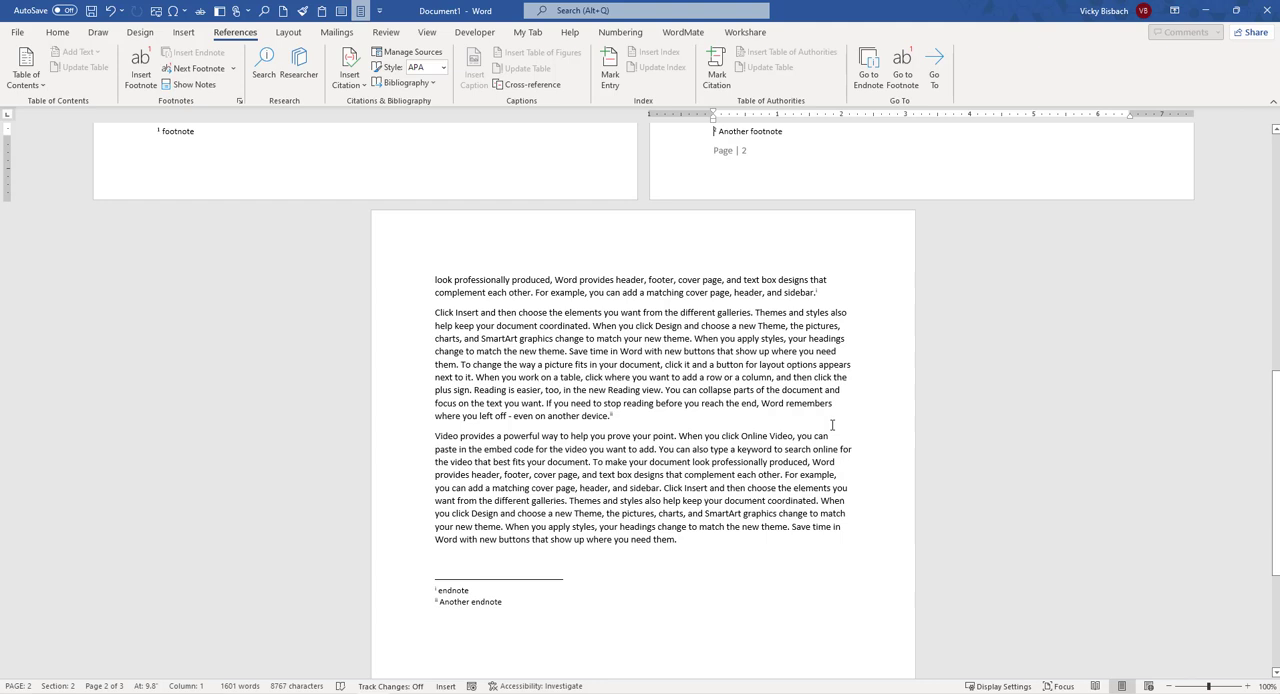
mouse_move(1060, 464)
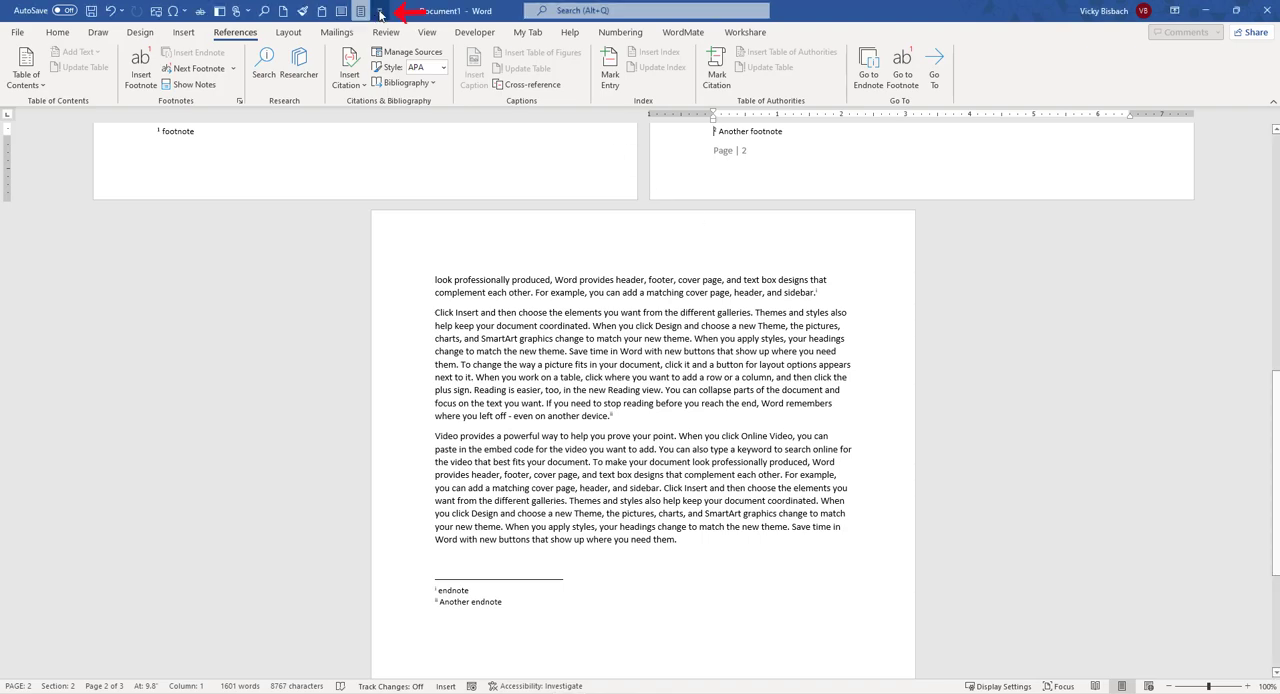
click(380, 12)
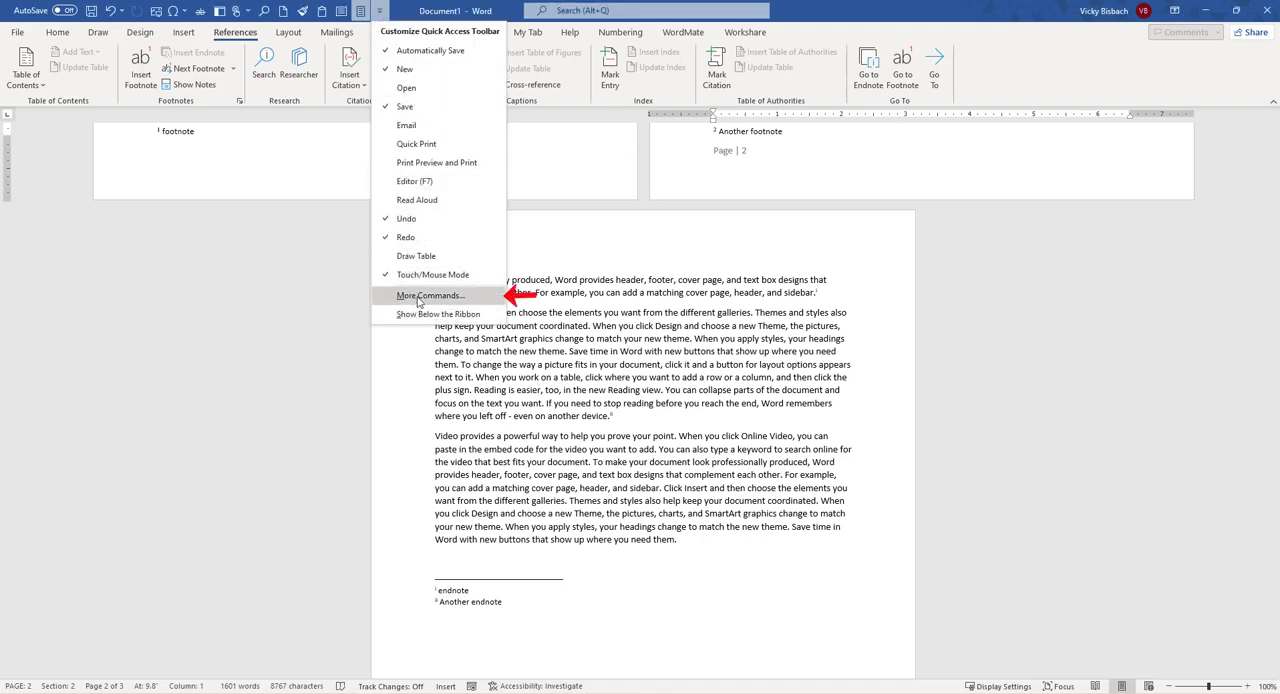
click(430, 296)
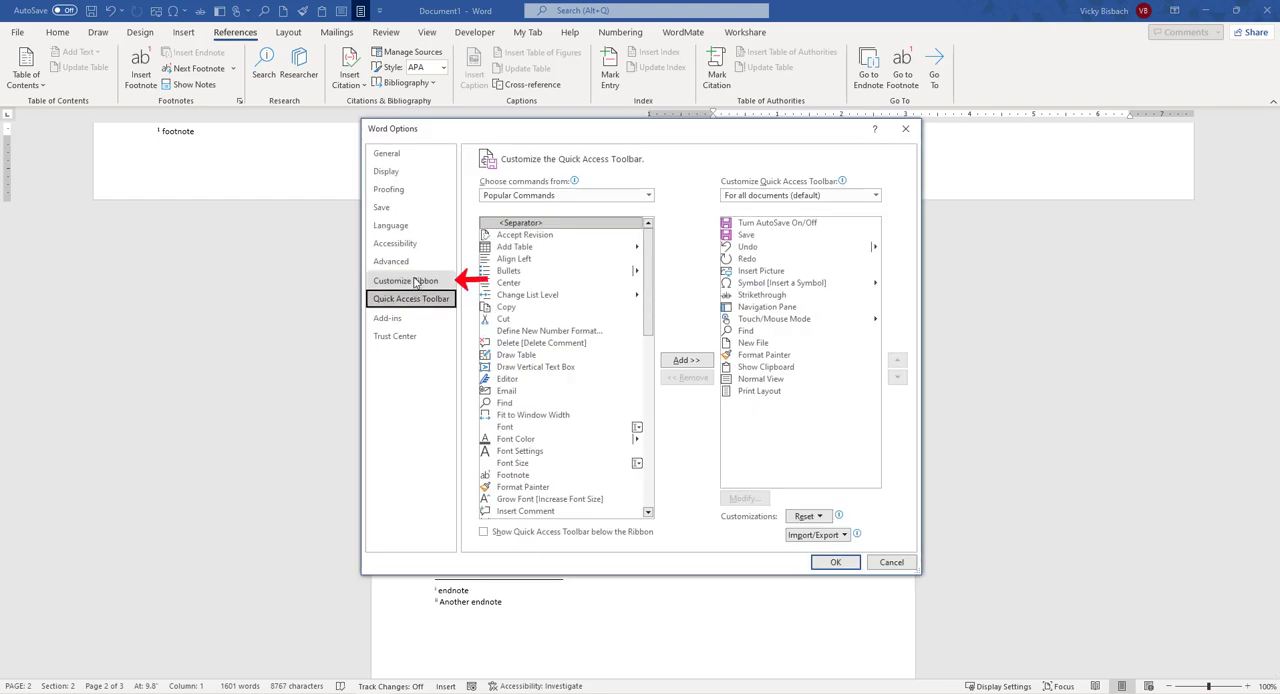
click(404, 280)
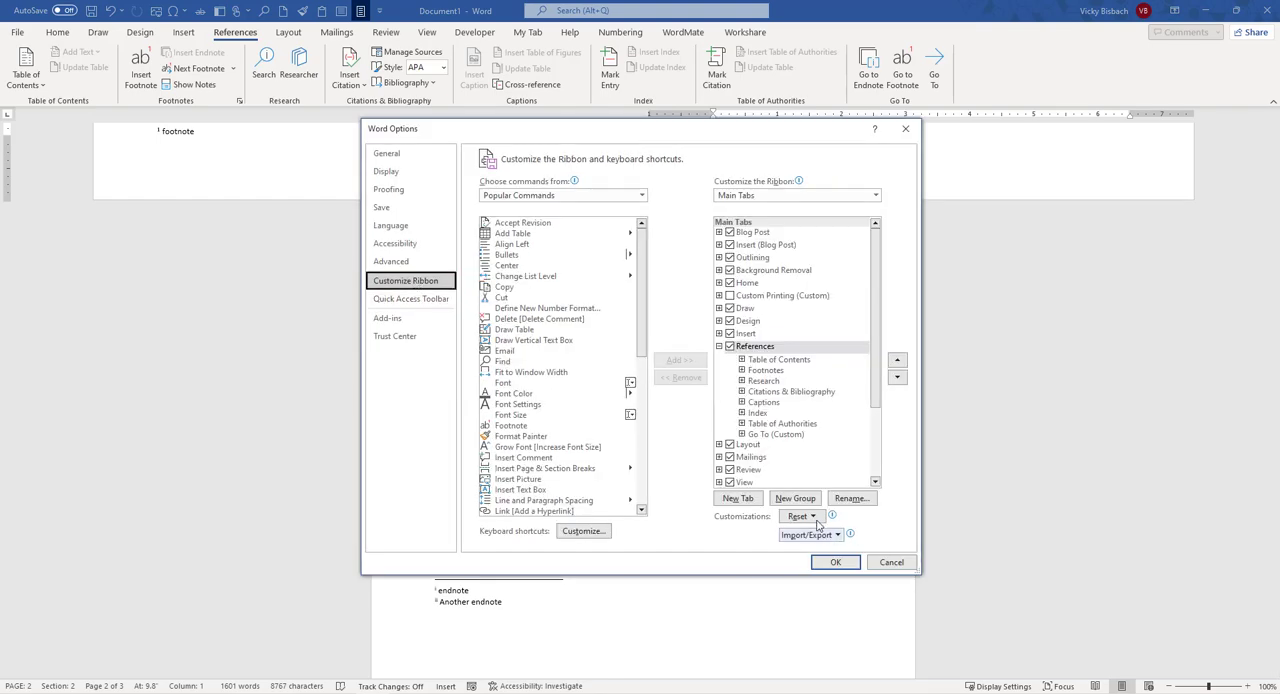
click(800, 516)
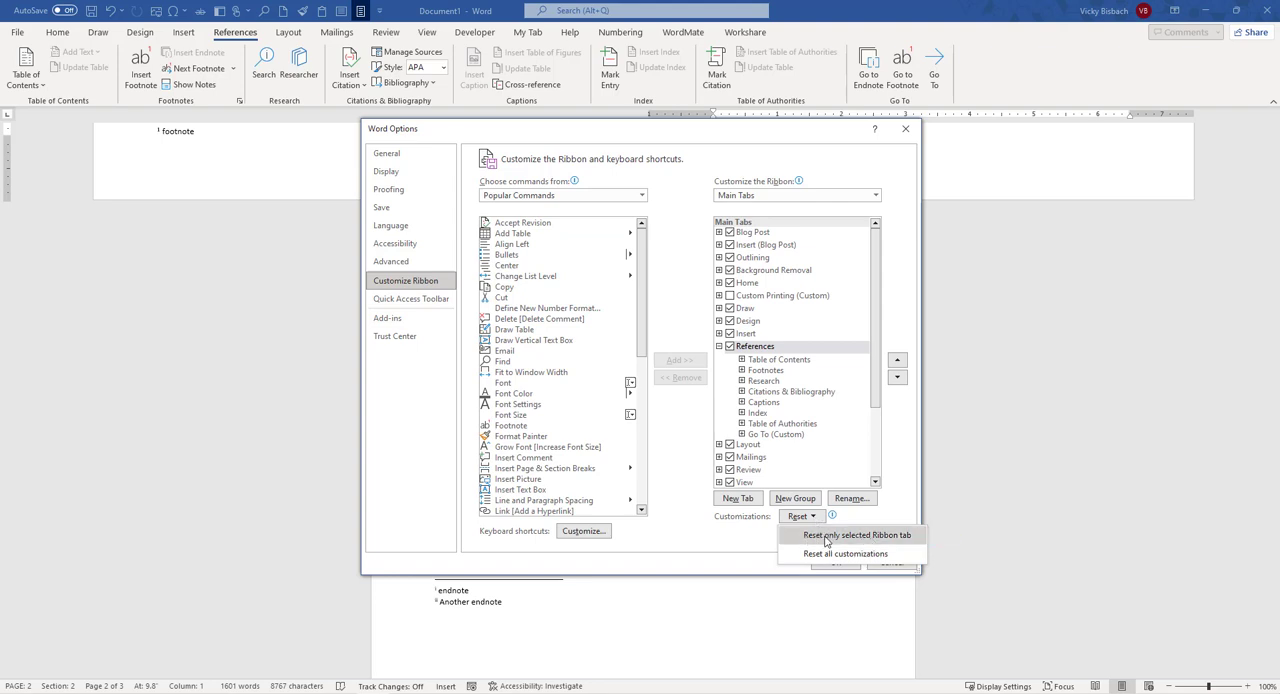
mouse_move(818, 336)
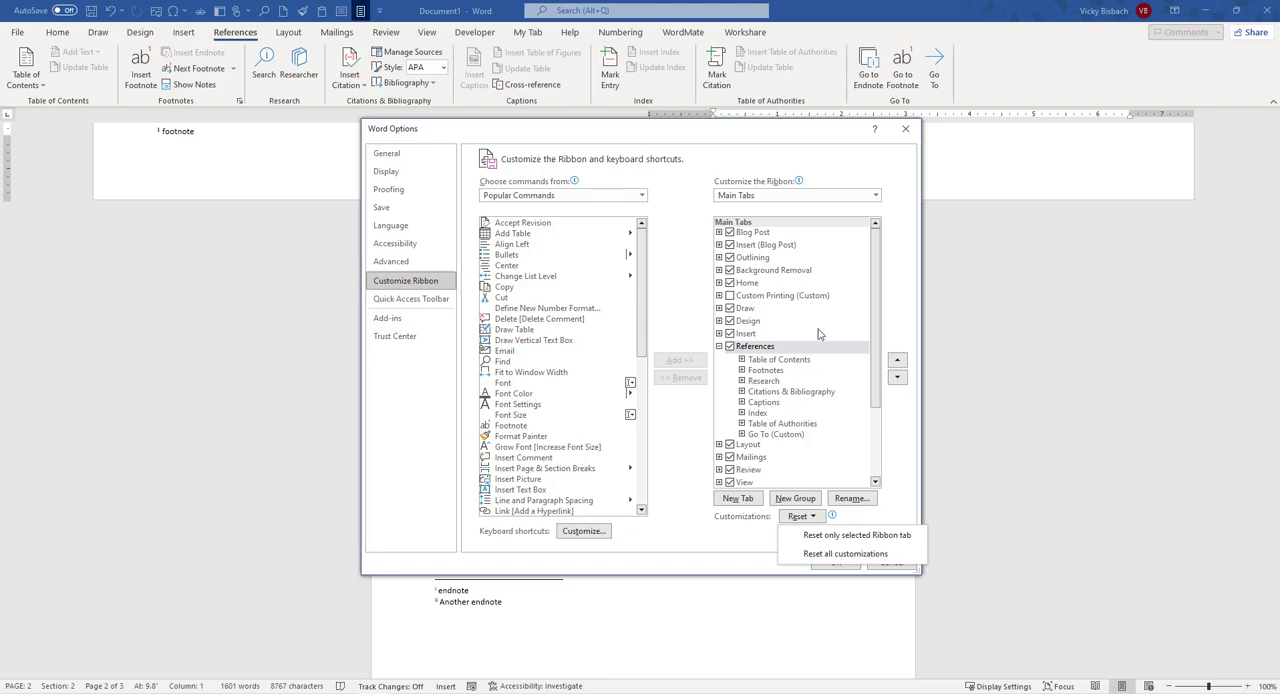
mouse_move(782, 440)
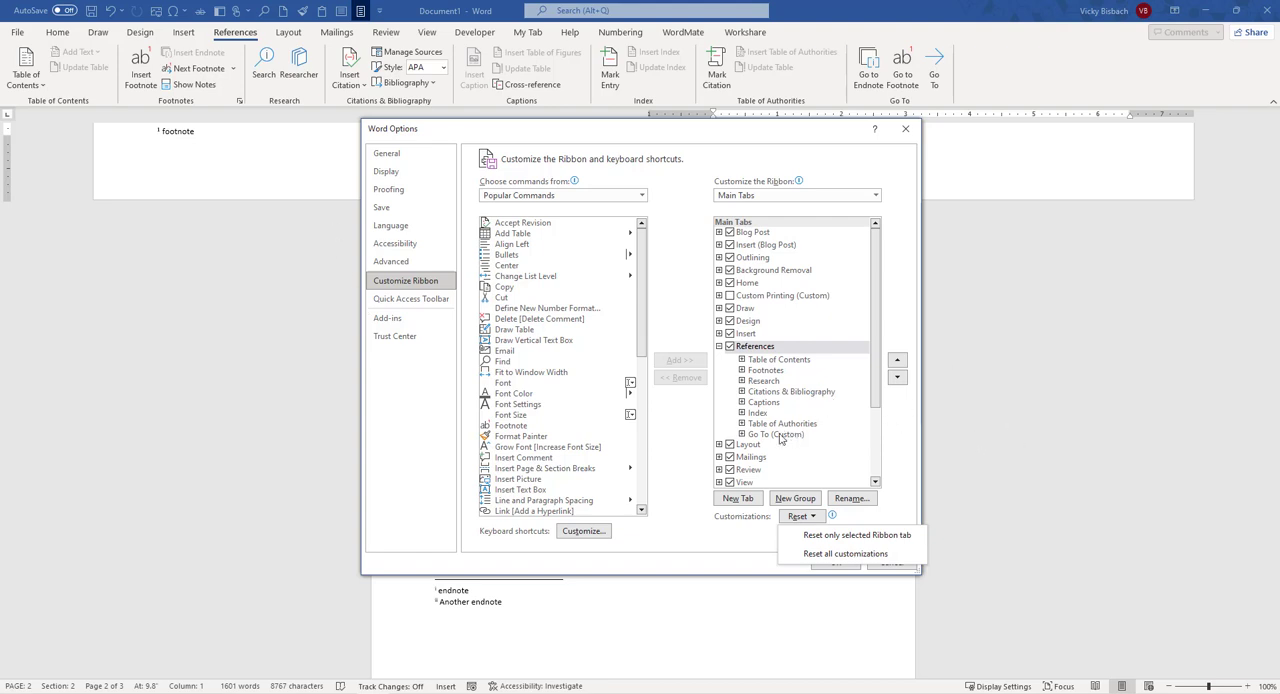
click(776, 434)
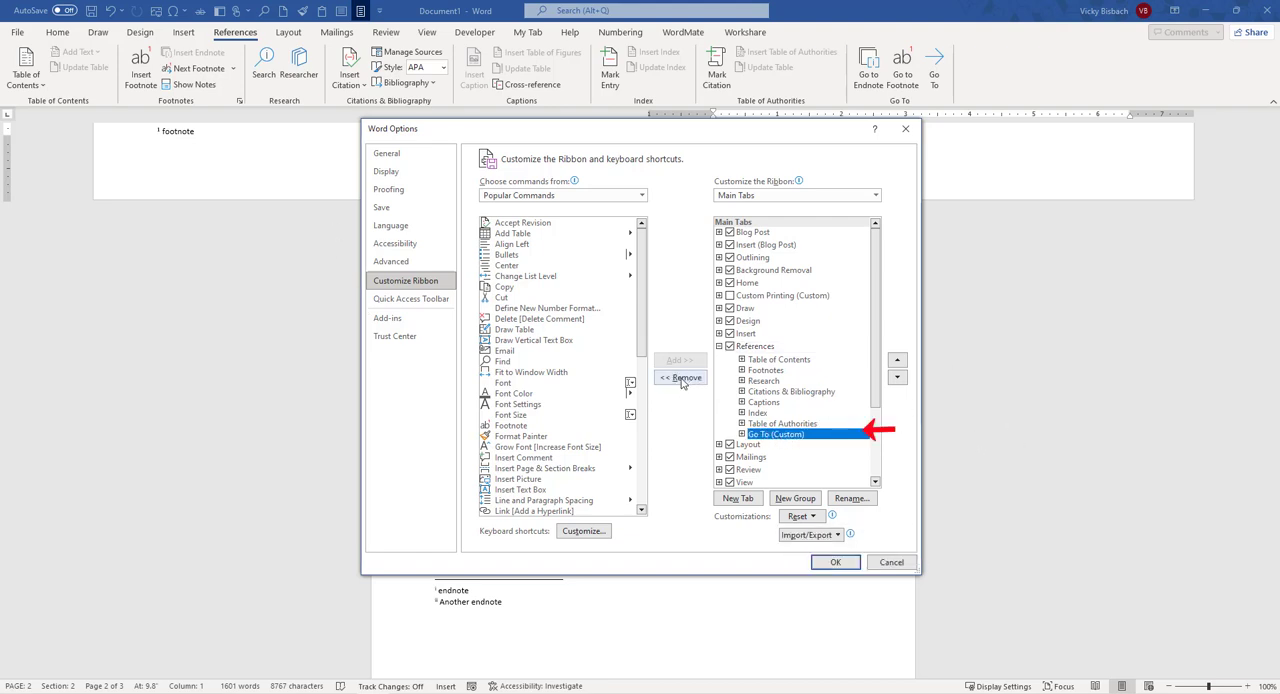
click(836, 560)
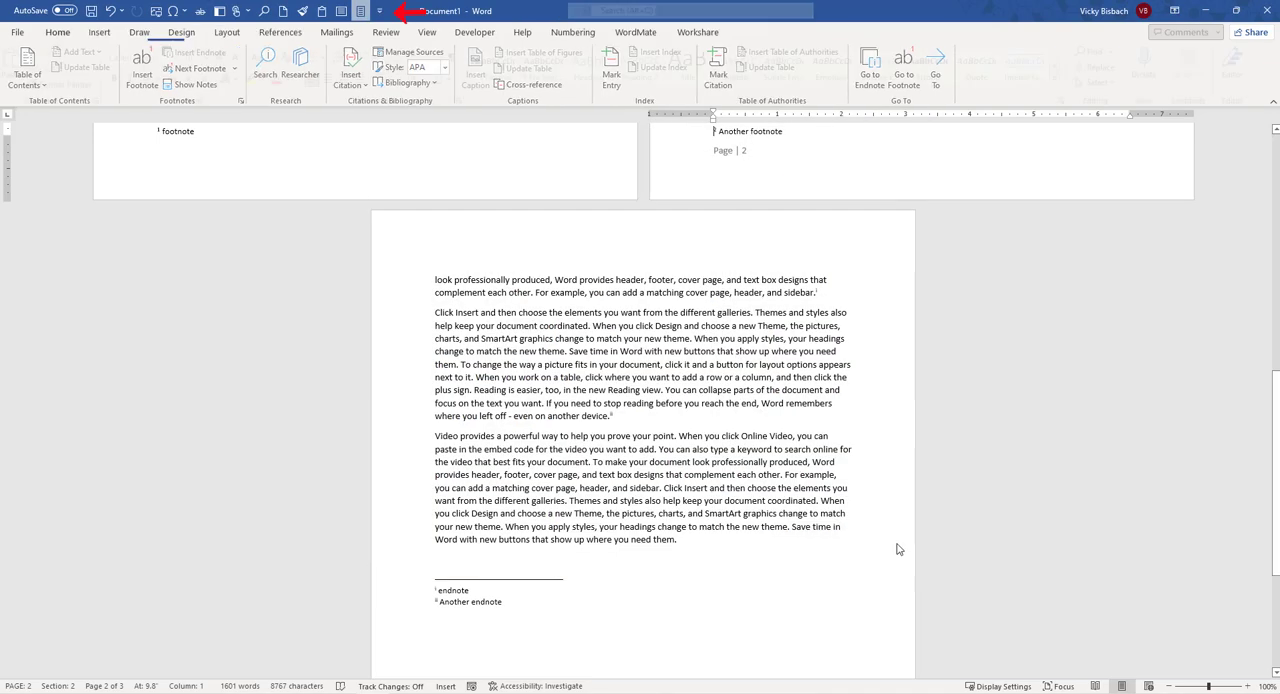
click(236, 32)
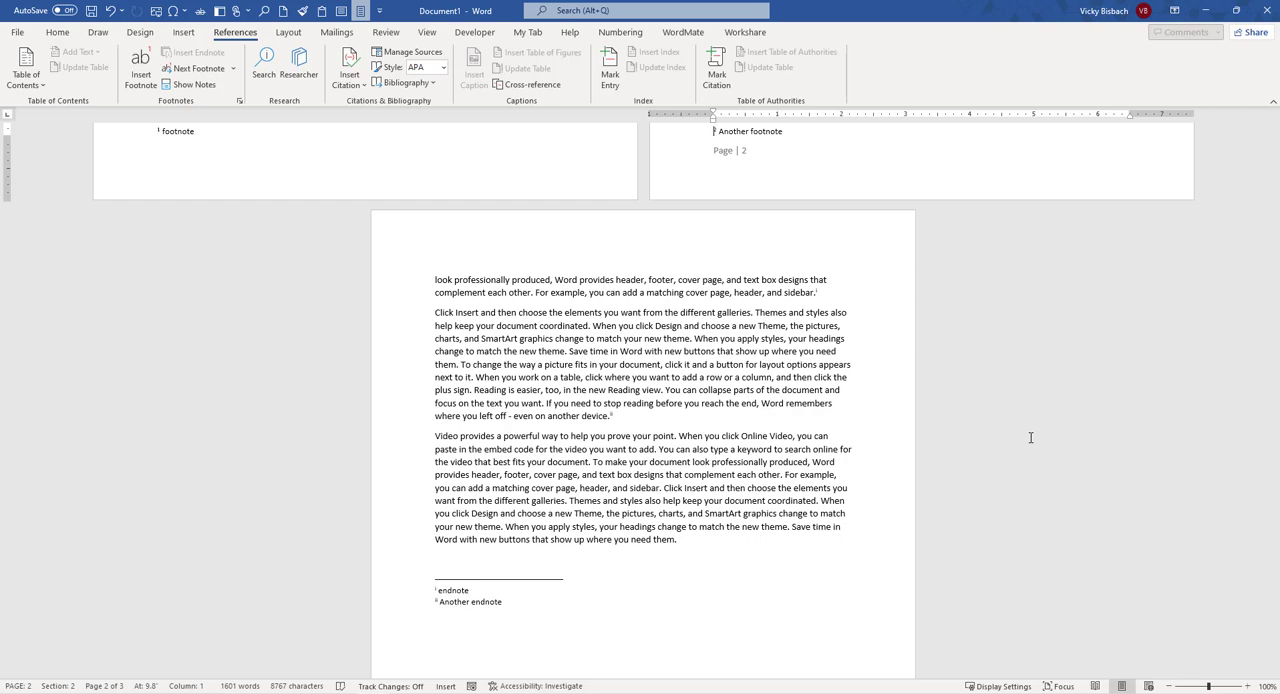
- Confirm in Customize Ribbon that References holds only its standard groups, then close Word Options
click(380, 12)
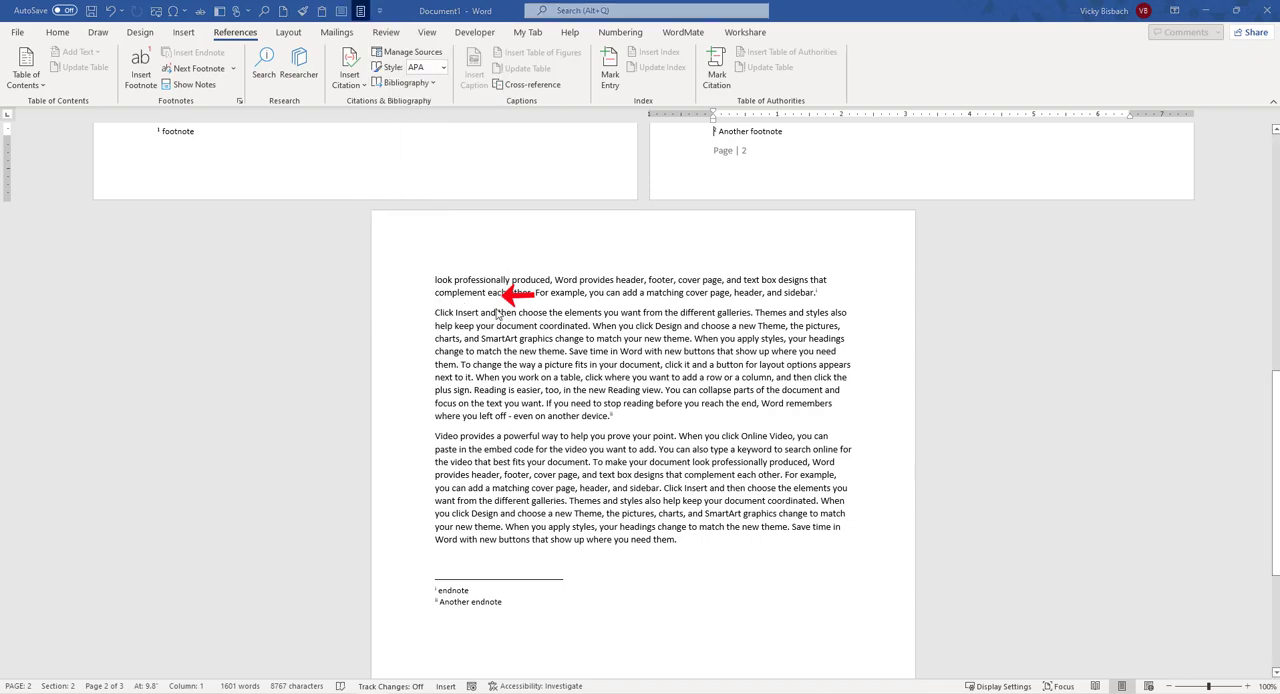
click(404, 280)
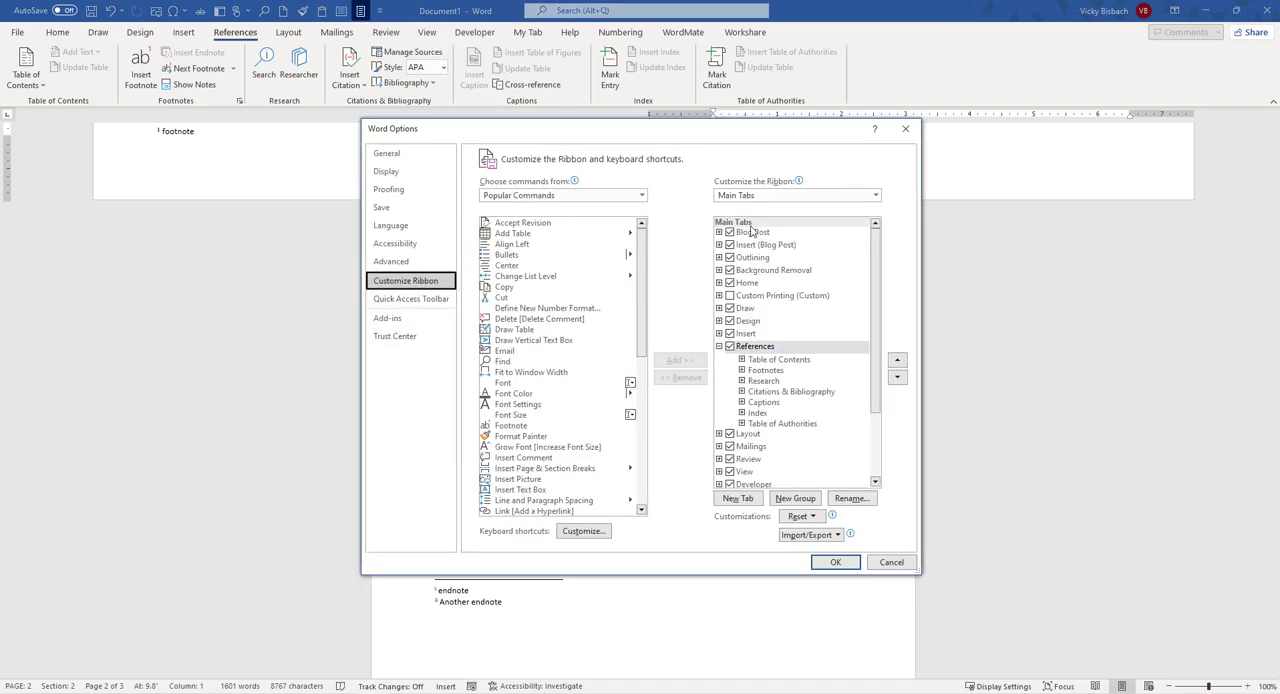
mouse_move(772, 376)
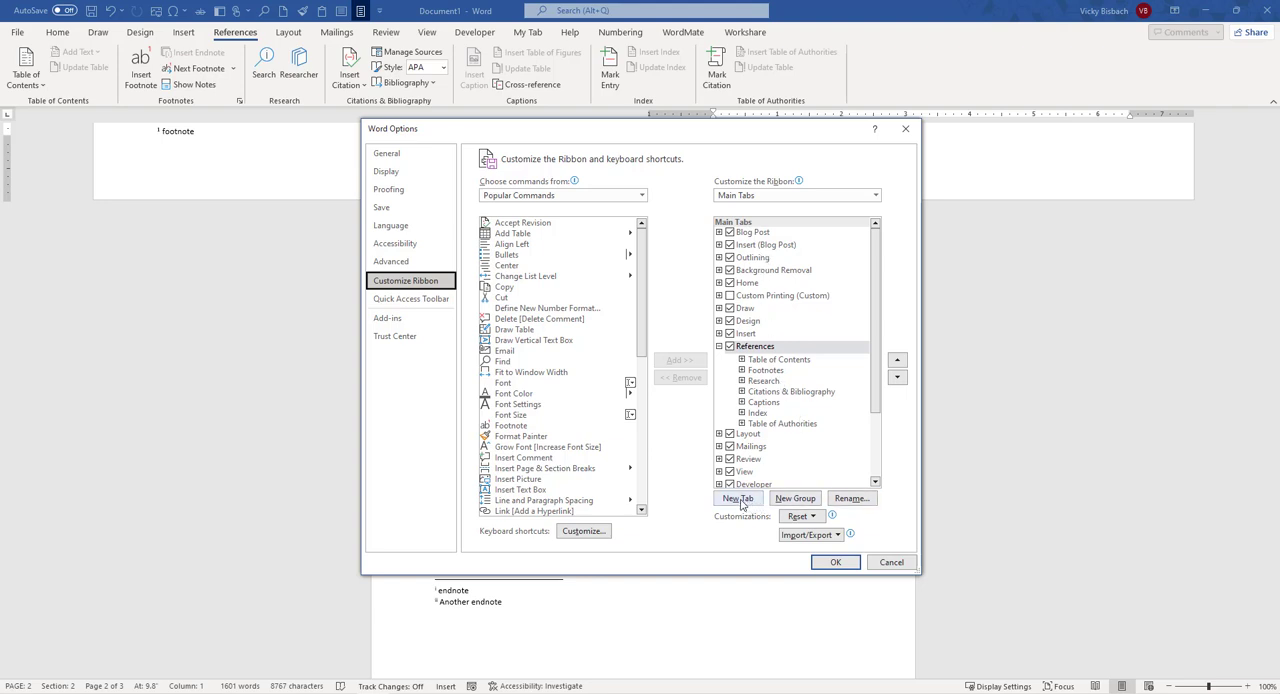
mouse_move(812, 370)
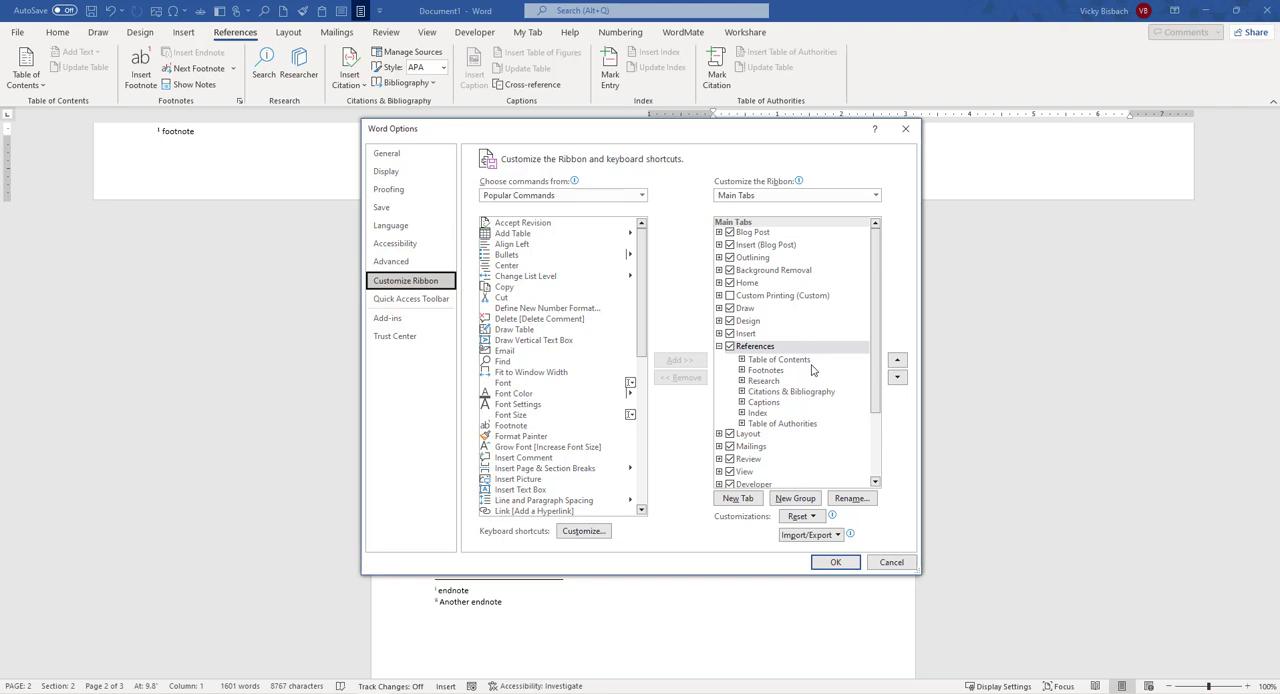
mouse_move(596, 468)
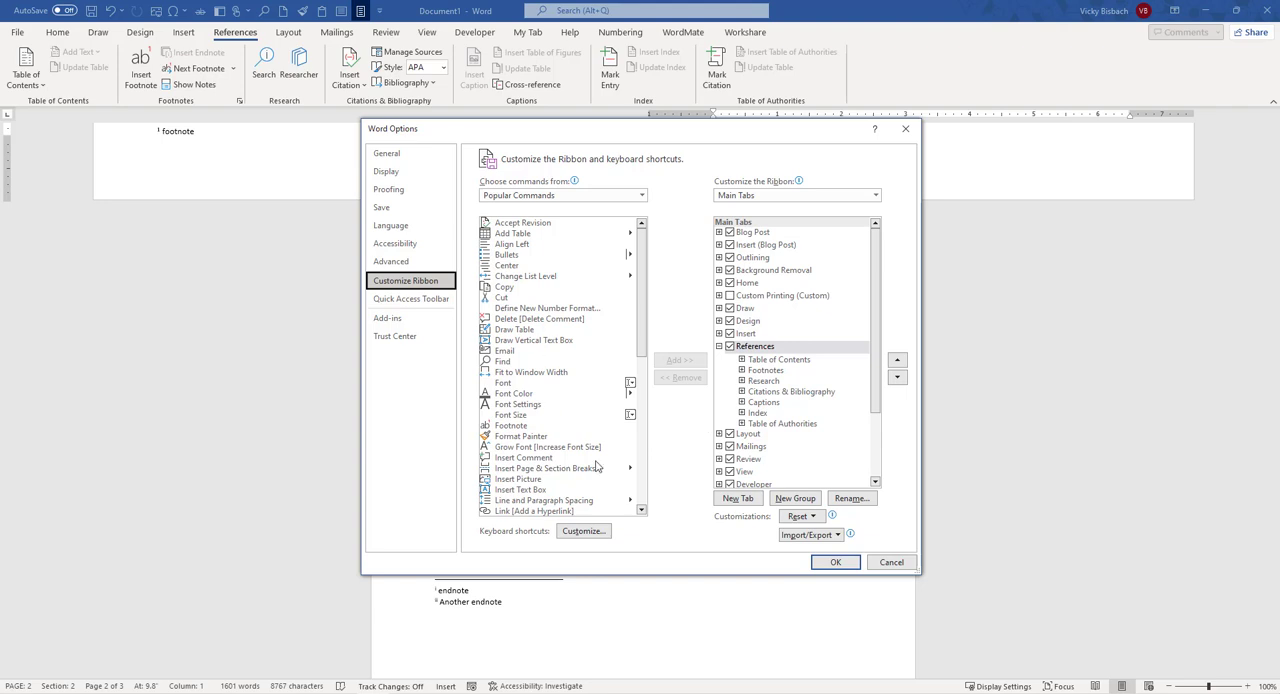
mouse_move(764, 544)
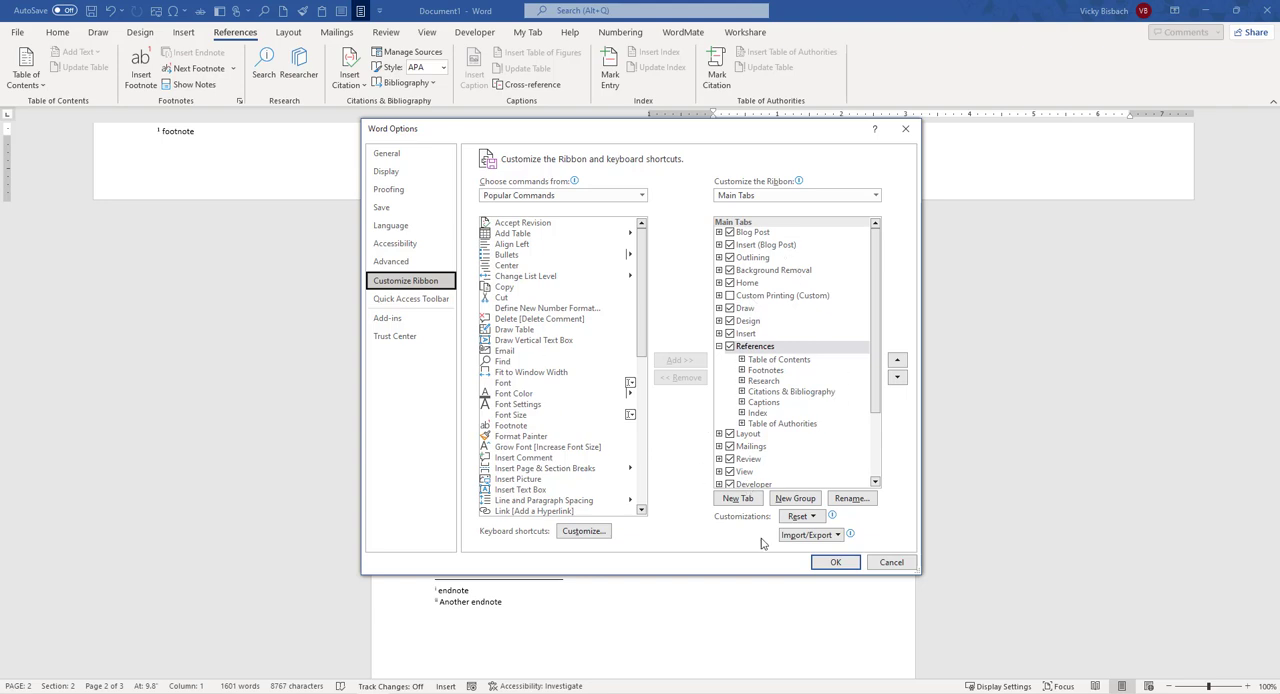
mouse_move(760, 338)
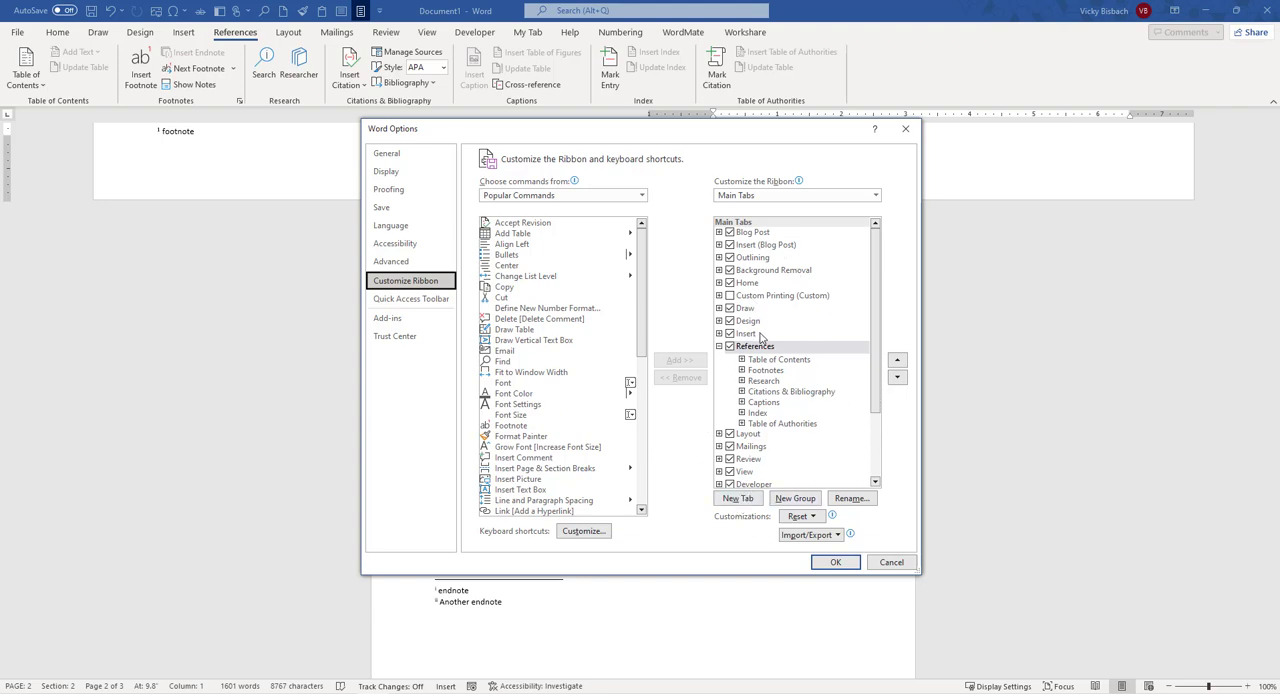
click(746, 332)
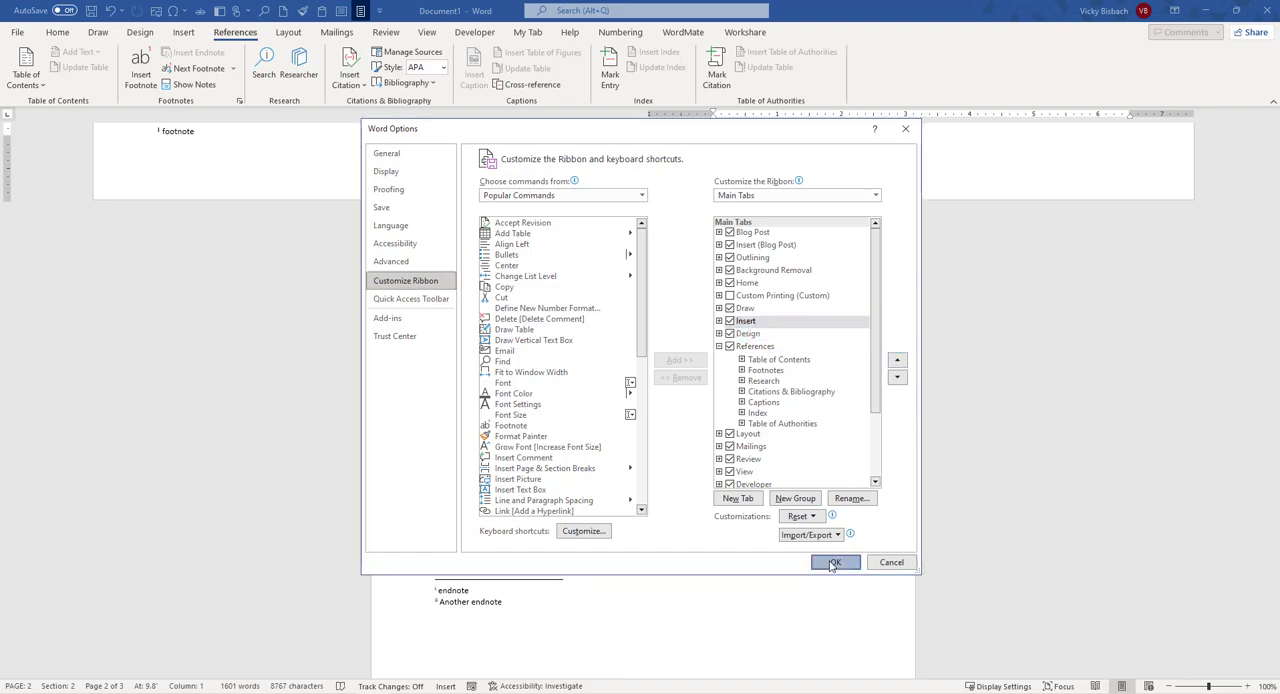
click(834, 562)
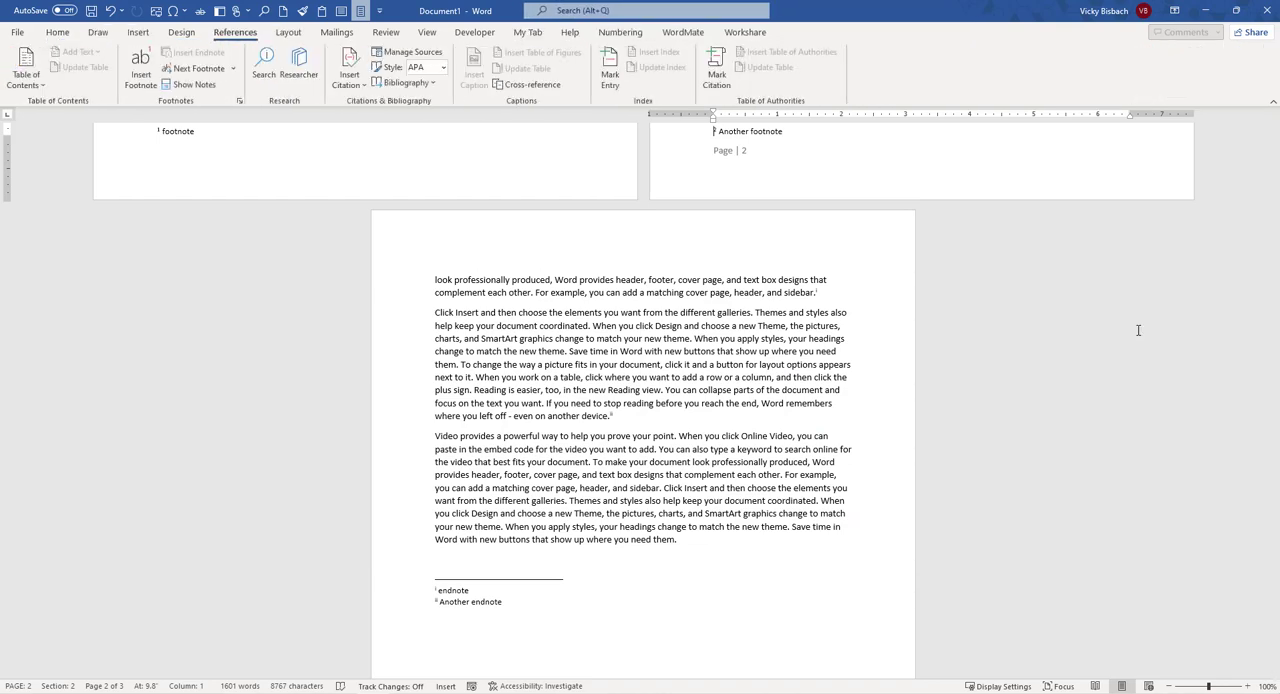
- View My Tab with its Chart group and reach Customize Ribbon via More Commands
click(138, 32)
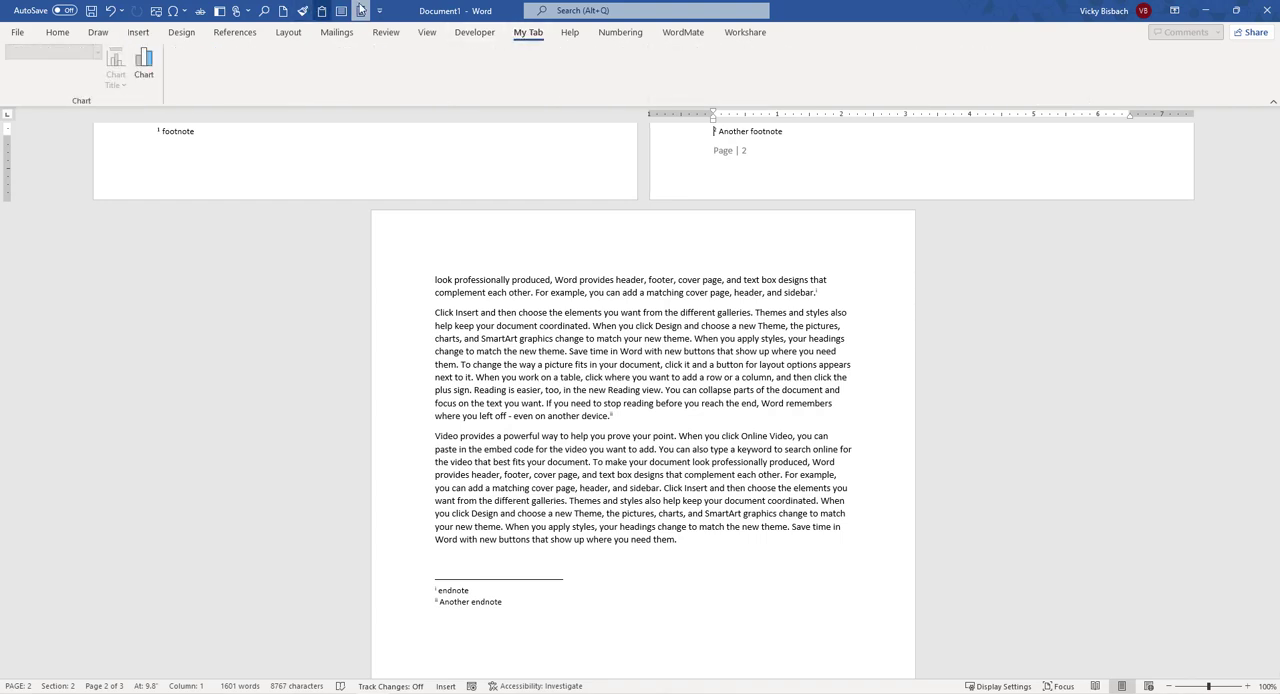
click(380, 12)
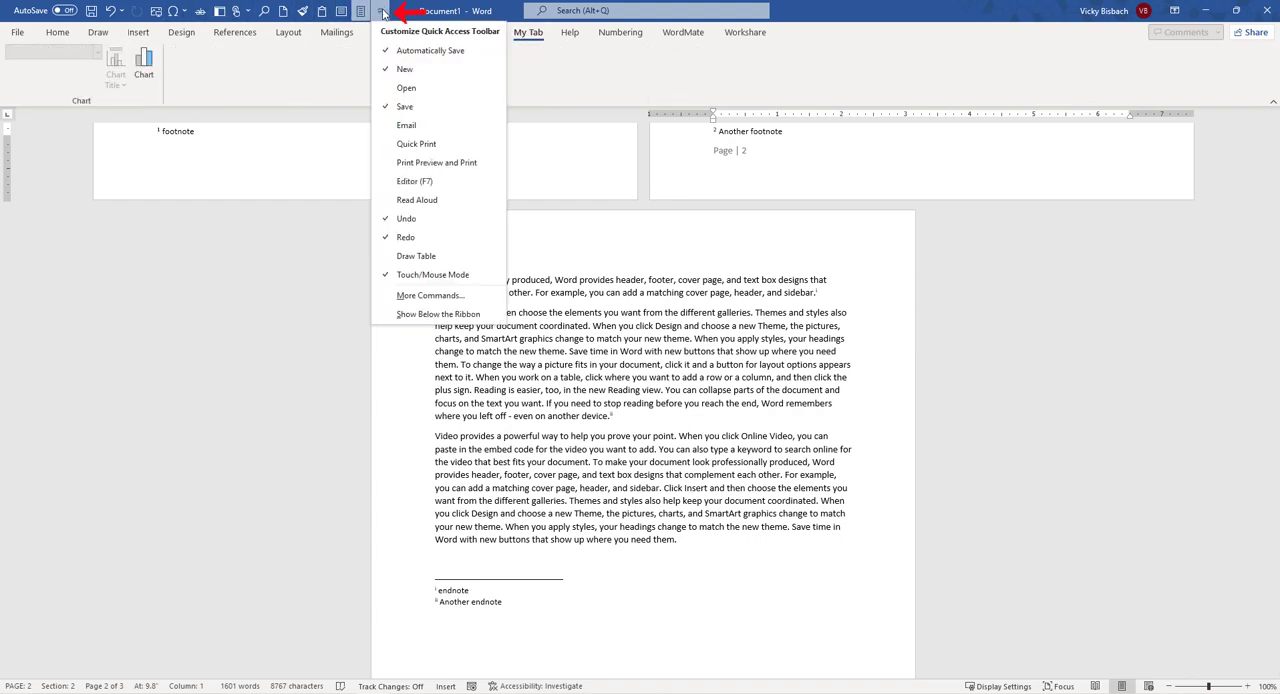
click(430, 296)
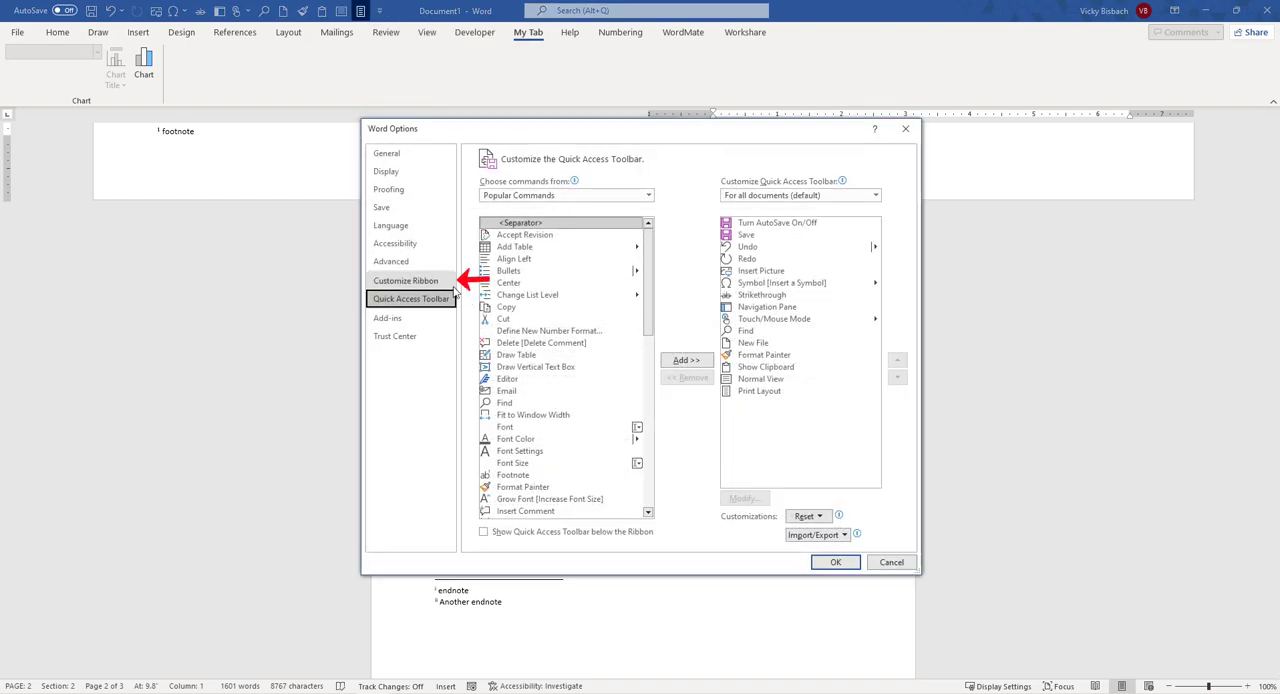
click(404, 280)
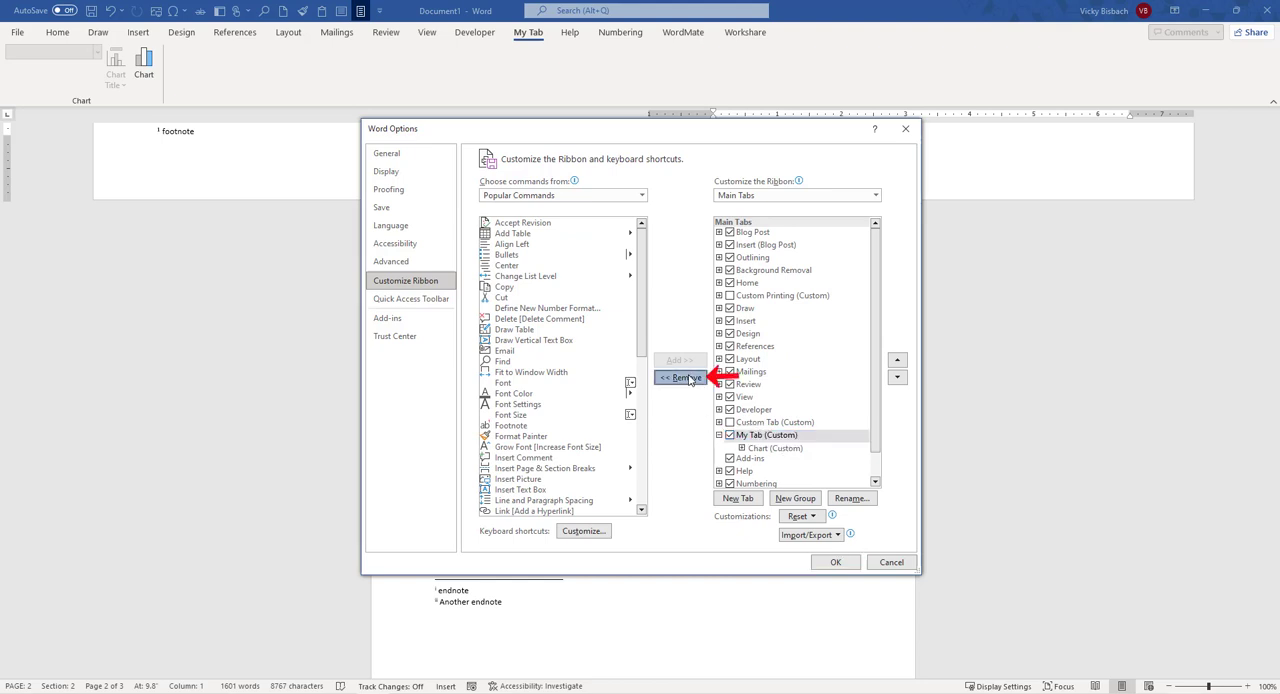
- Remove My Tab (Custom) from the ribbon, dismiss the Reset choices, and apply the change
click(680, 376)
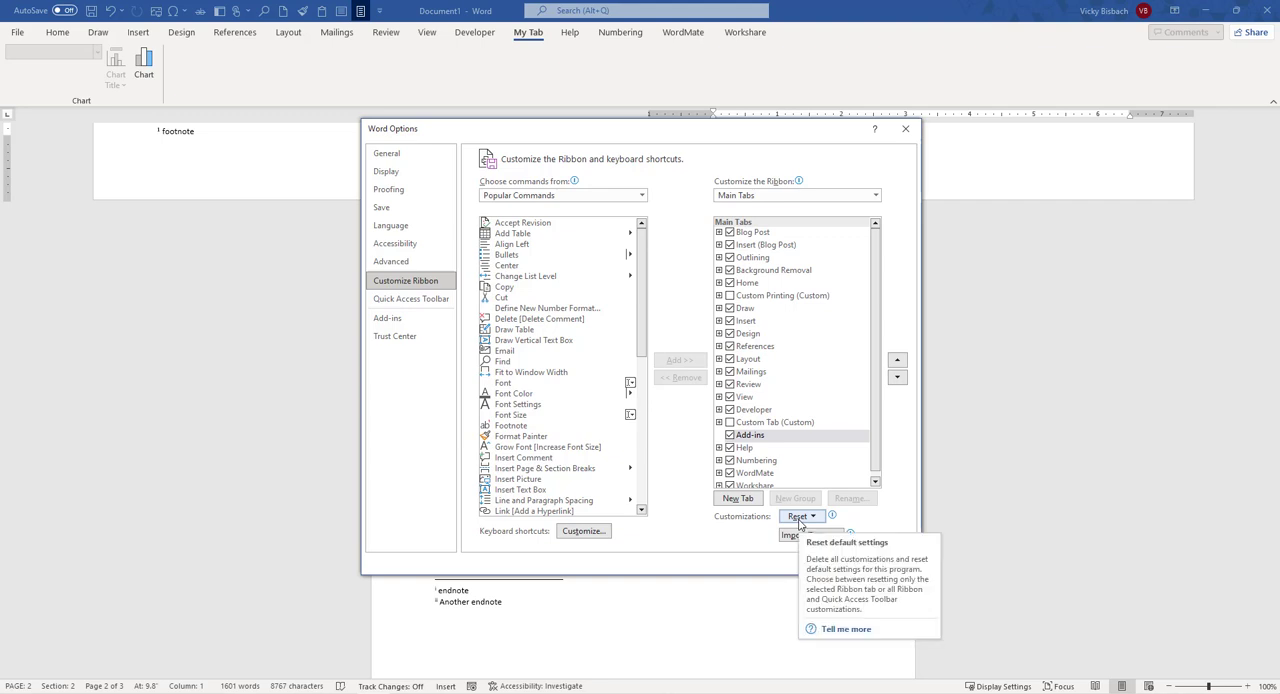
click(800, 516)
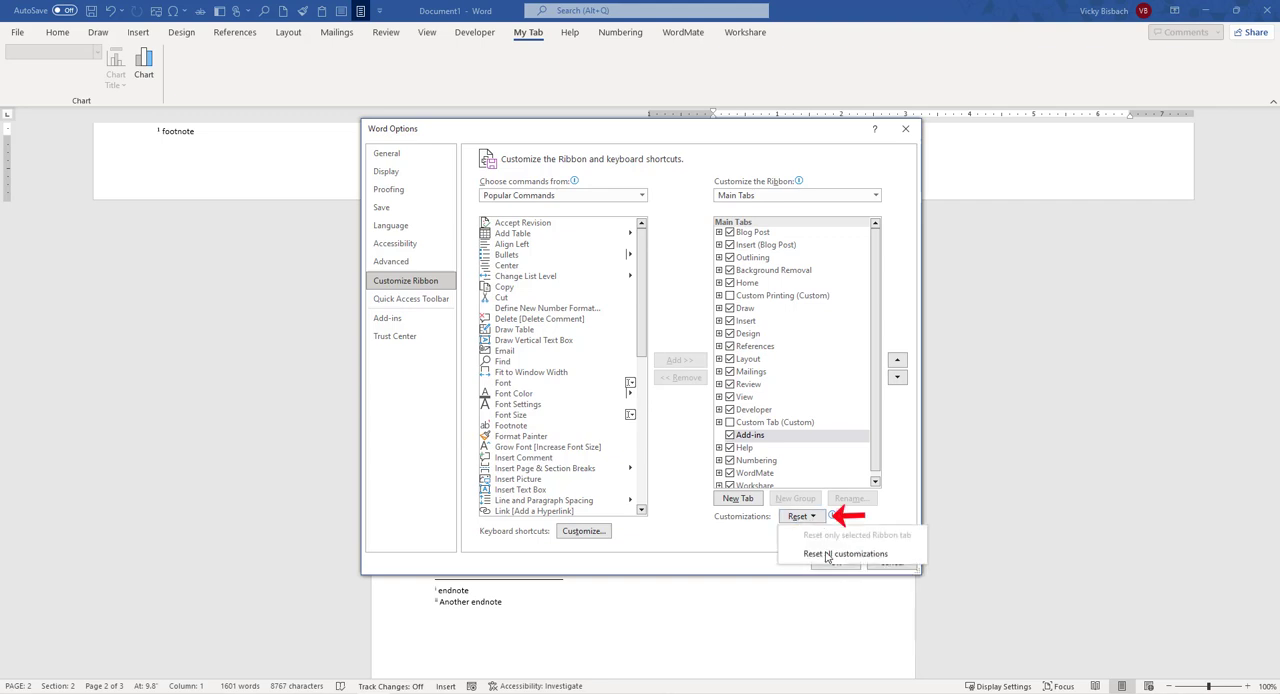
click(844, 554)
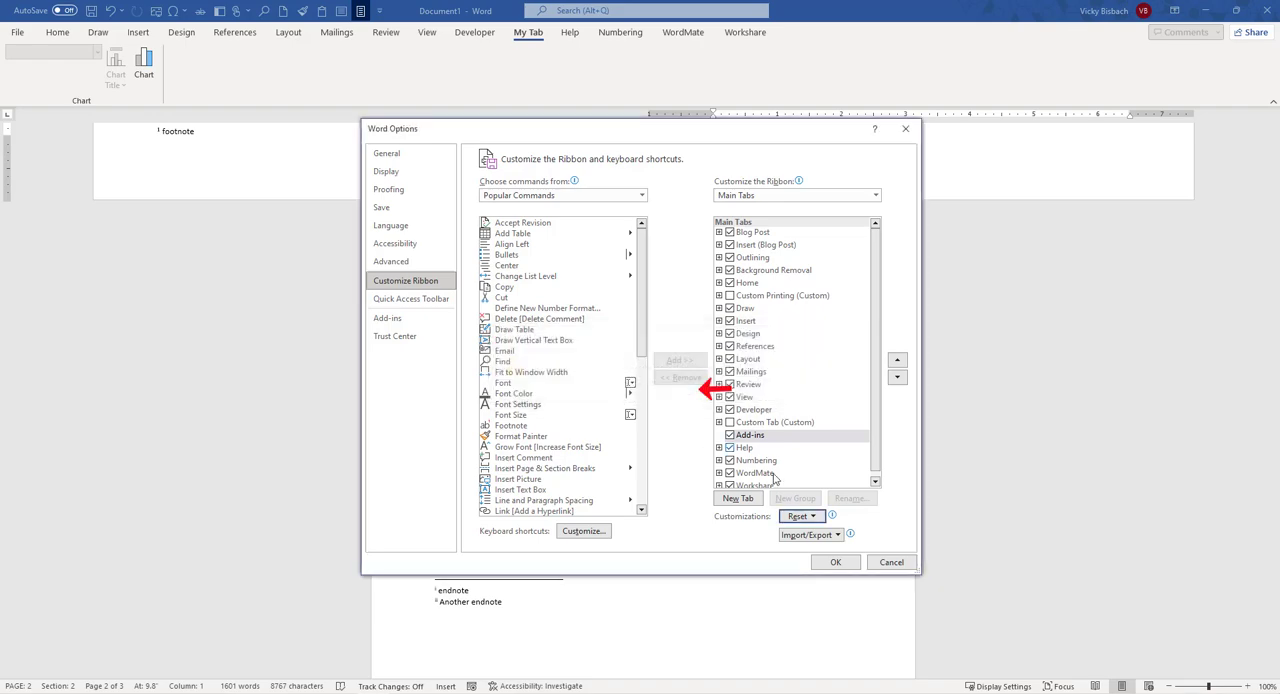
click(836, 560)
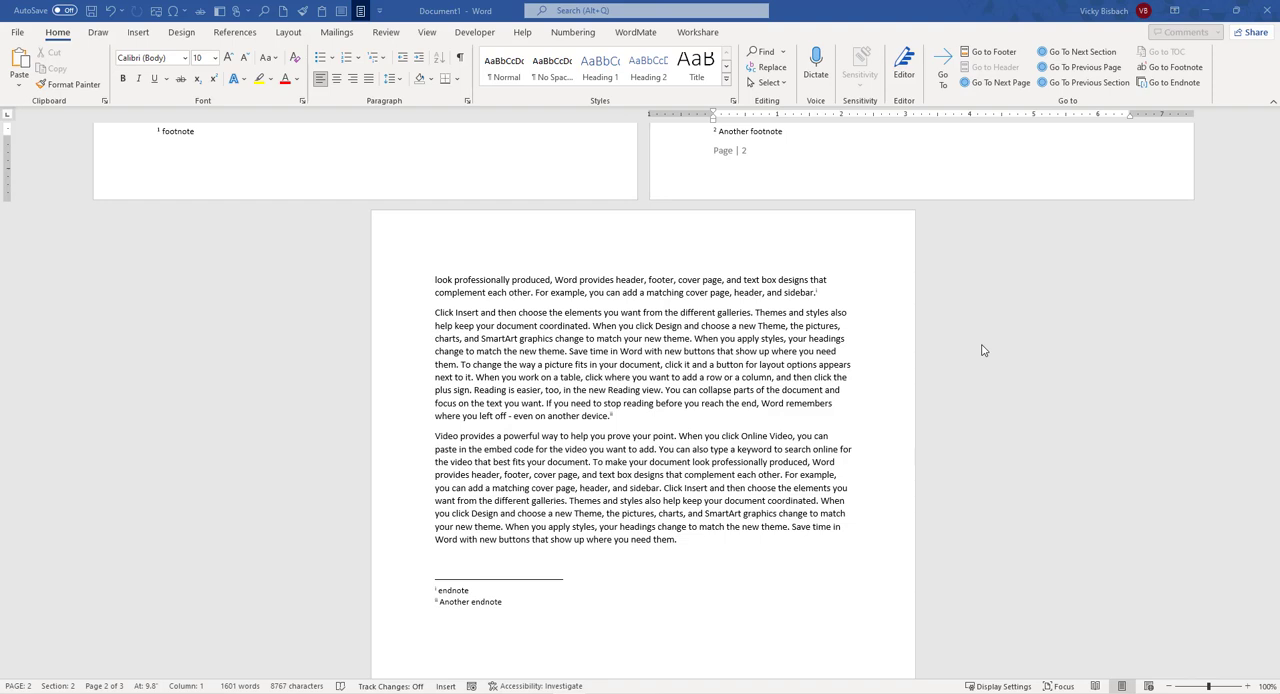
mouse_move(1000, 334)
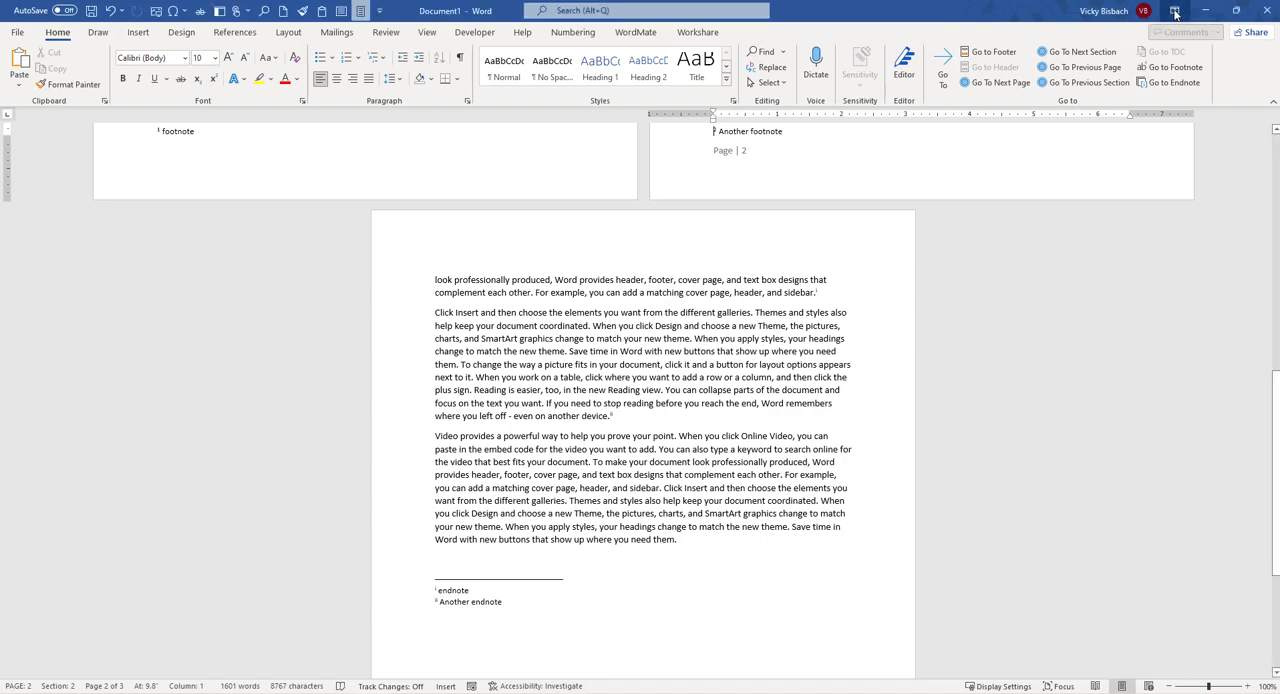
- Collapse the ribbon to Show Tabs only, then reopen Ribbon Display Options with Draw commands showing
click(1176, 12)
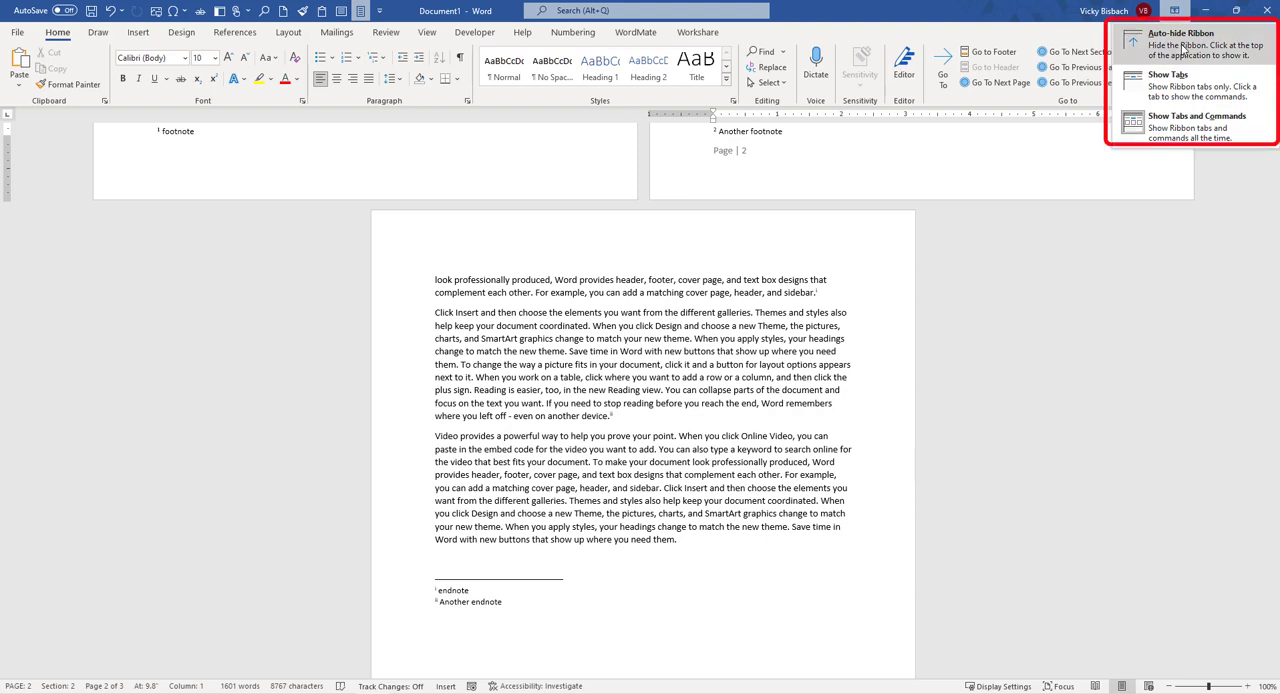
mouse_move(1190, 120)
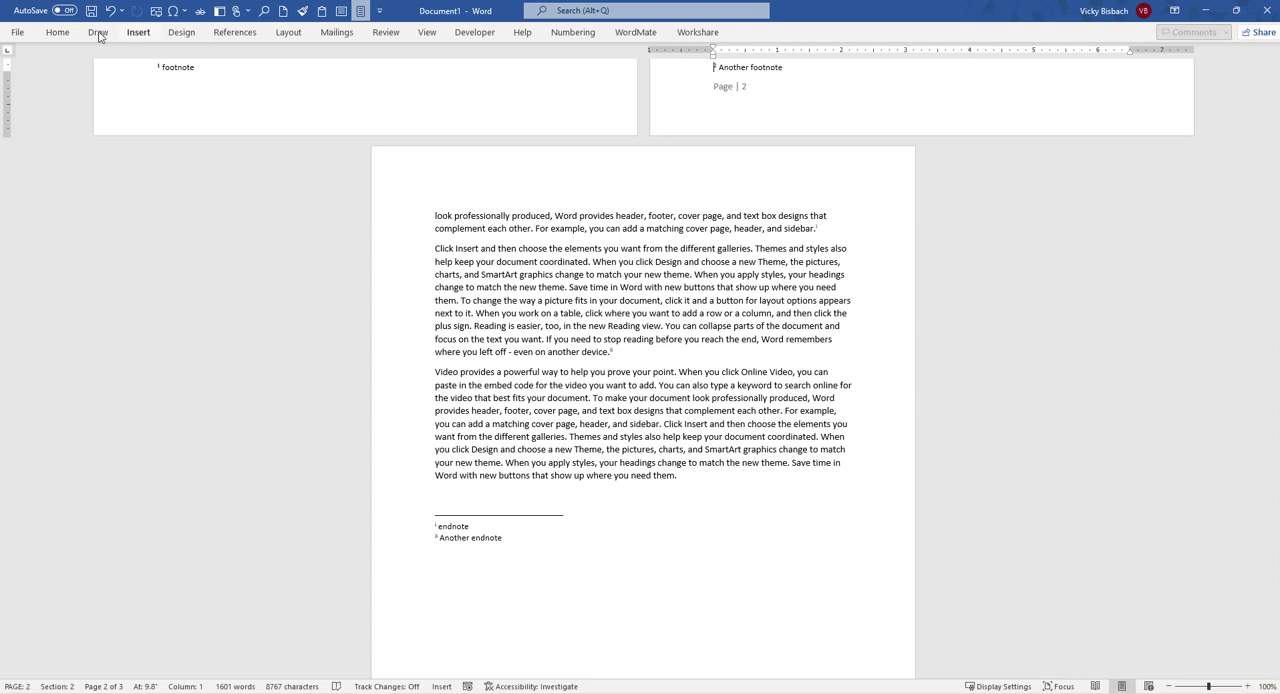
click(98, 32)
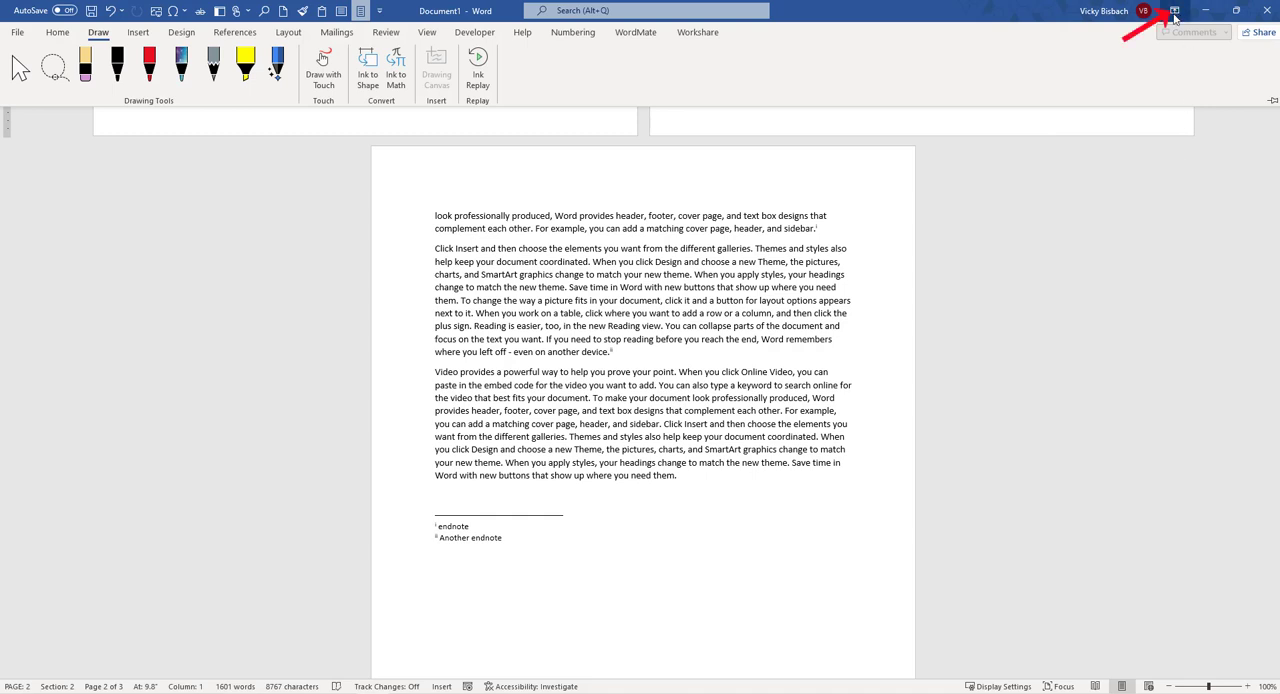
click(1174, 12)
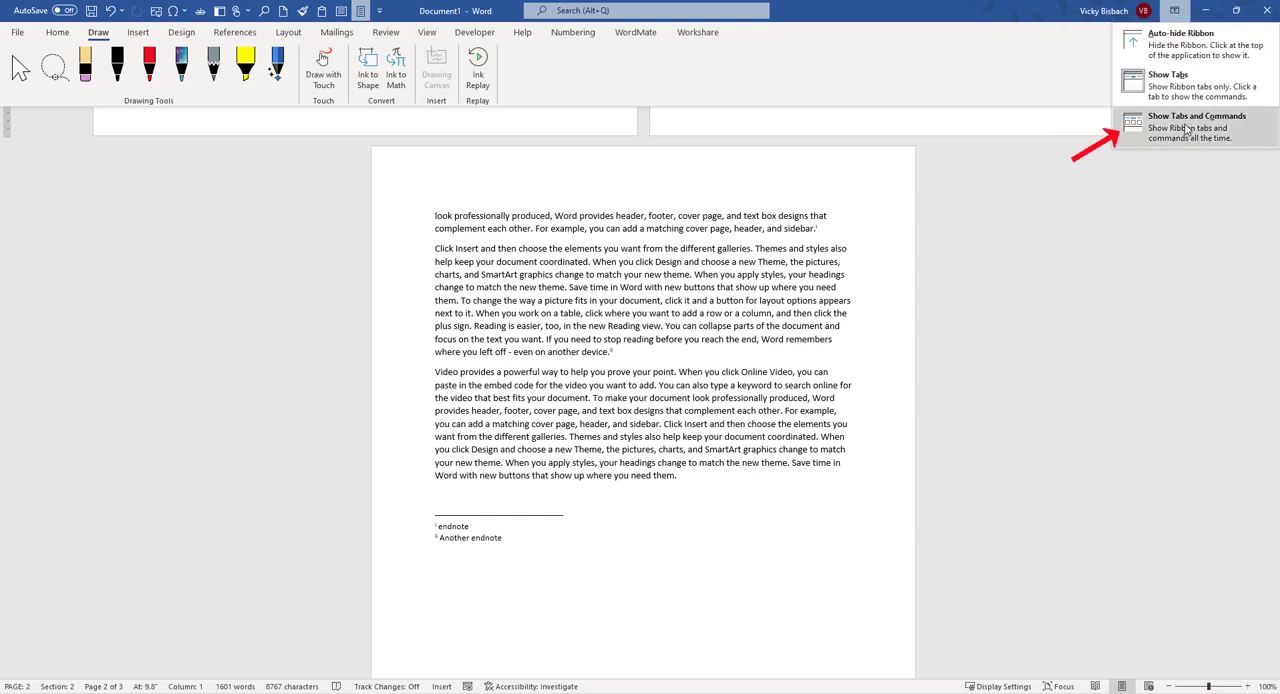